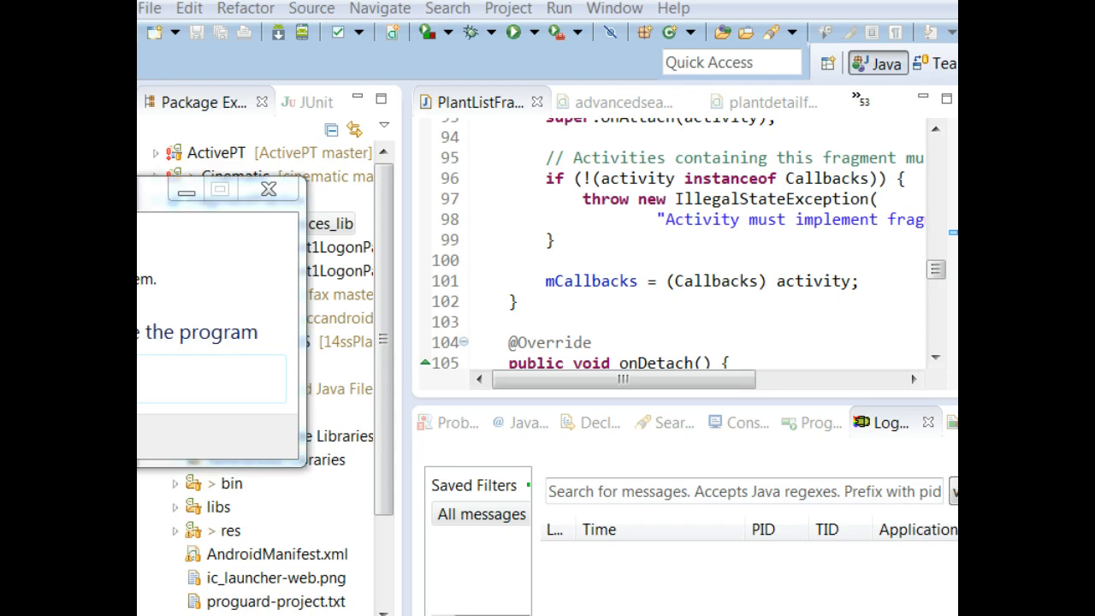
Show ActivePT's Java Build Path libraries, where android-support-v4.jar is flagged missing.
left_click(269, 189)
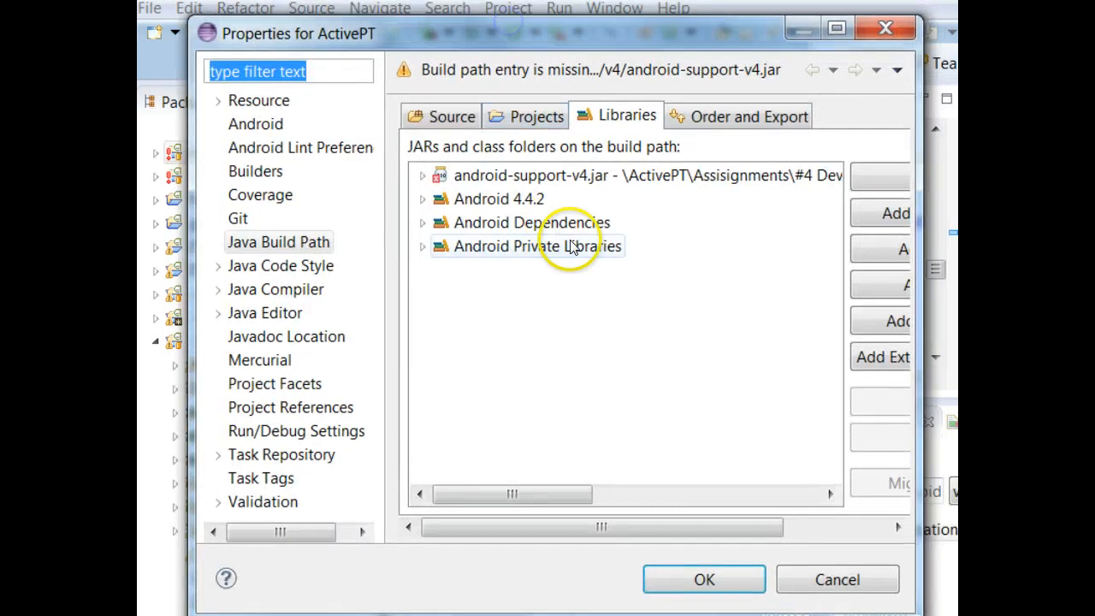
Remove the missing android-support-v4.jar from ActivePT's build path and close project properties.
left_click(530, 175)
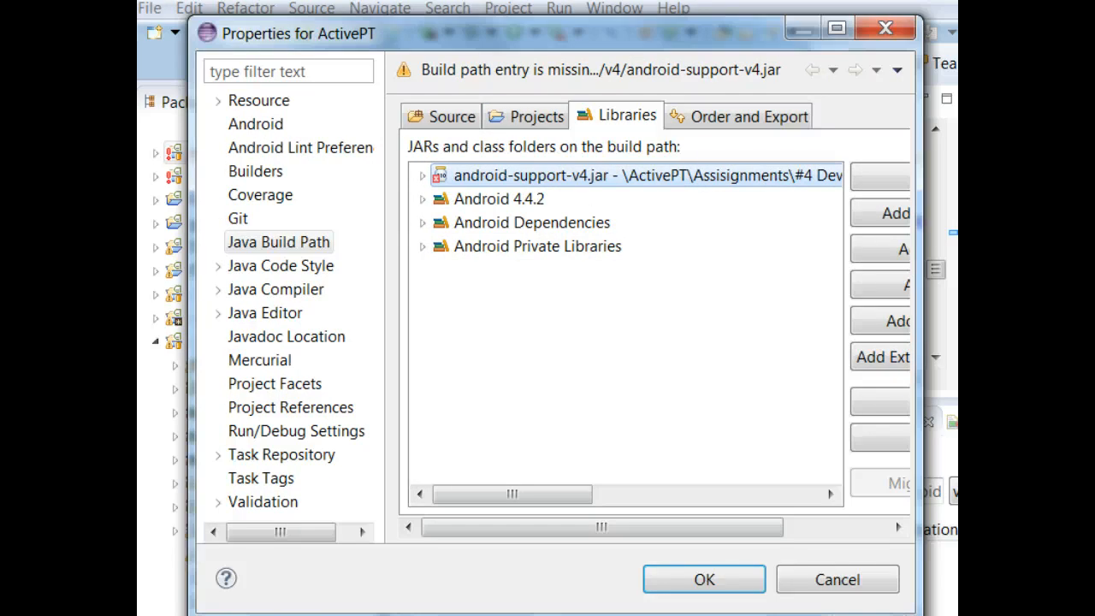
mouse_move(195, 310)
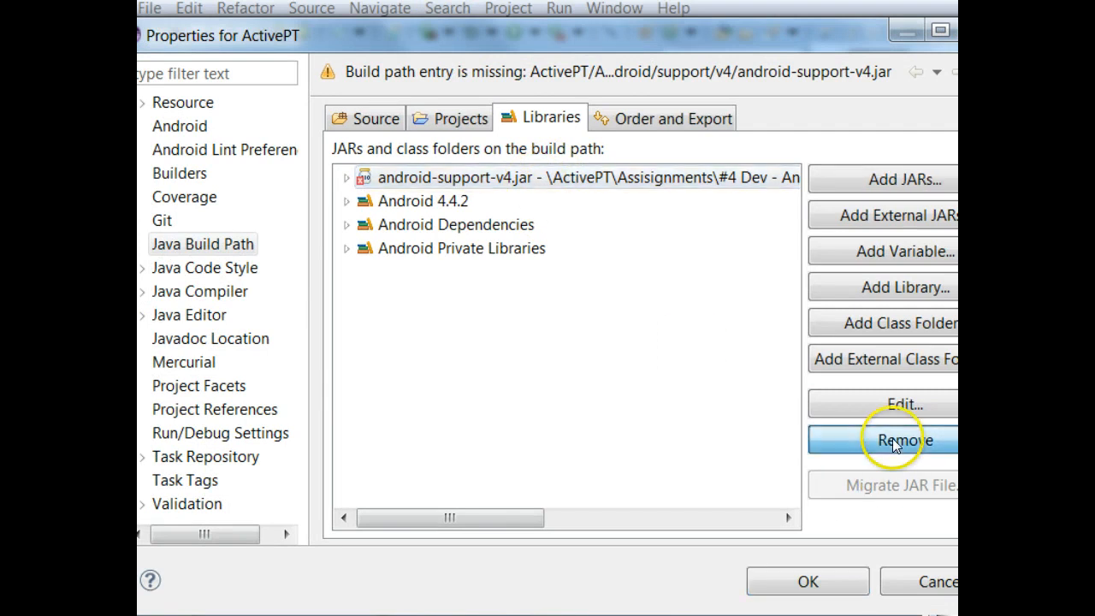
left_click(904, 439)
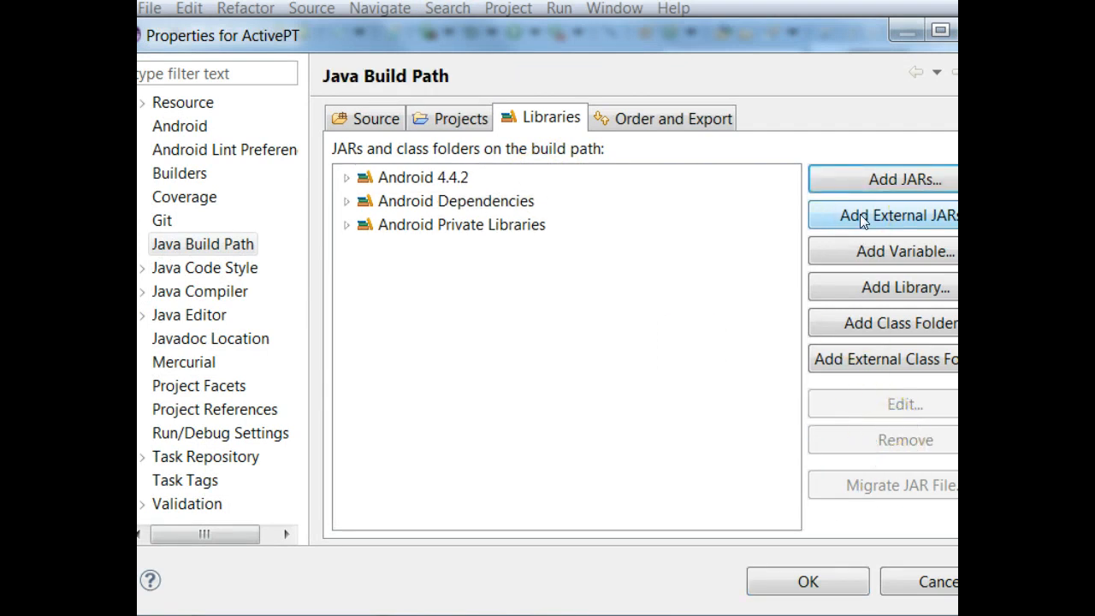
left_click(890, 215)
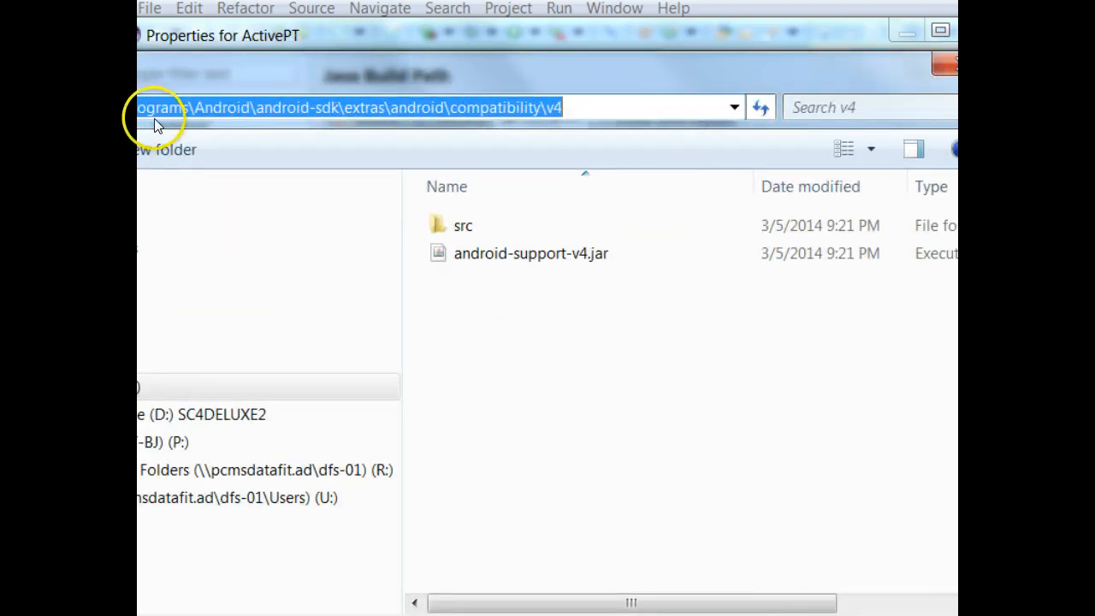
mouse_move(205, 115)
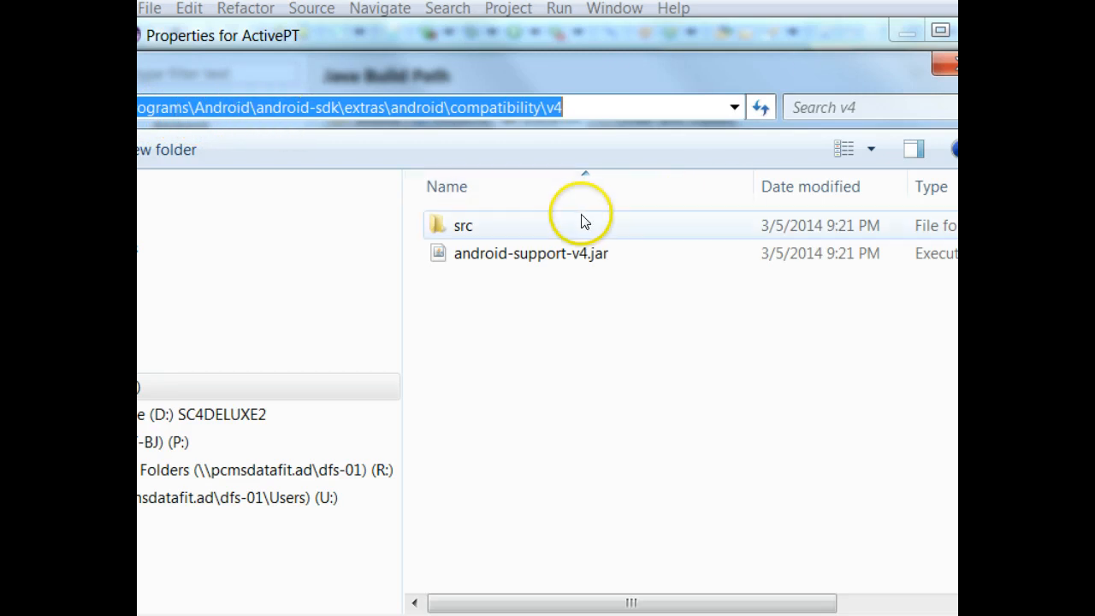
left_click(530, 253)
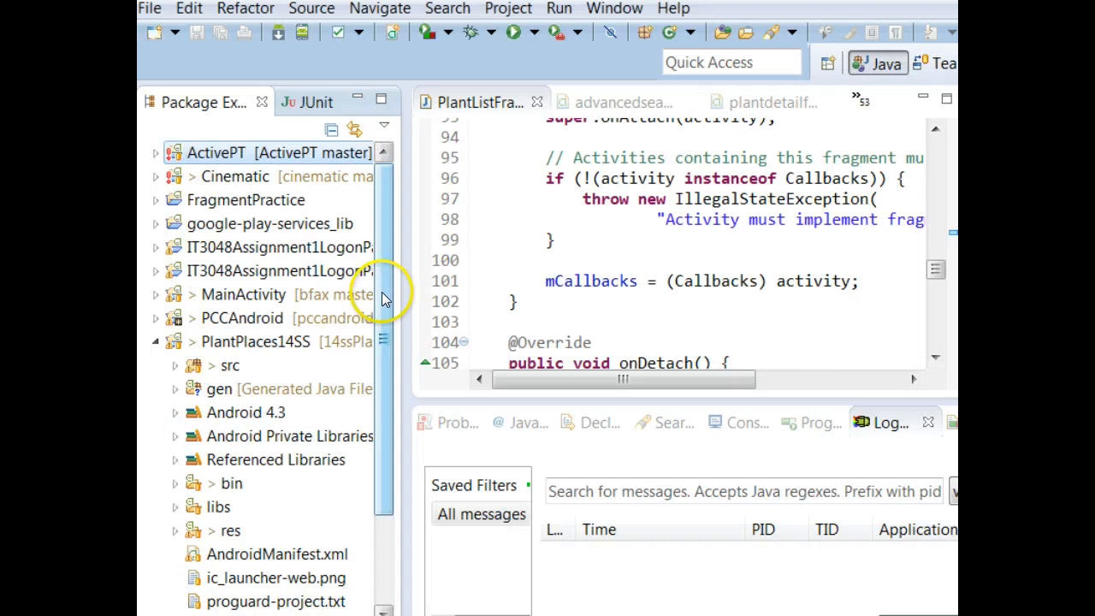
left_click(240, 152)
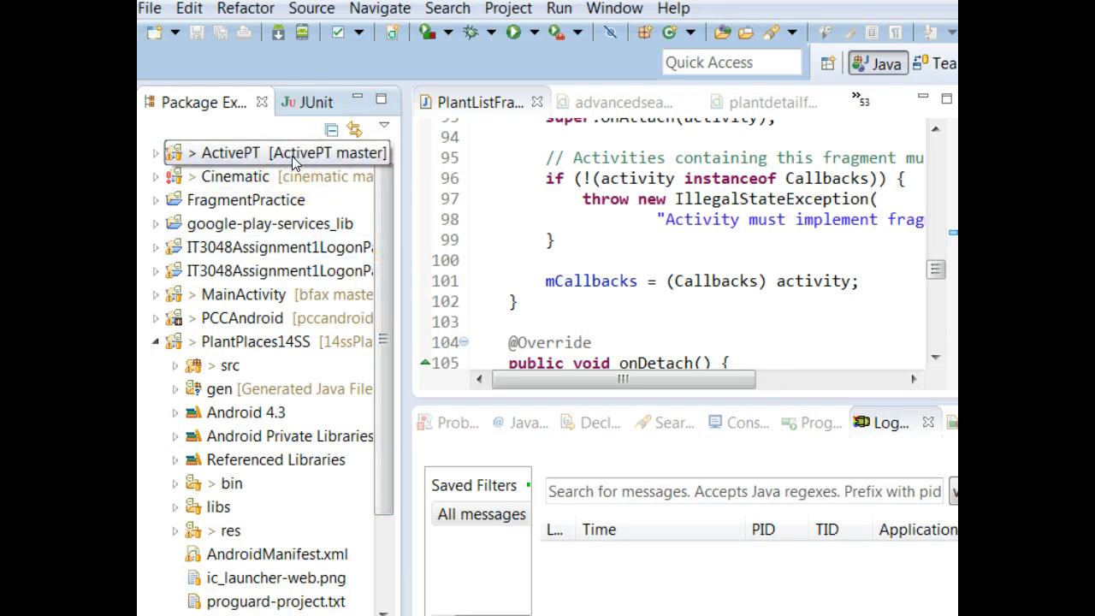
right_click(229, 152)
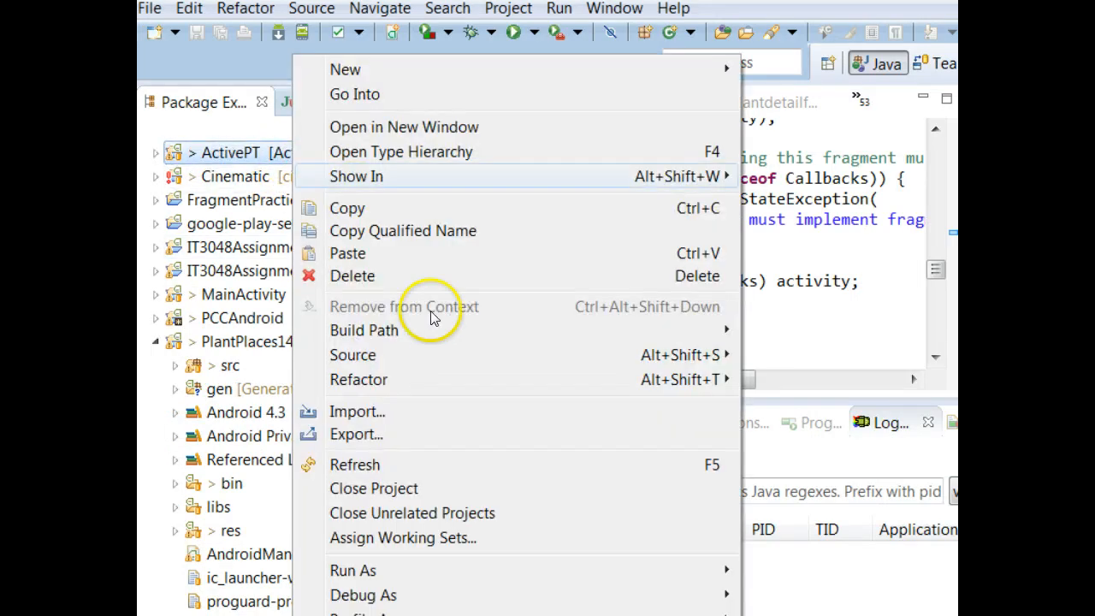
mouse_move(364, 330)
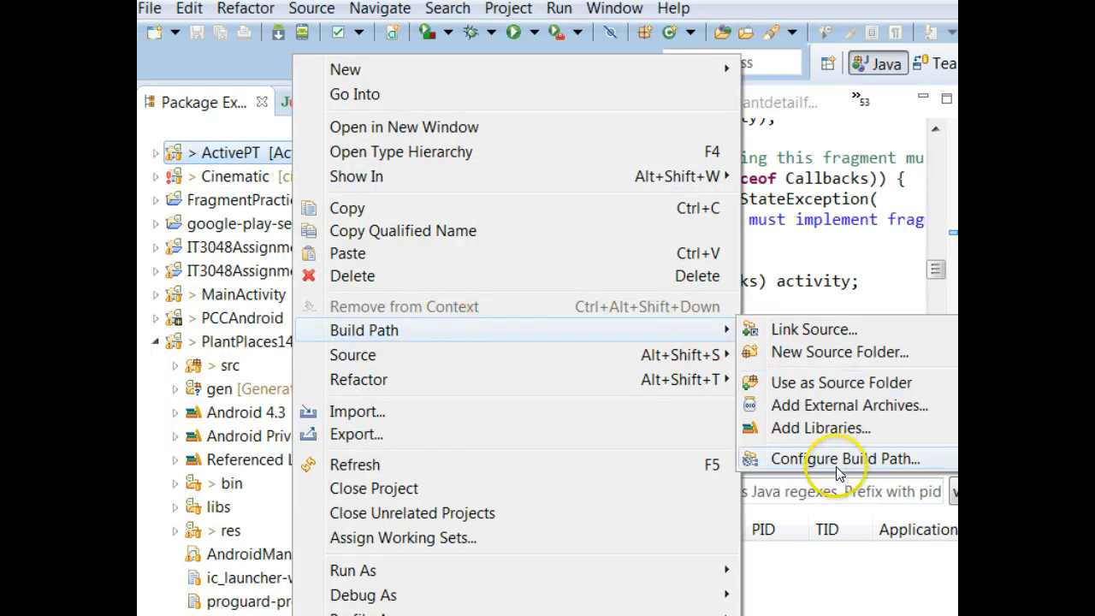
left_click(845, 458)
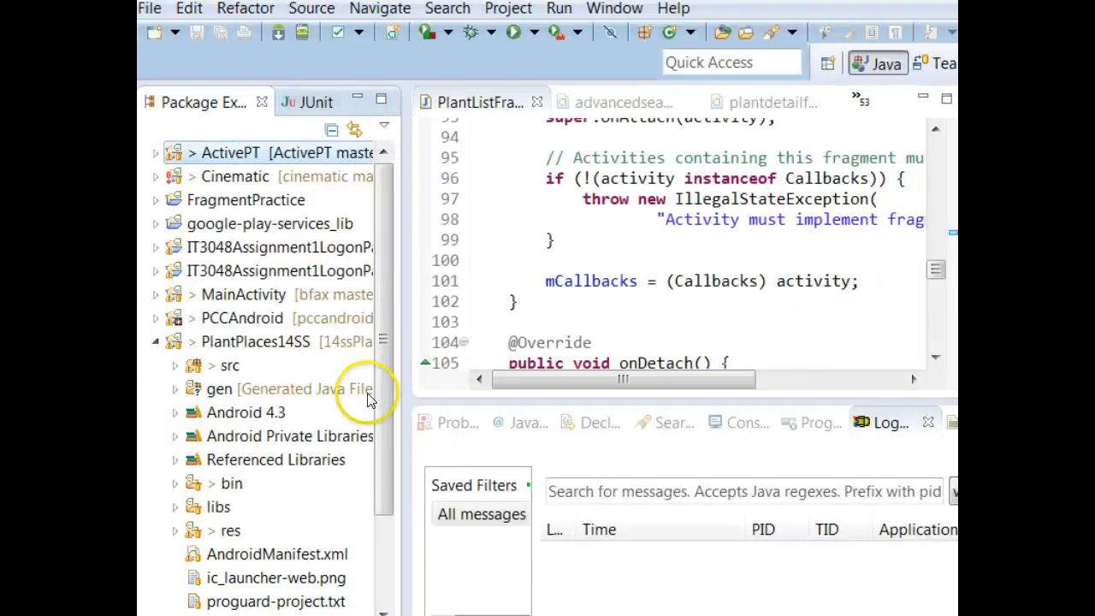
left_click(268, 223)
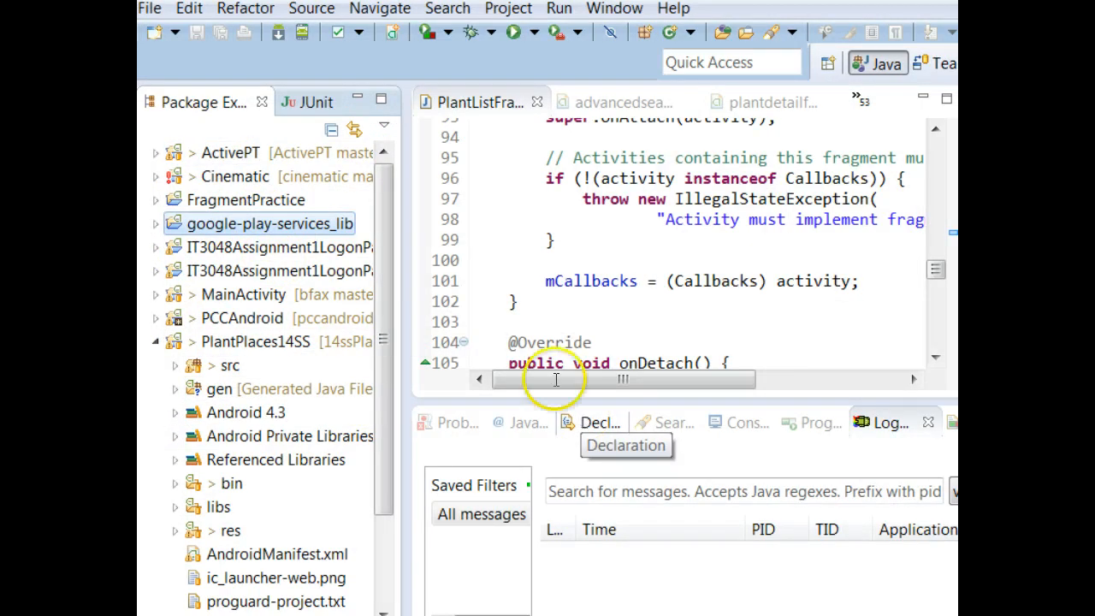
Start an Android Project from Existing Code import, browsing the SDK toward google_play_services.
left_click(150, 8)
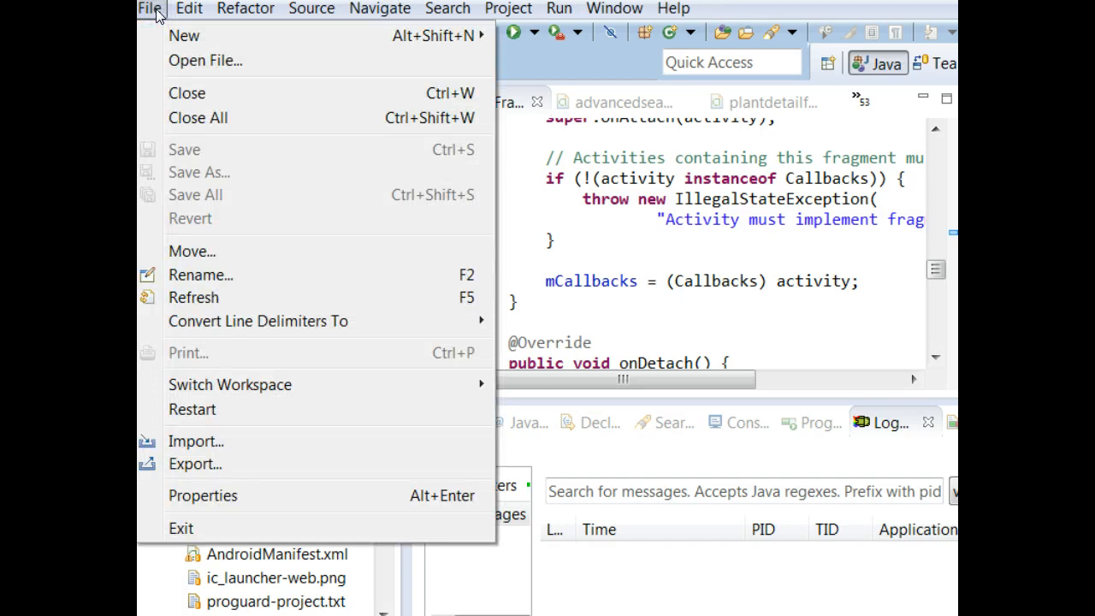
mouse_move(184, 35)
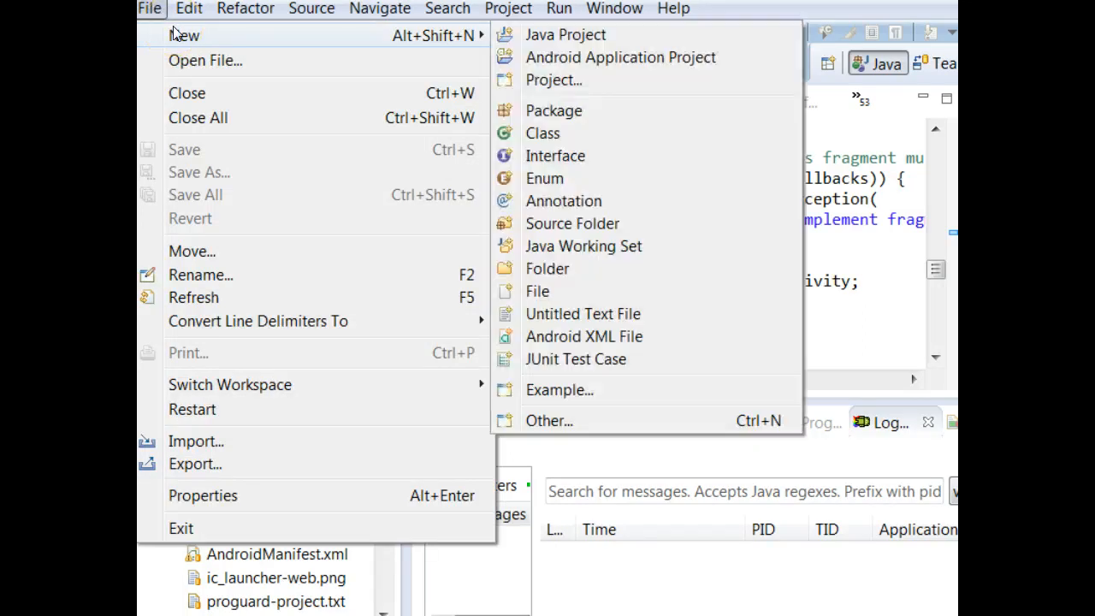
mouse_move(359, 43)
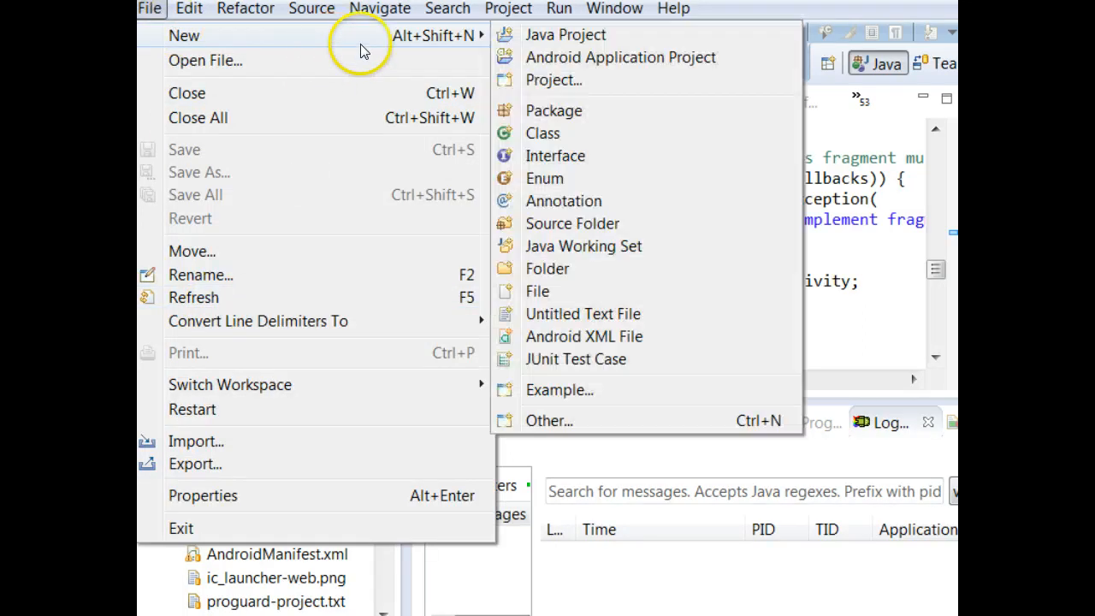
left_click(553, 80)
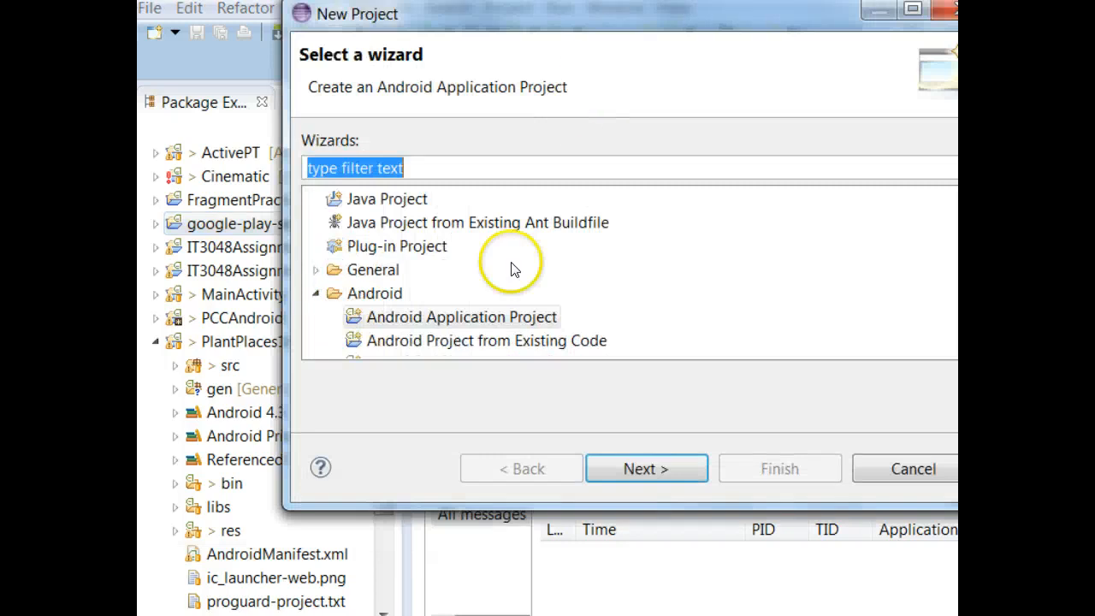
left_click(485, 339)
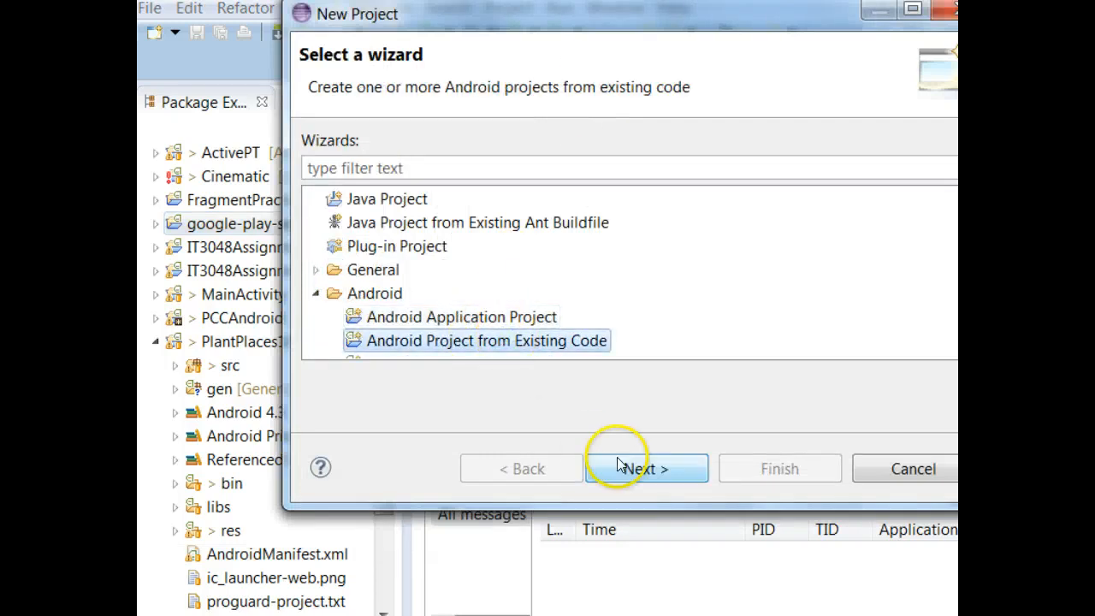
left_click(645, 468)
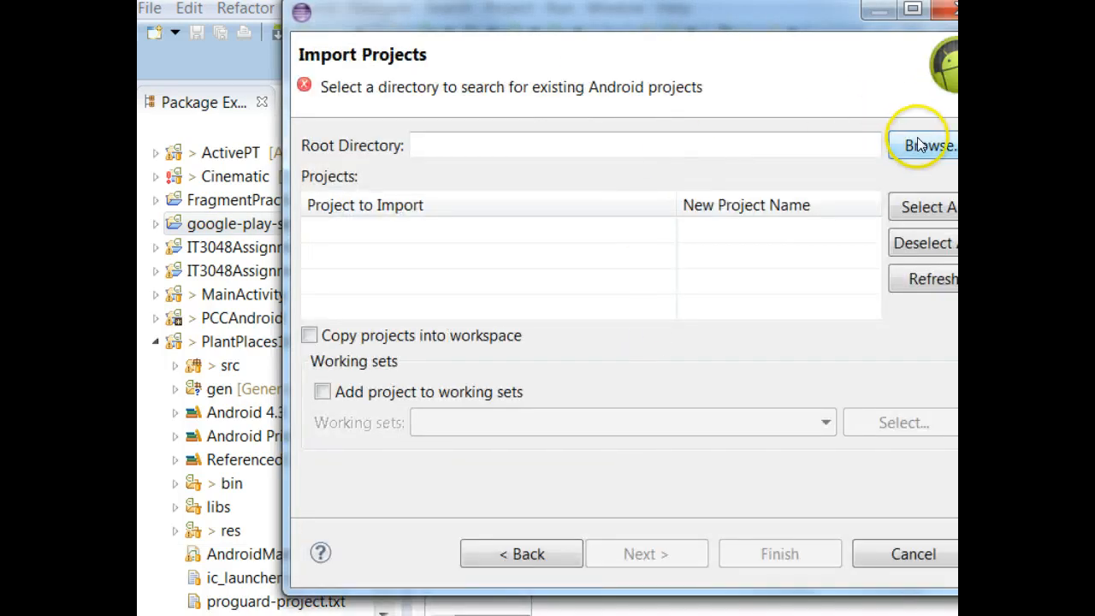
left_click(928, 146)
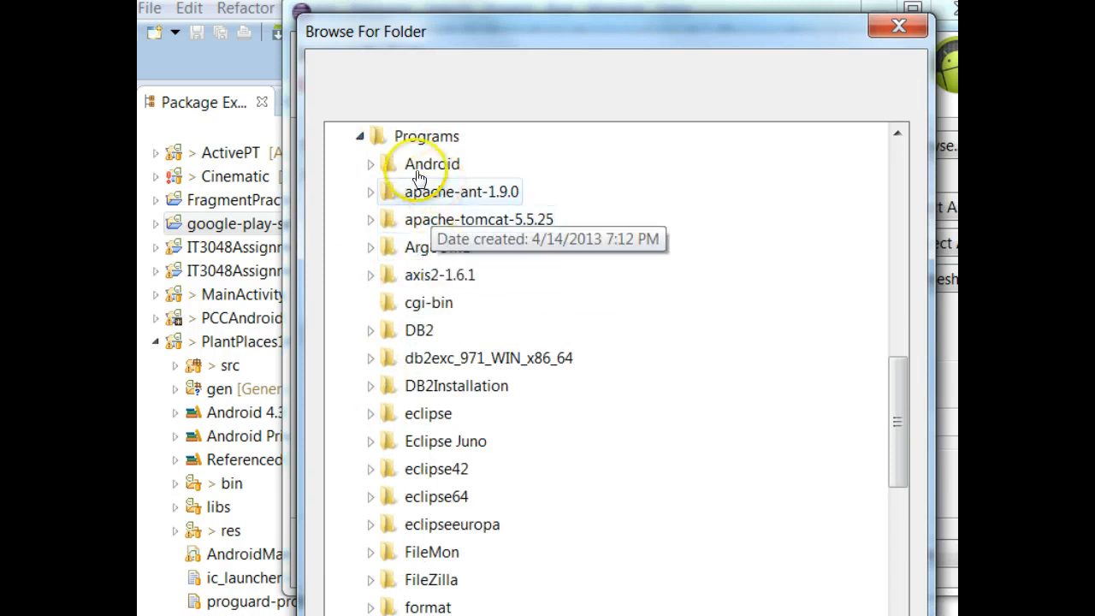
left_click(371, 163)
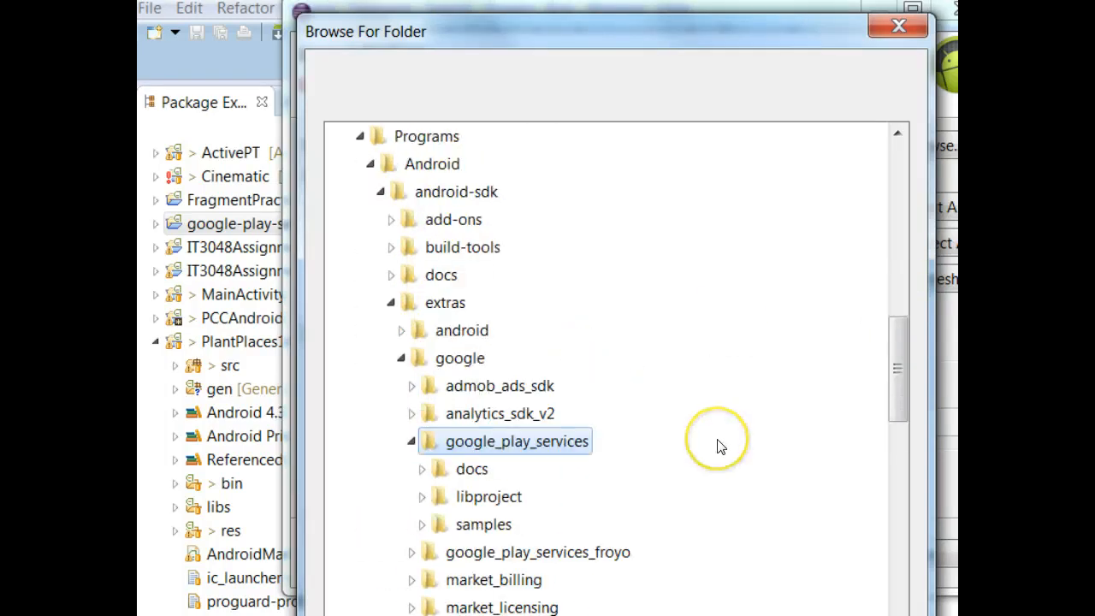
scroll("down", 3)
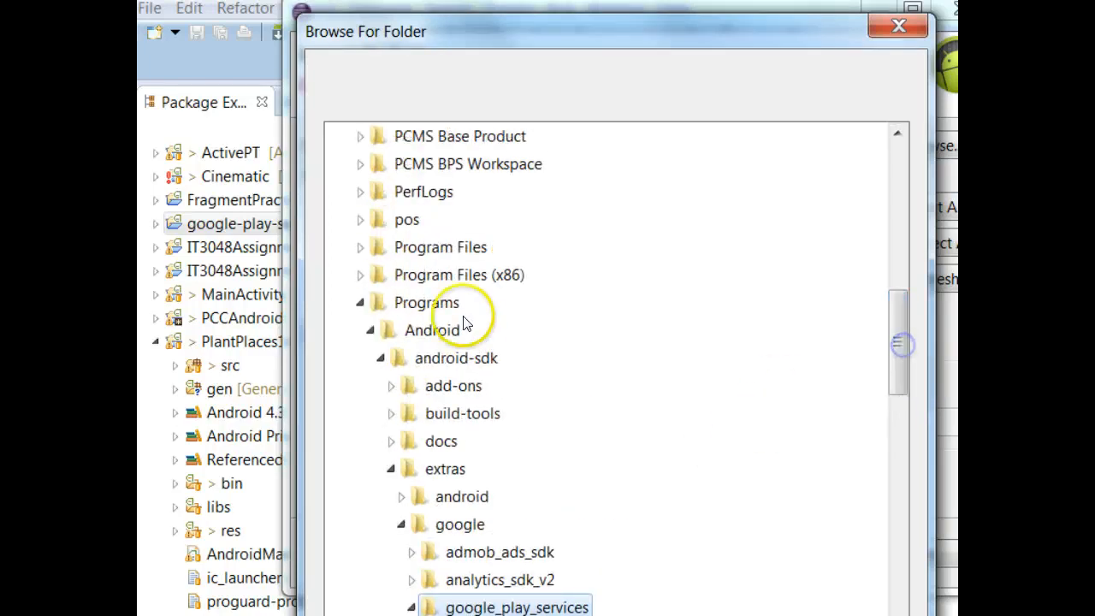
mouse_move(445, 358)
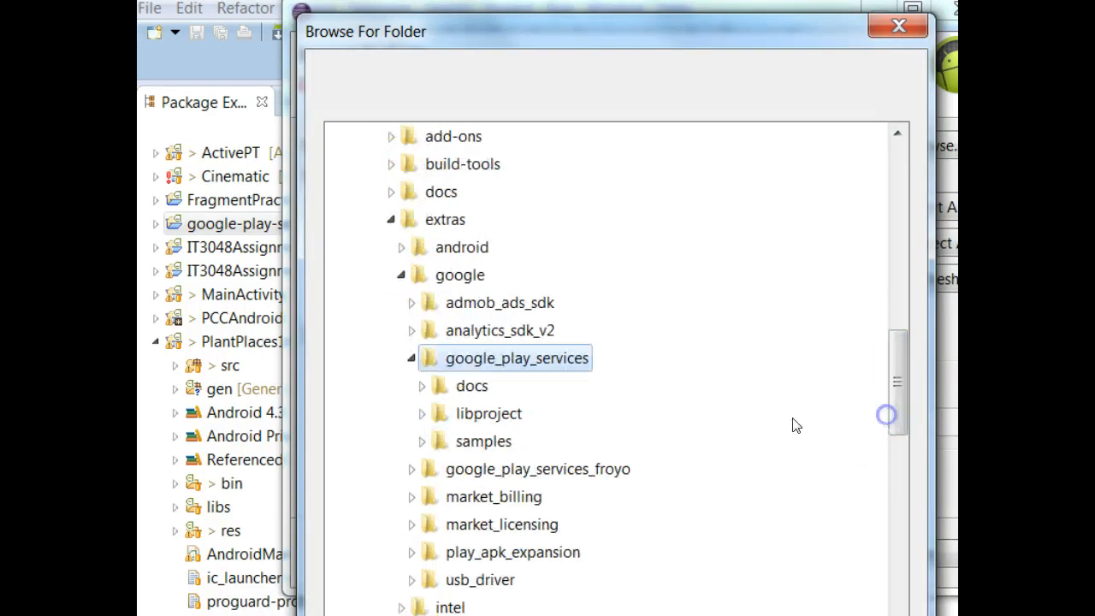
mouse_move(539, 358)
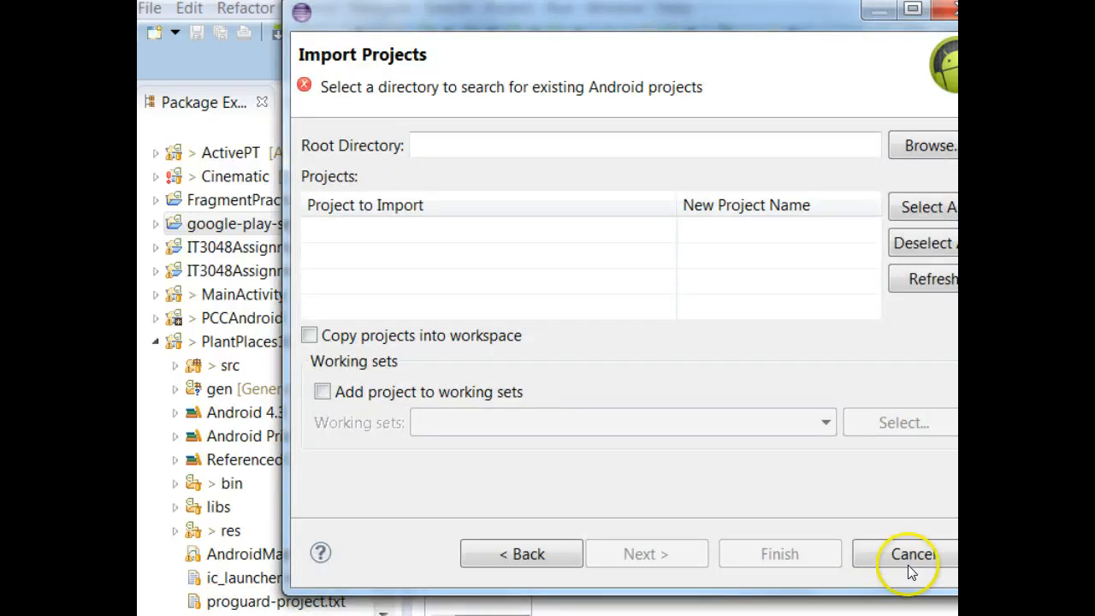
Cancel the project import and begin a new AVD in the Android Virtual Device Manager.
left_click(911, 553)
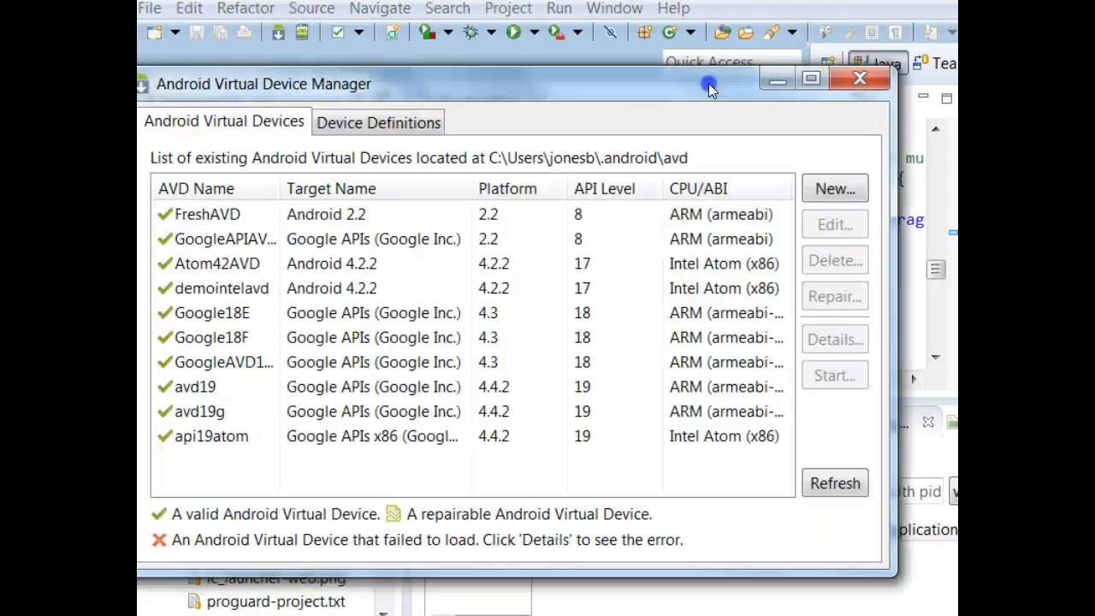
left_click(260, 435)
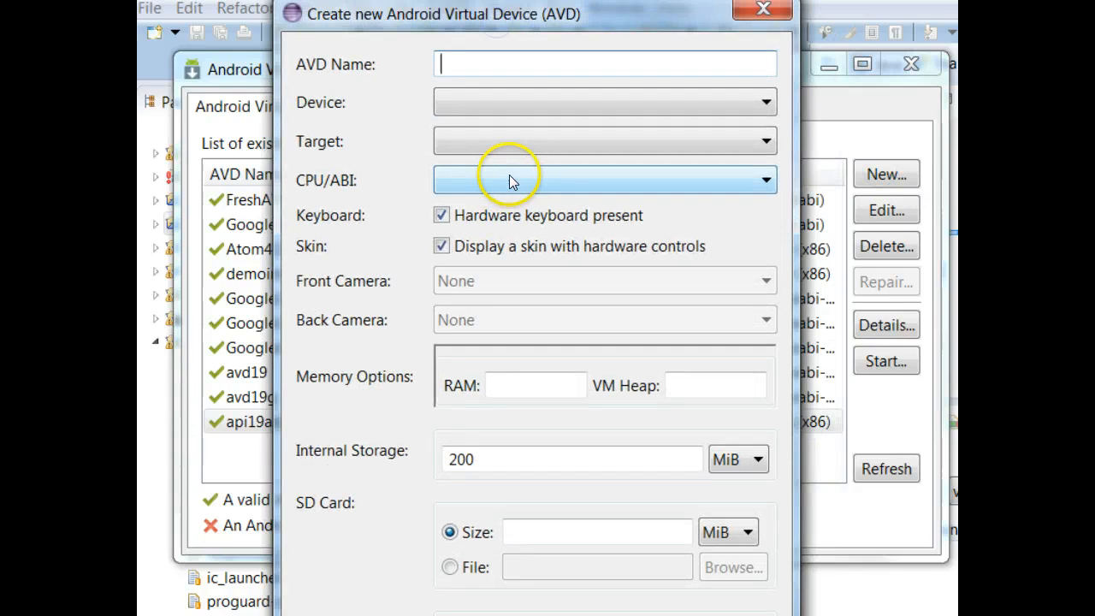
Choose the Google APIs API Level 18 target, ending back at the ten-device AVD list.
left_click(604, 141)
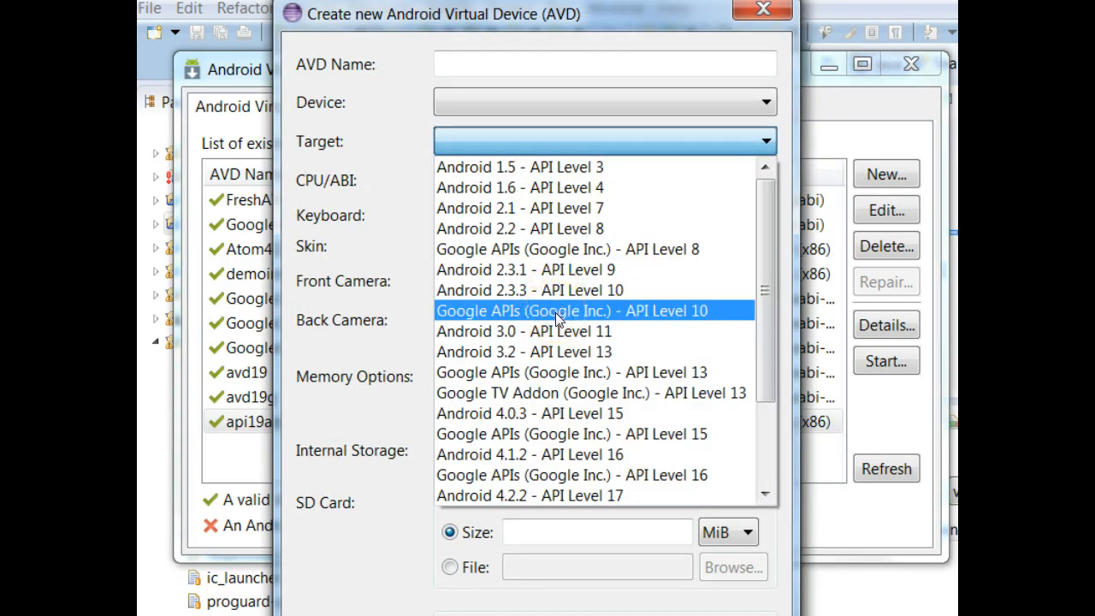
scroll("down", 3)
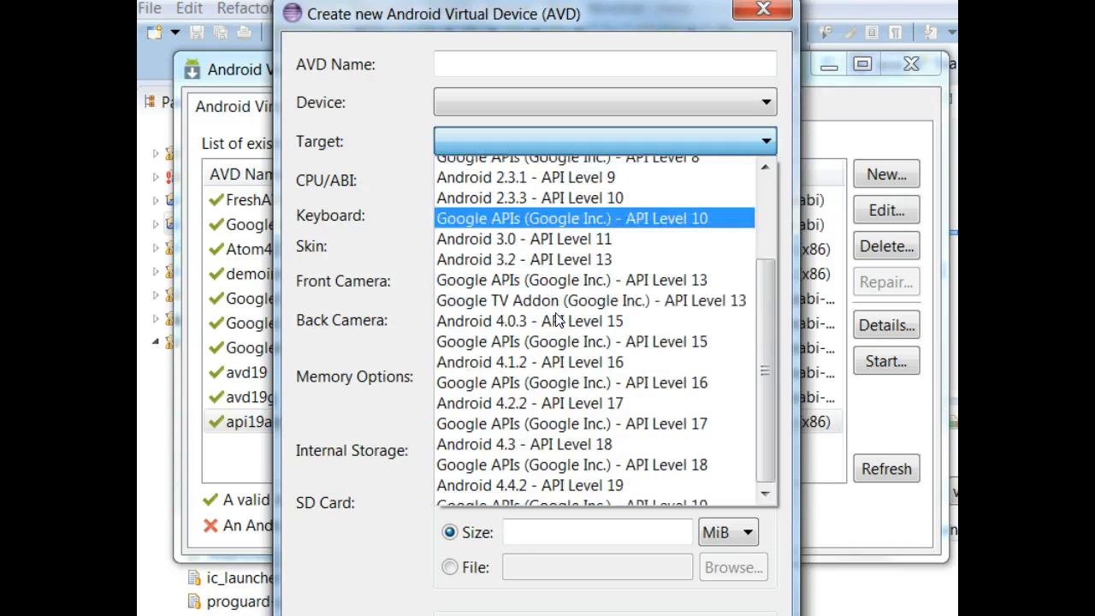
scroll("down", 3)
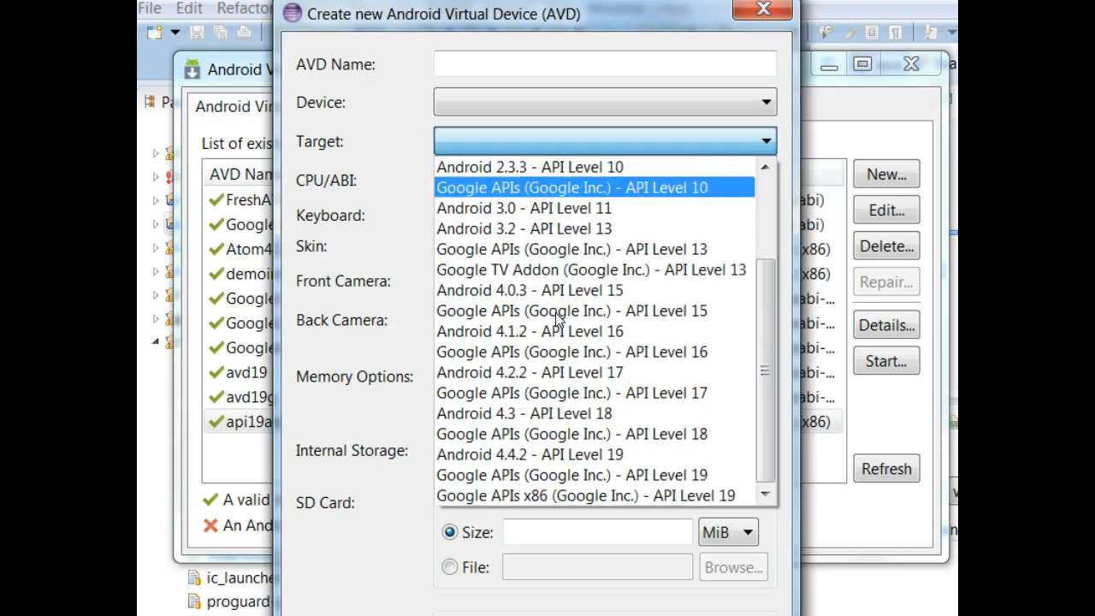
left_click(572, 434)
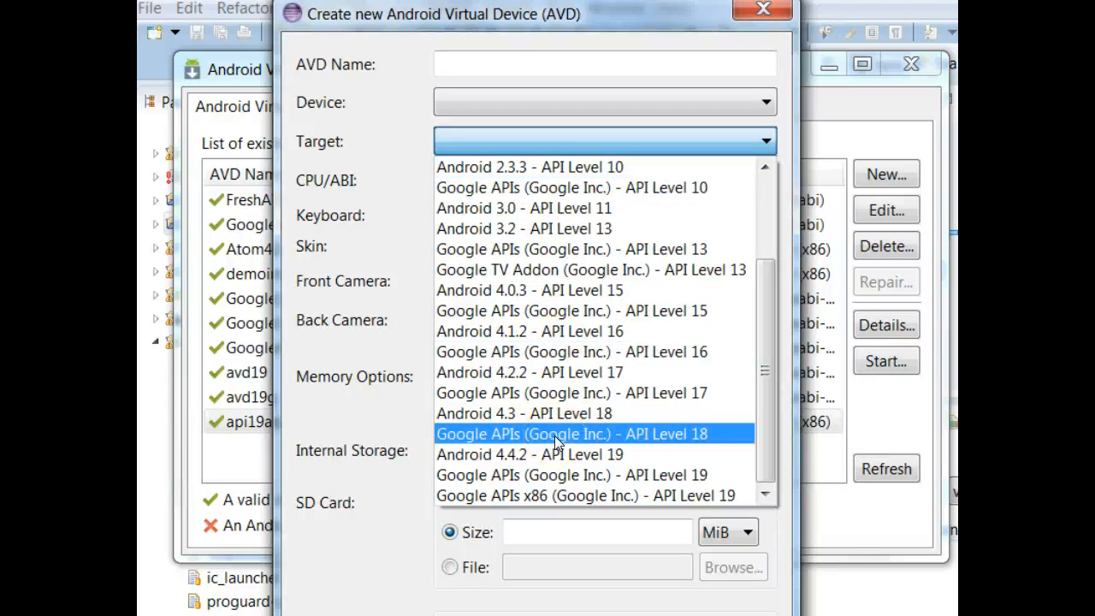
left_click(585, 495)
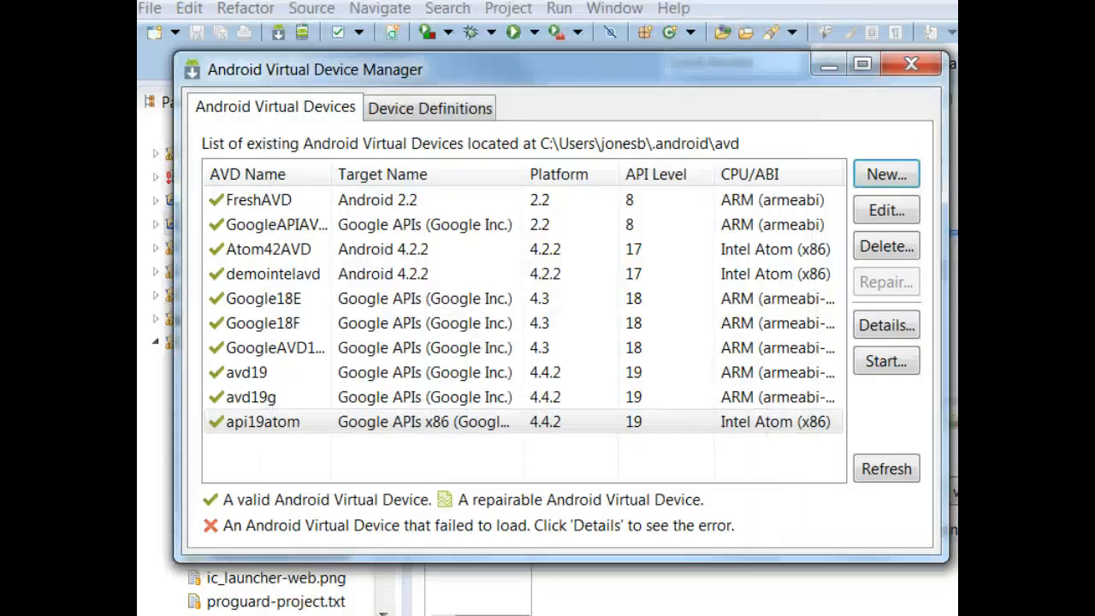
Close the AVD Manager and dismiss the Window menu, returning to the code workspace.
left_click(911, 64)
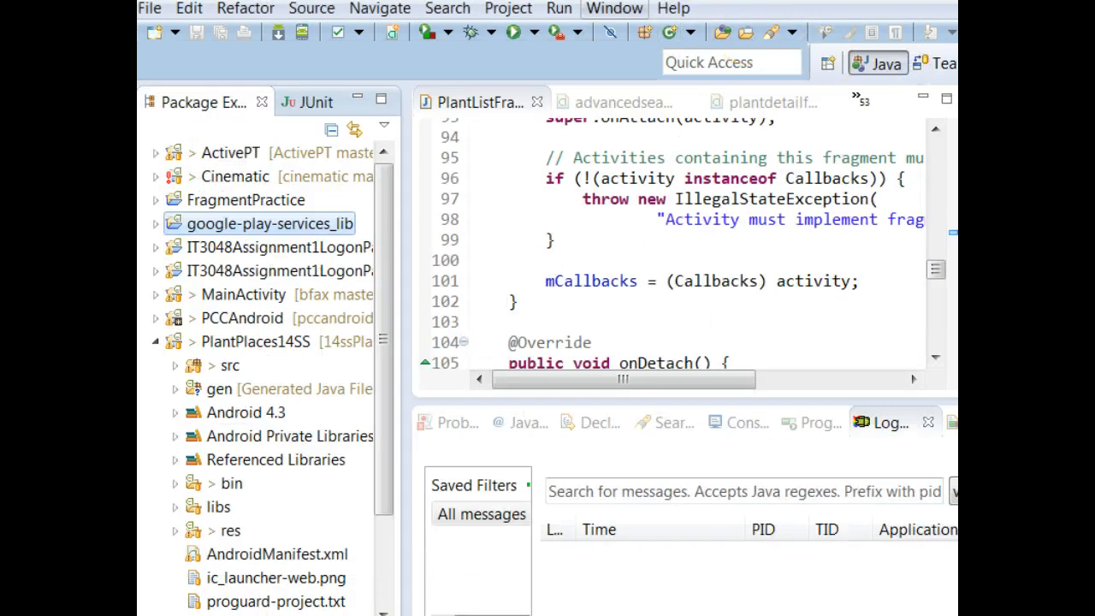
left_click(613, 7)
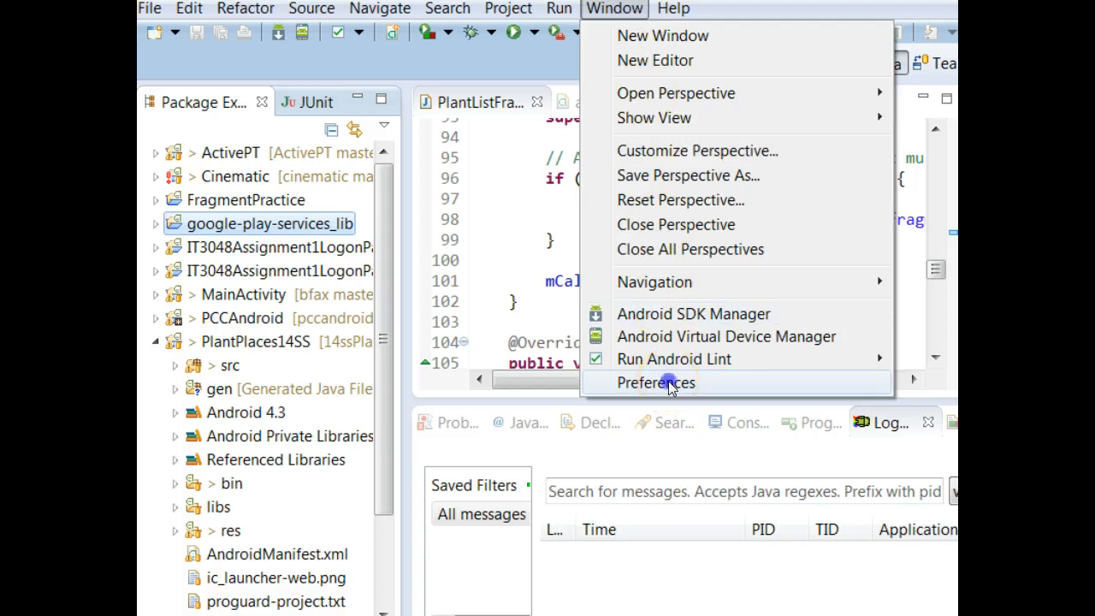
left_click(656, 383)
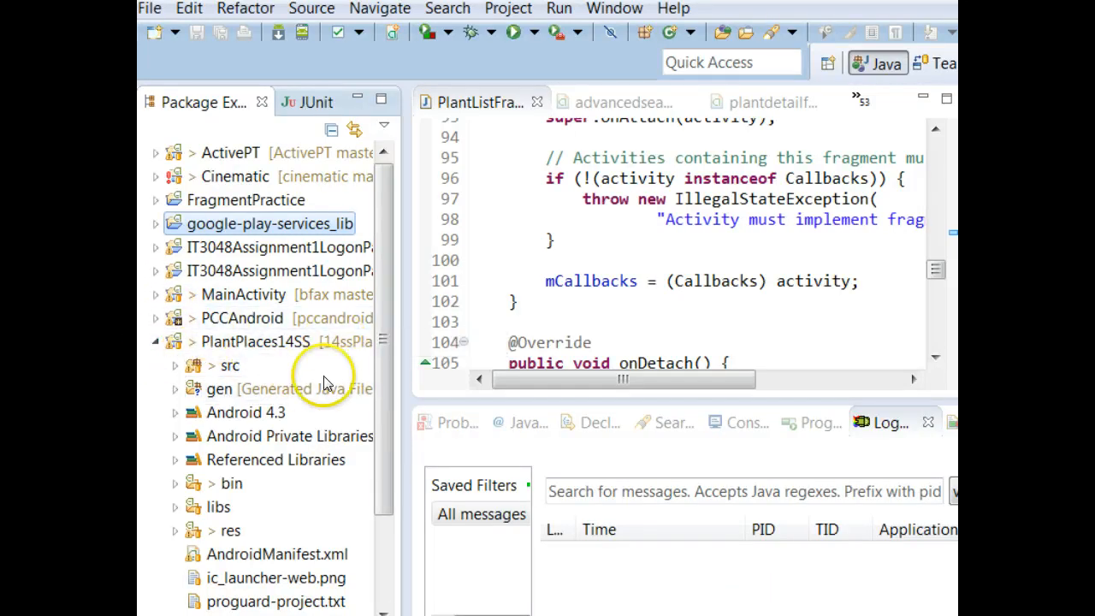
Open GPSAPlantActivity.java and add a blank line in onTakePhotoClicked before the camera intent.
left_click(176, 366)
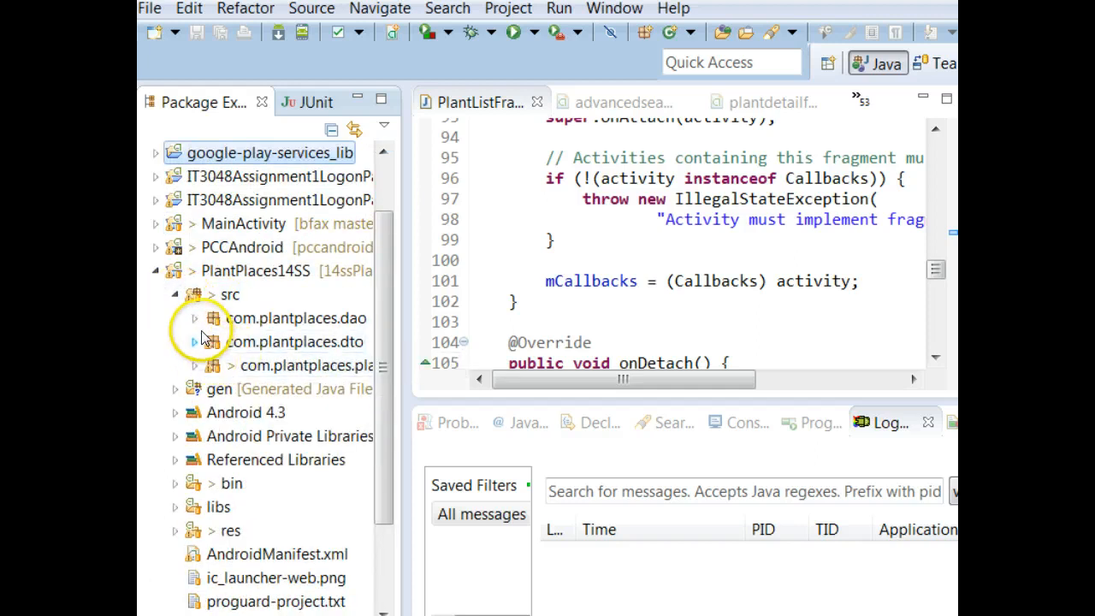
left_click(195, 365)
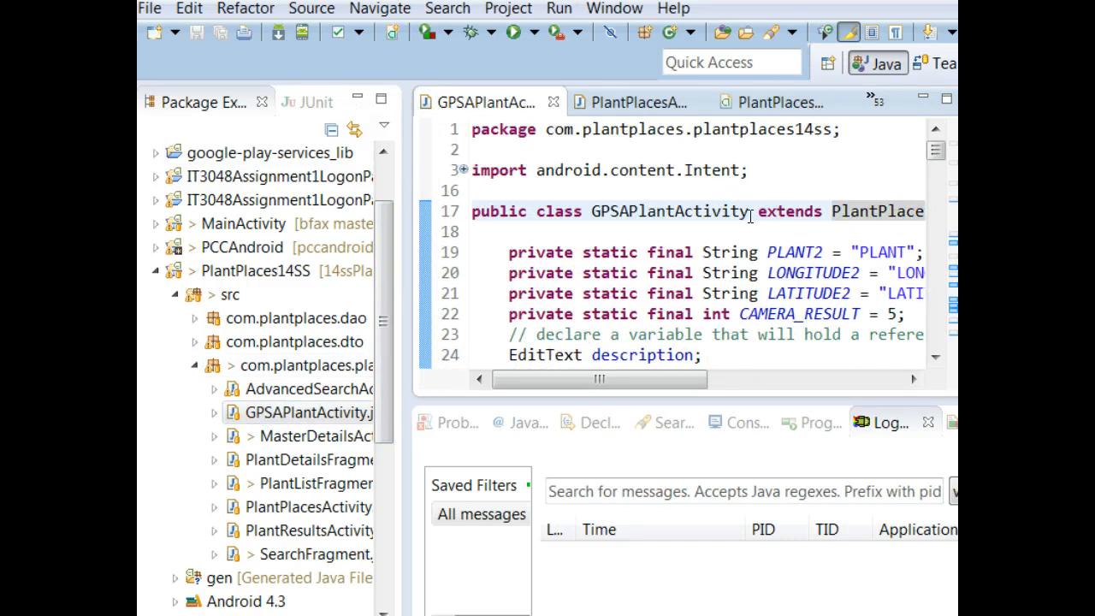
left_click(735, 251)
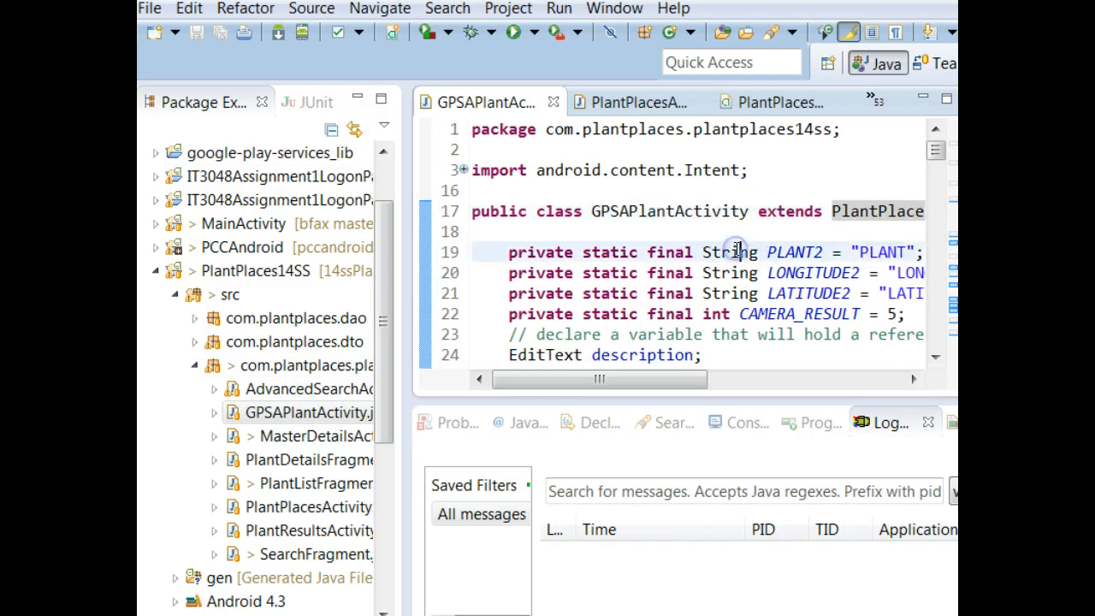
scroll("down", 3)
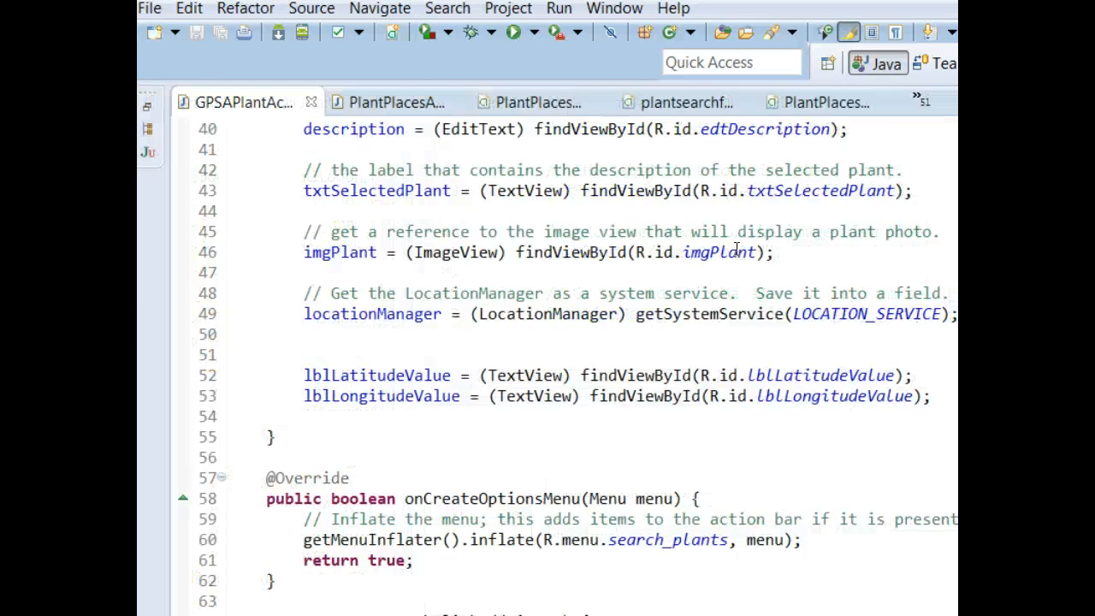
scroll("down", 3)
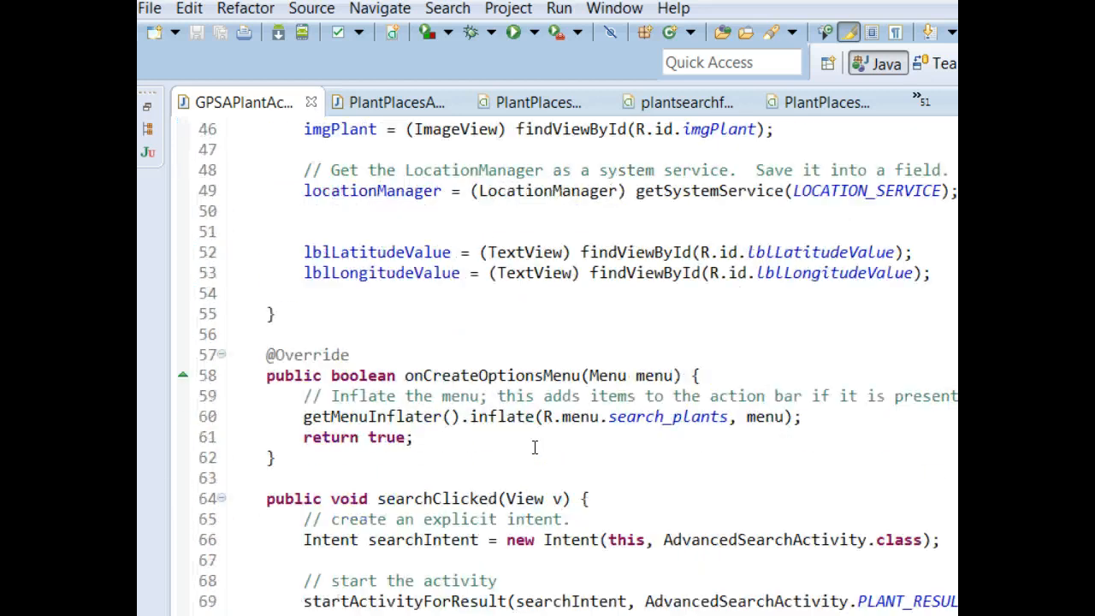
scroll("down", 3)
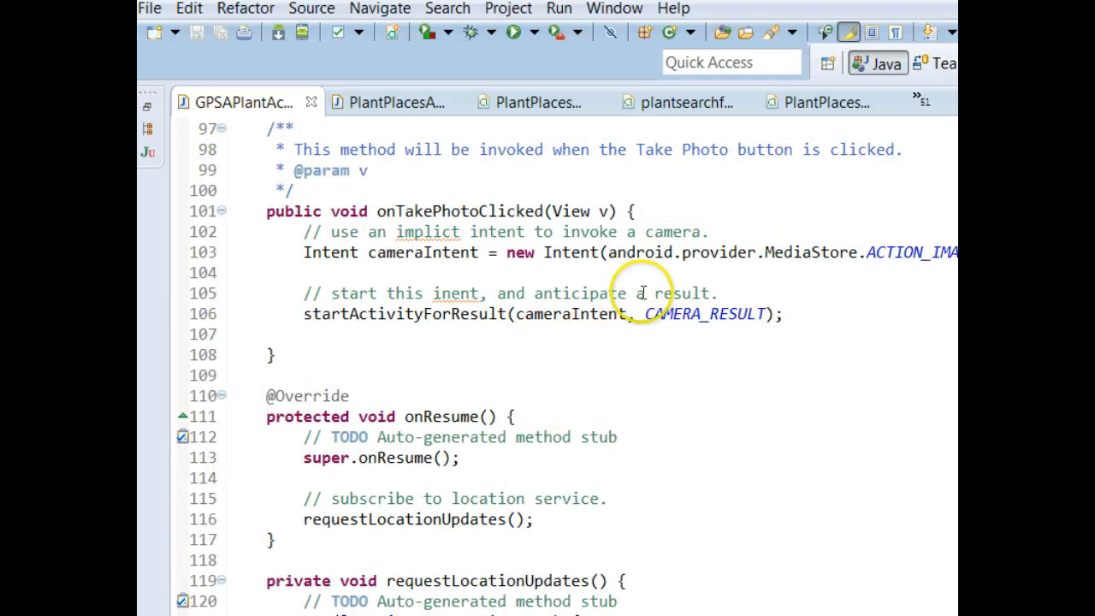
left_click(304, 272)
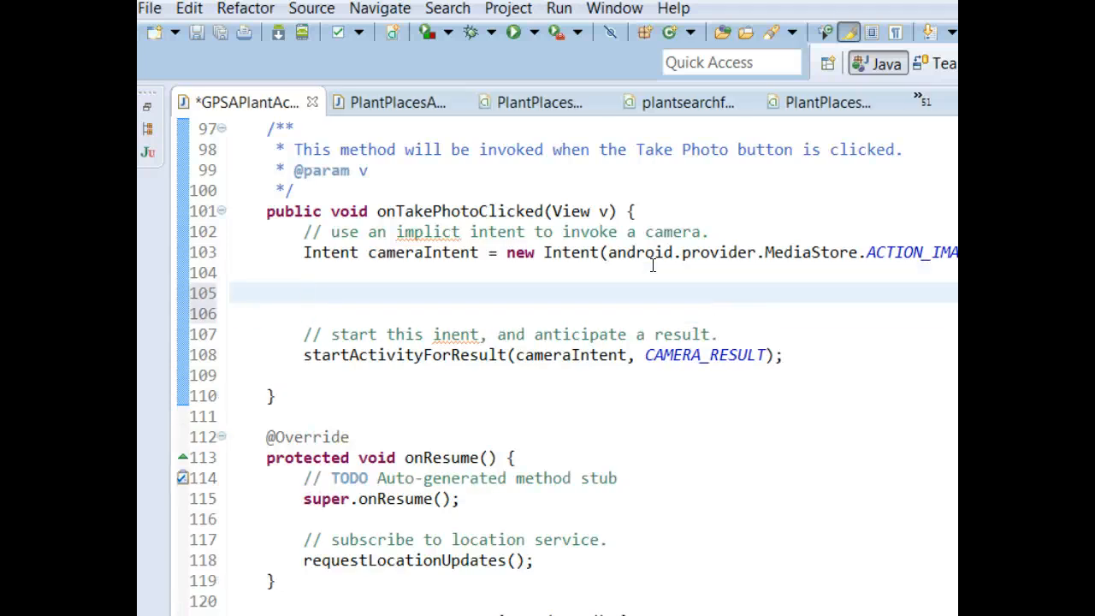
left_click(305, 293)
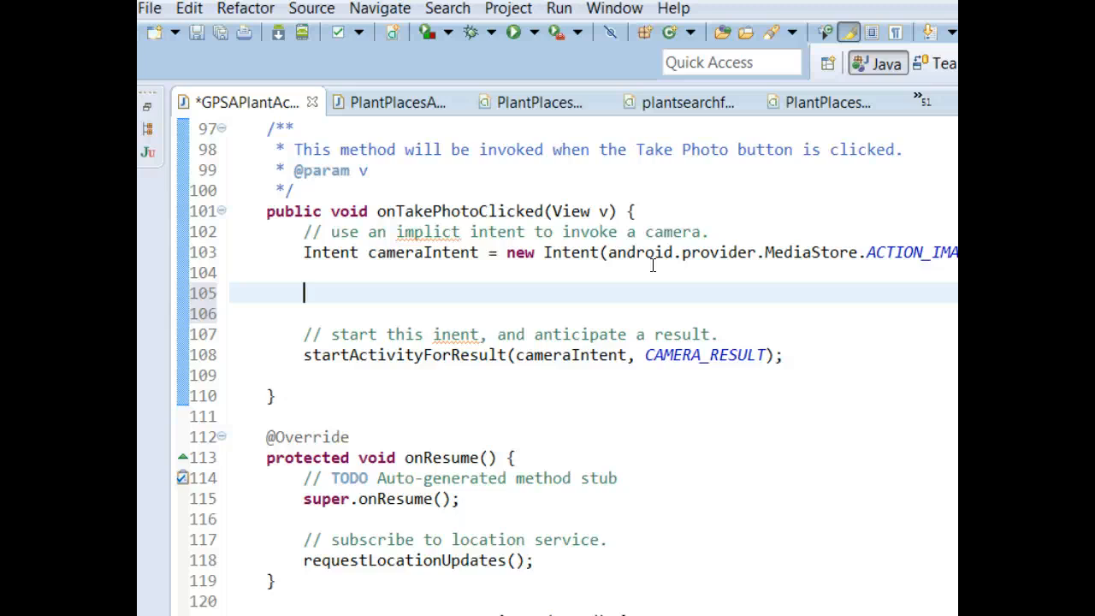
Enter Environment.getExternalStoragePublicDirectory(Environment.DIRECTORY_PICTURES) and assign it to local File directory.
type("Envi")
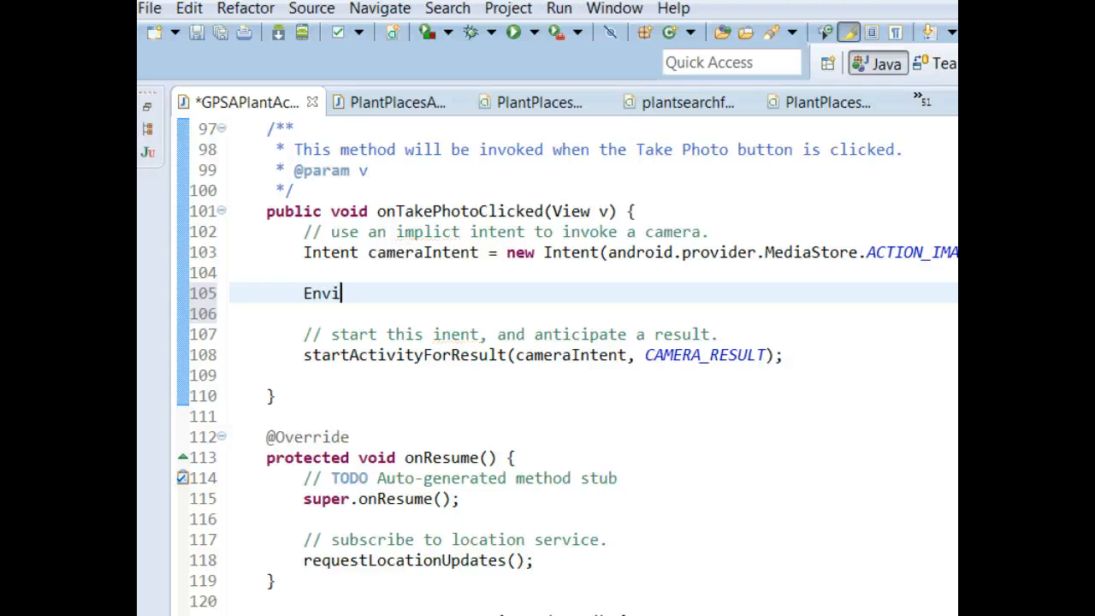
type("ronment.")
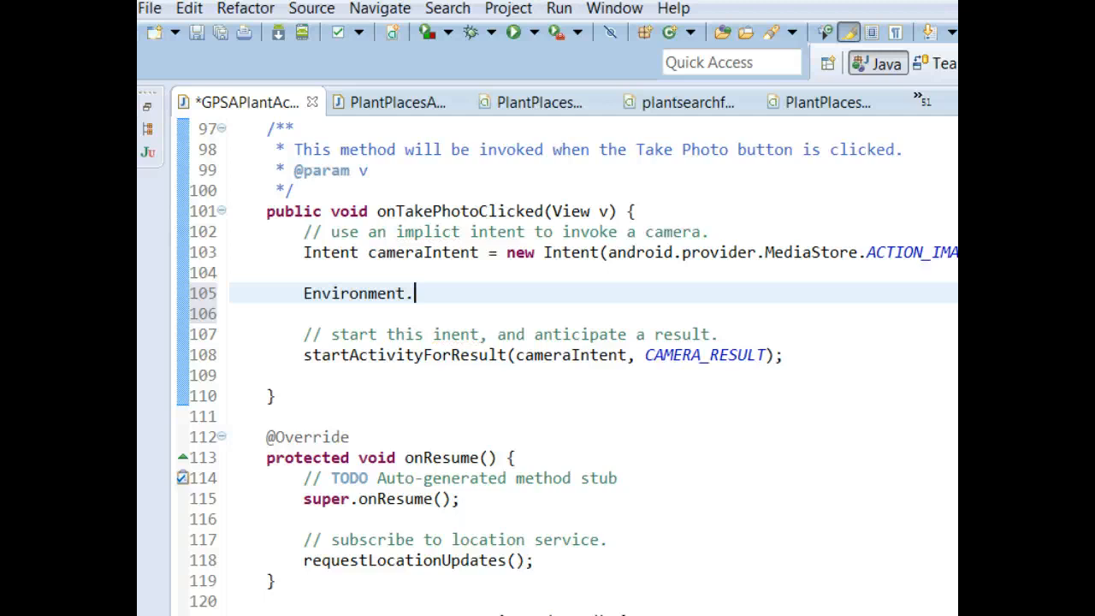
type("getExternalStoragePublicDirectory(E")
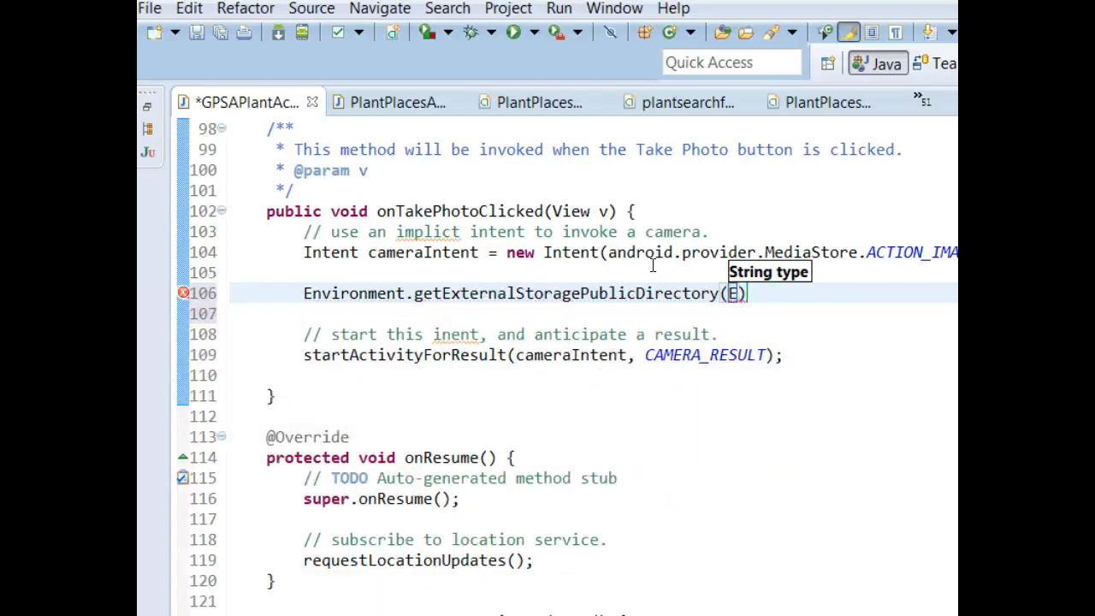
type("nvi")
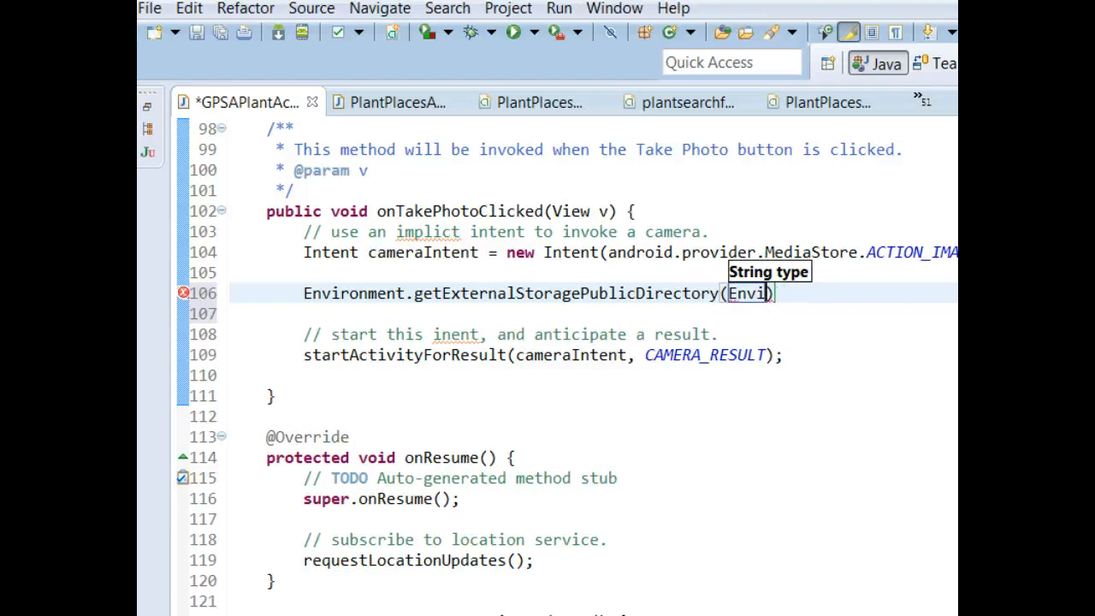
type("Environment.DI")
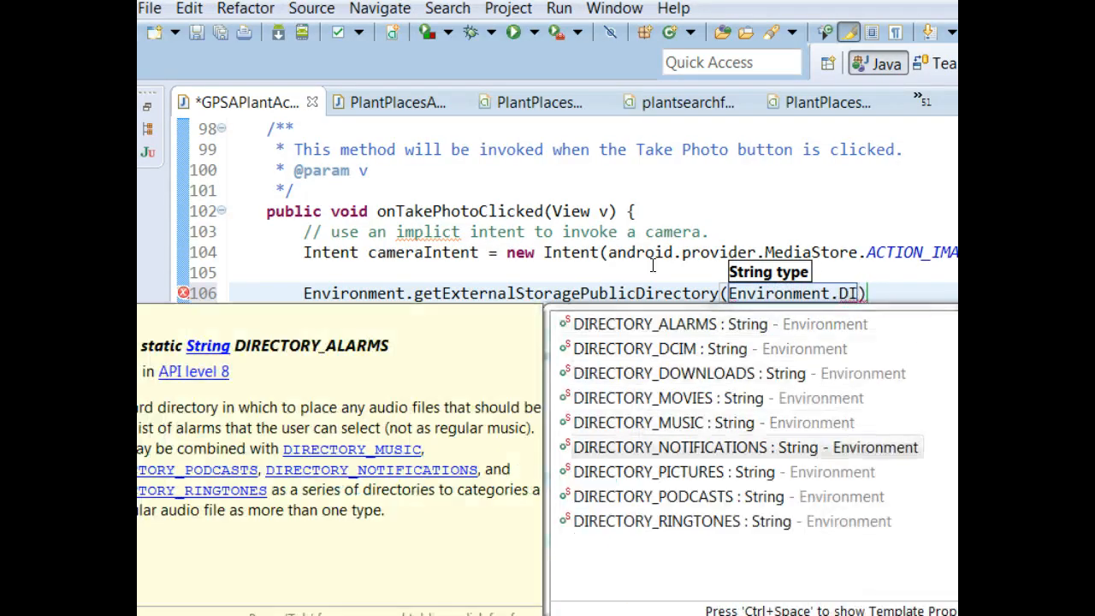
key("Escape")
type("RECTORY_PICTURES")
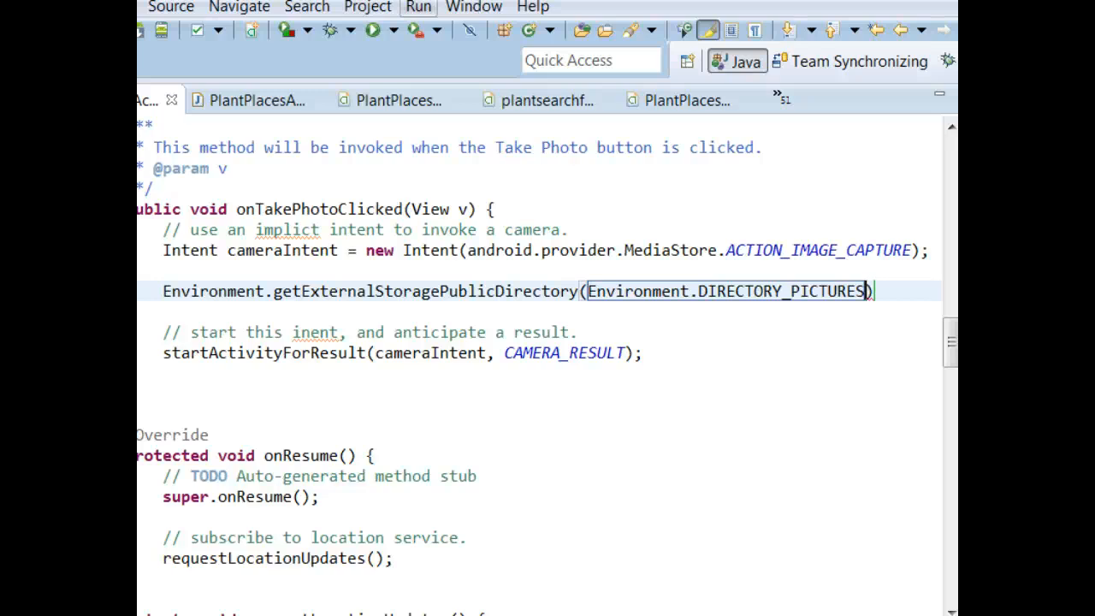
left_click(871, 291)
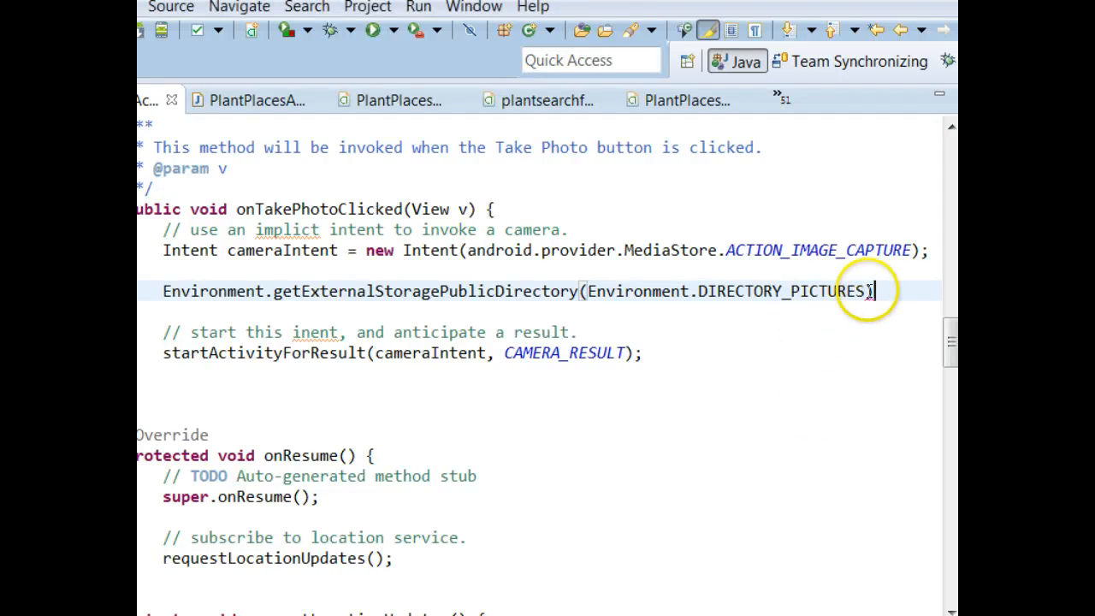
type(");")
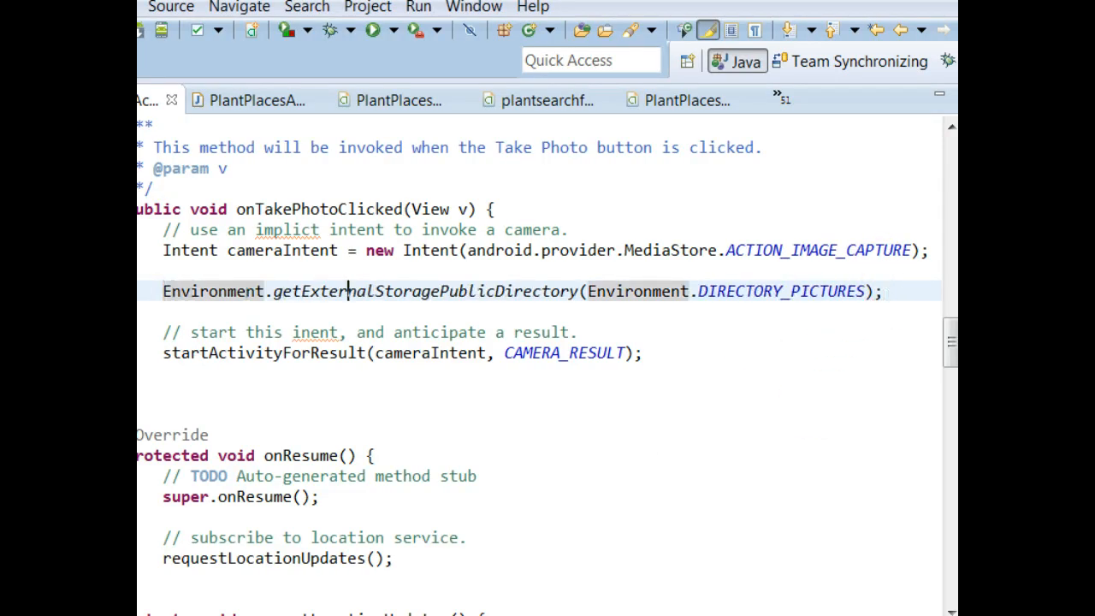
key("ctrl+1")
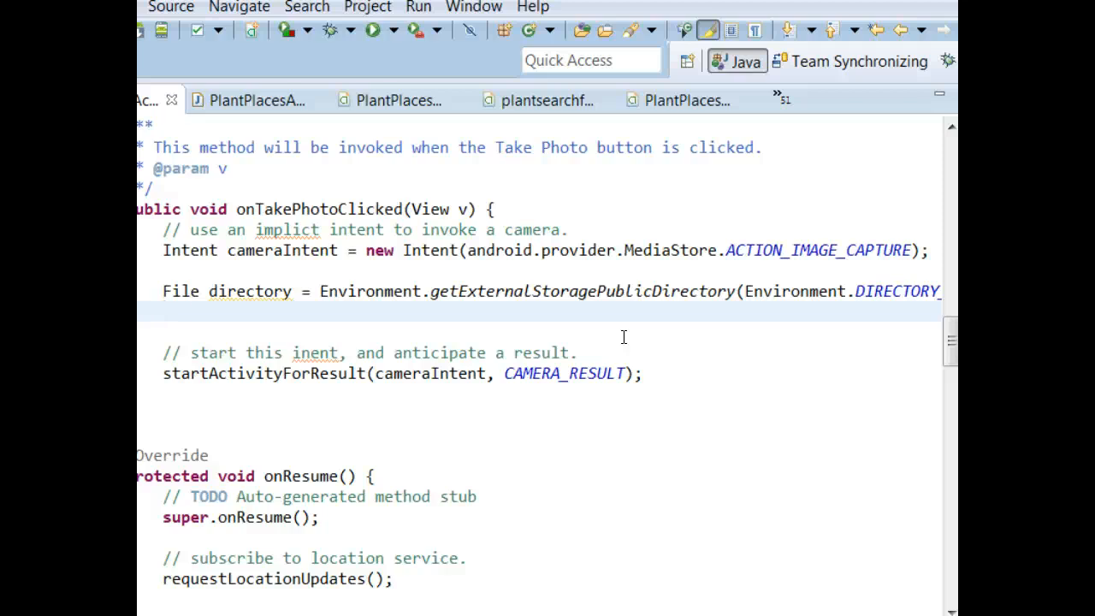
Add File pictureFile = new File(directory, "pic.jpg");.
type("File")
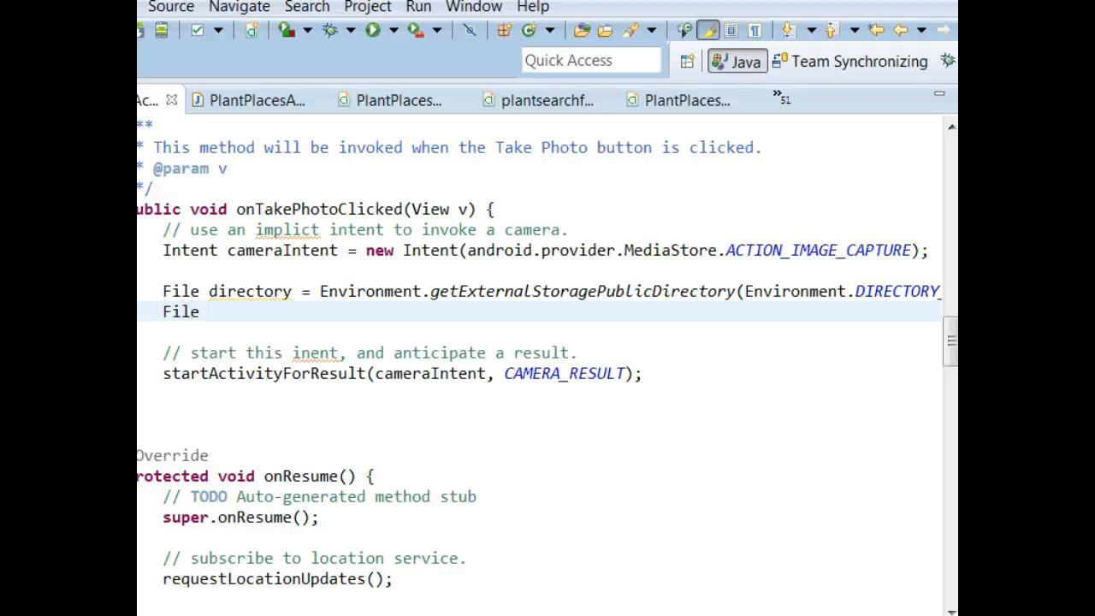
type("pictureF")
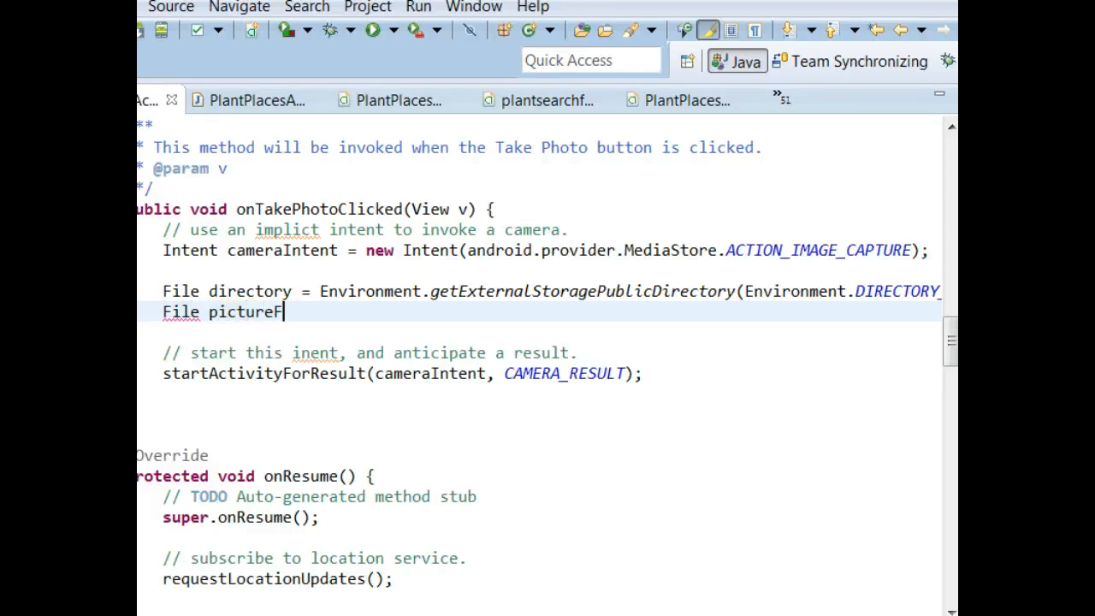
type("ile =")
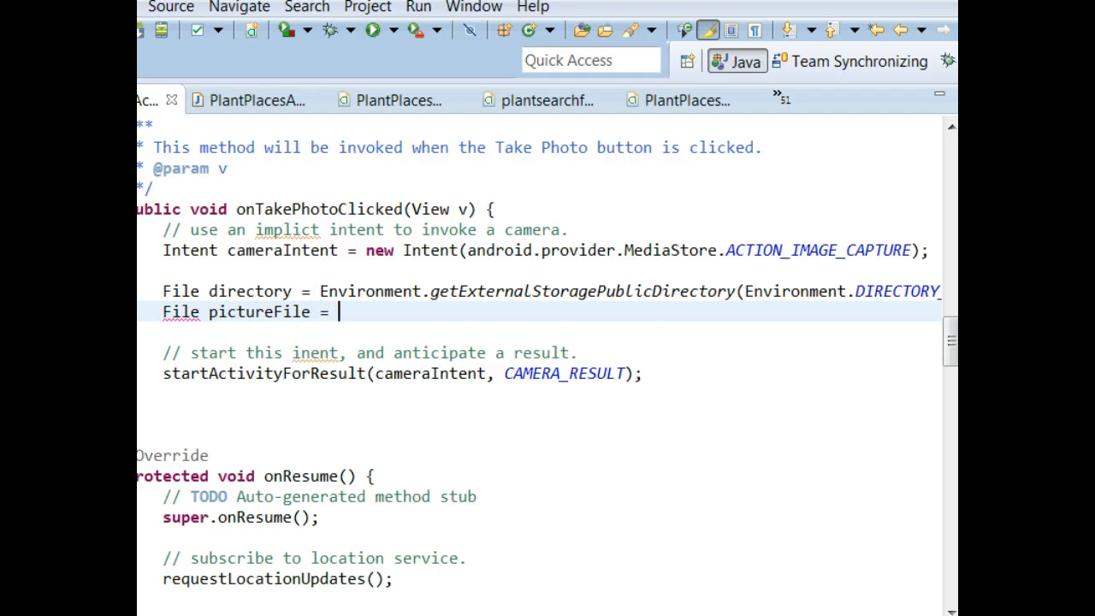
type("new")
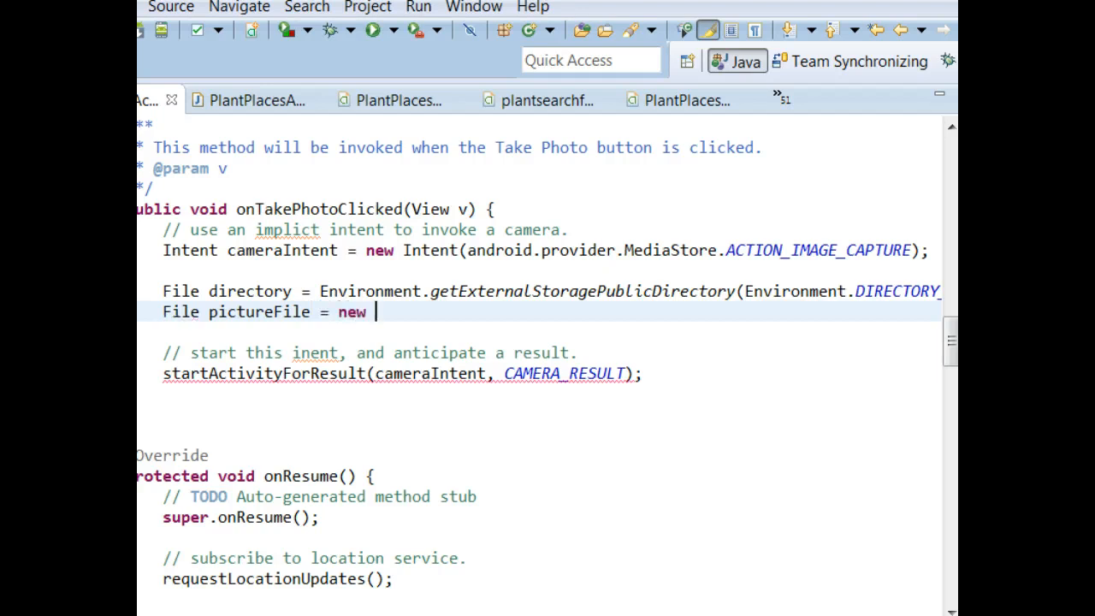
type("File(dire")
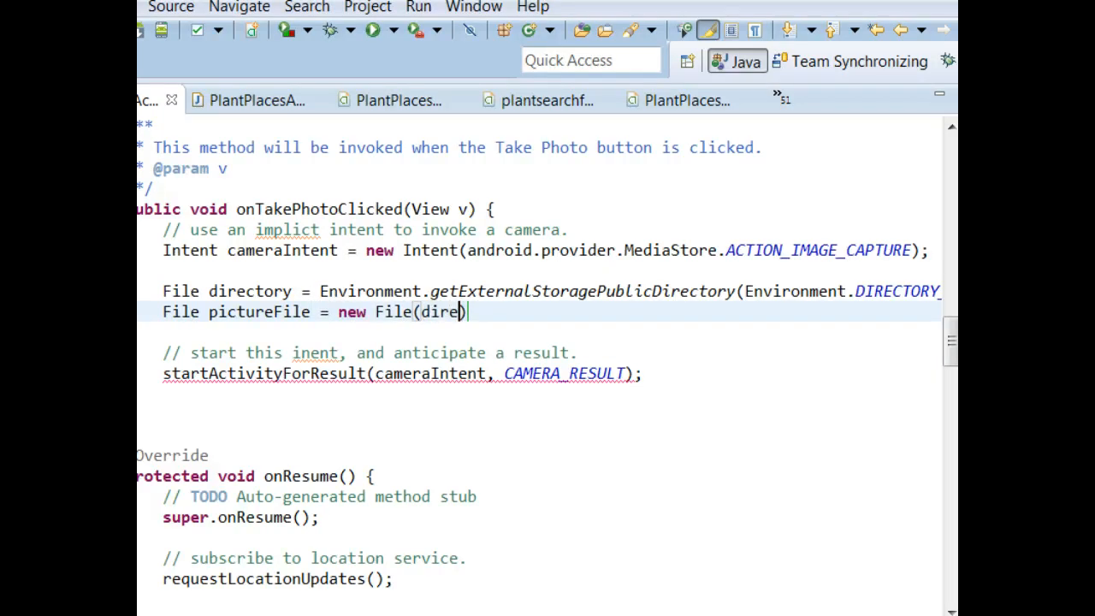
type("ctory,")
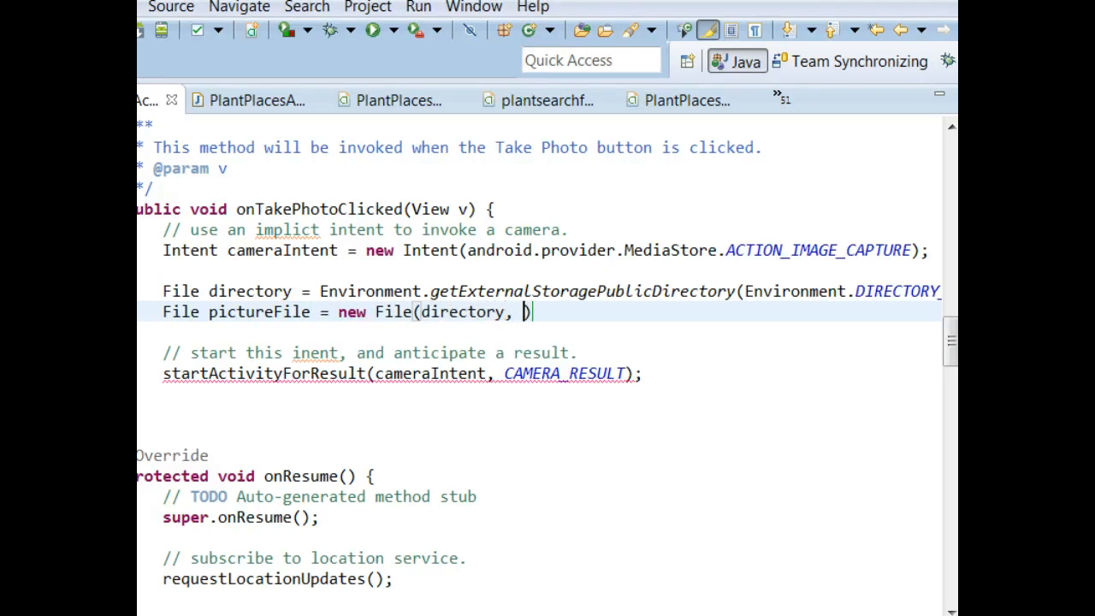
type("\"pic.")
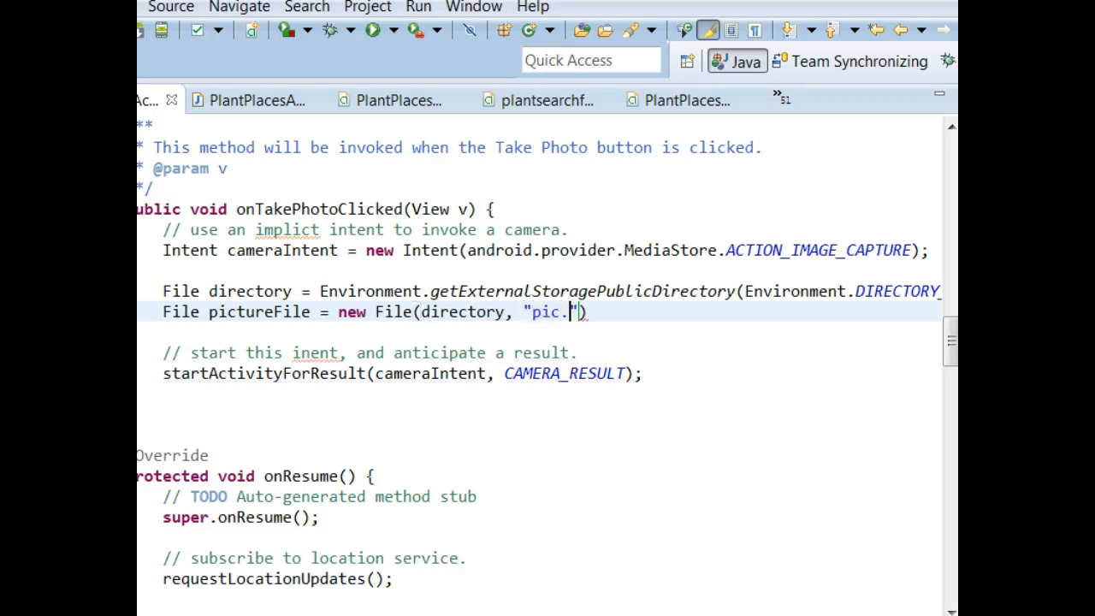
type("jpg\");")
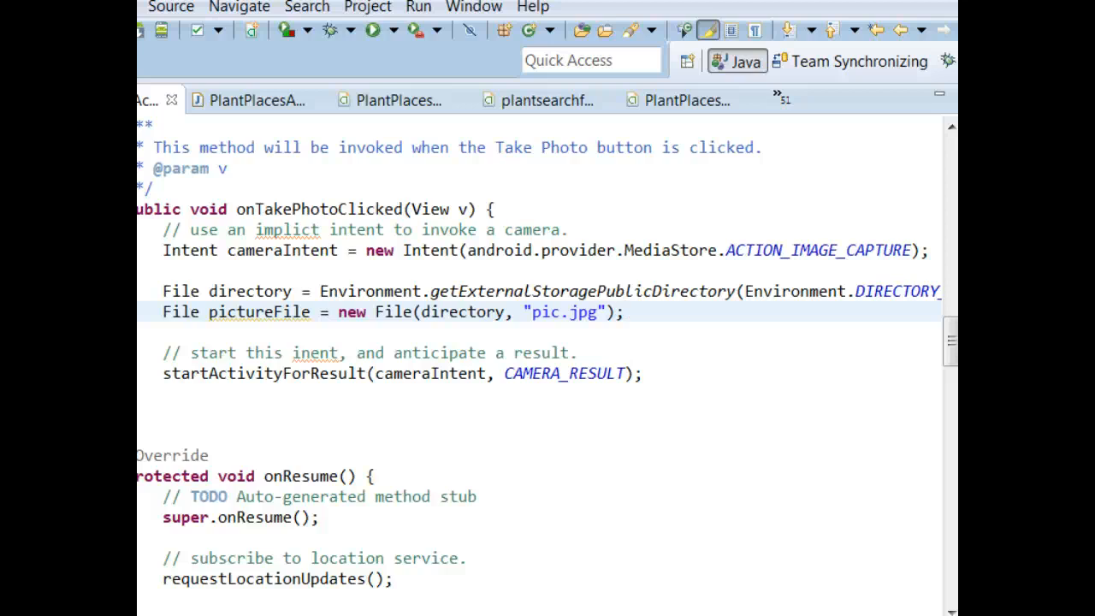
Convert pictureFile via Uri.fromFile into a new local variable pictureUri.
left_click(624, 311)
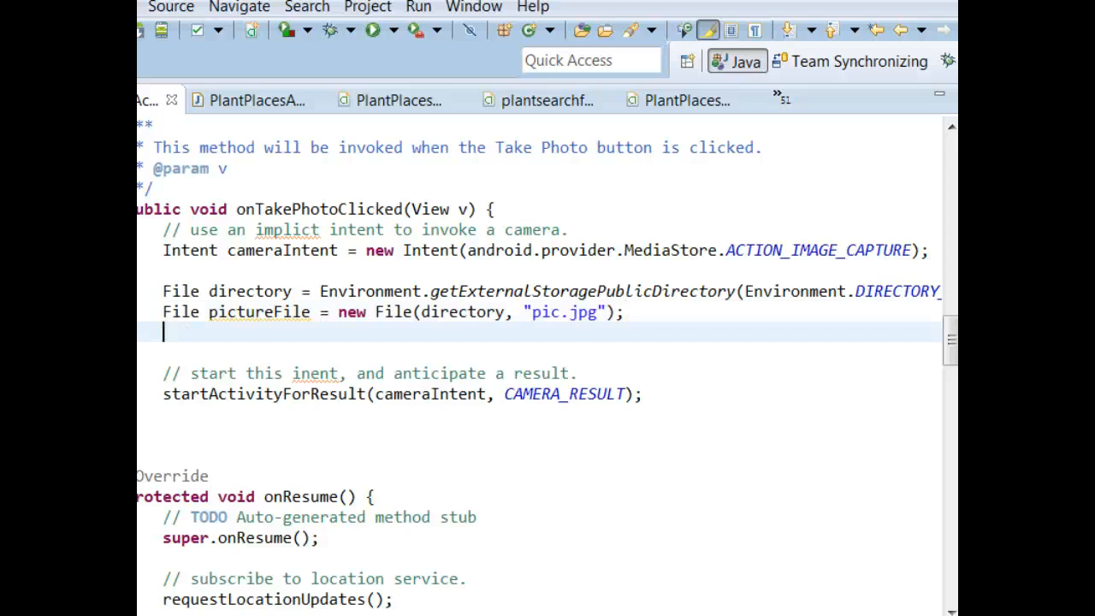
type("U")
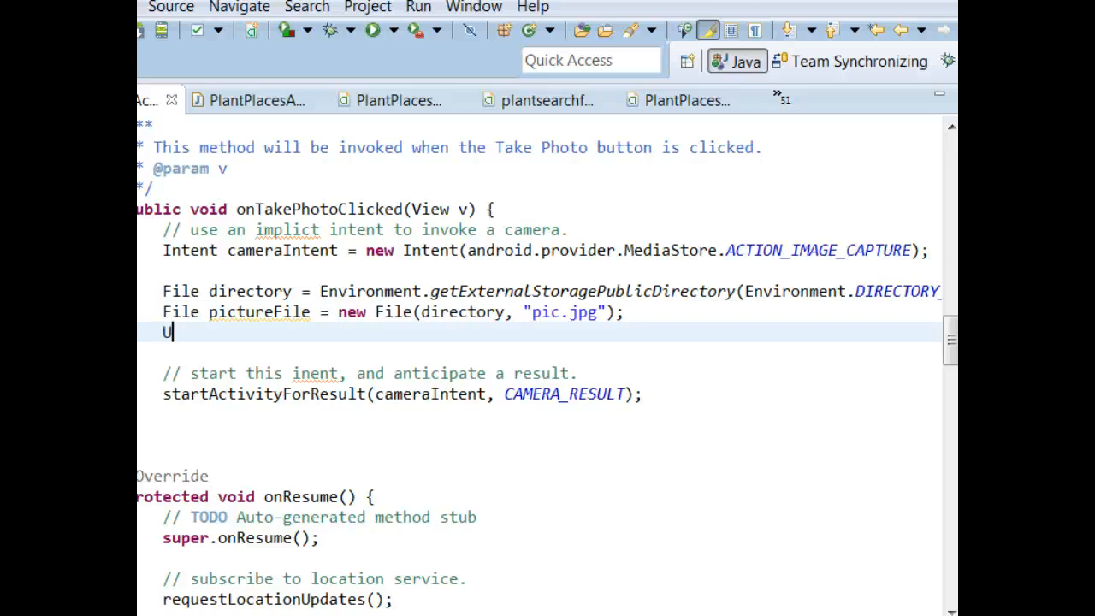
type("ri.fromFile(pictureFile);")
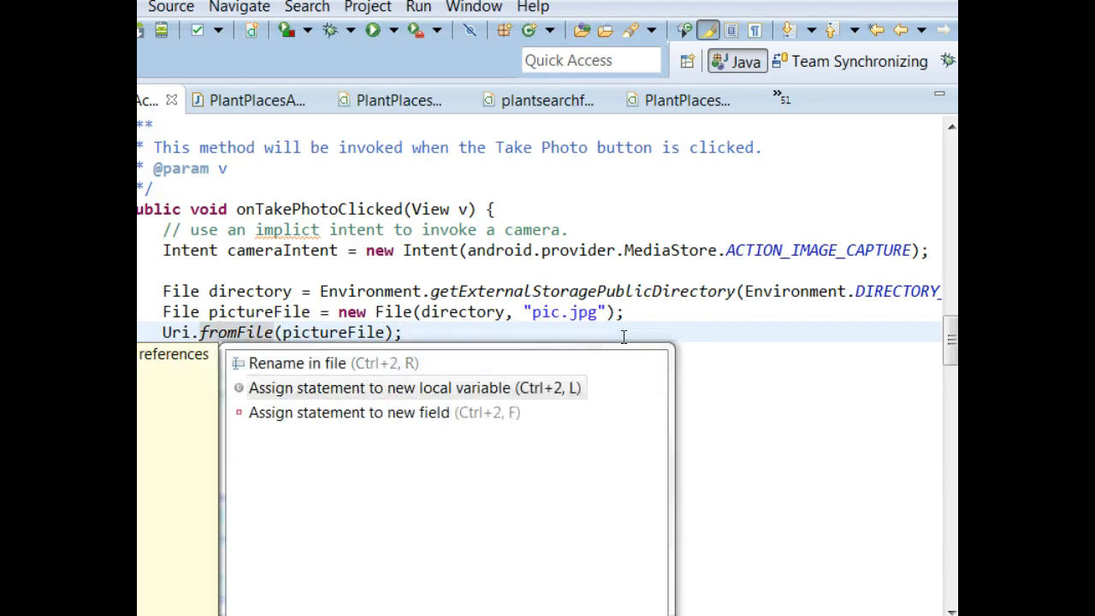
left_click(387, 388)
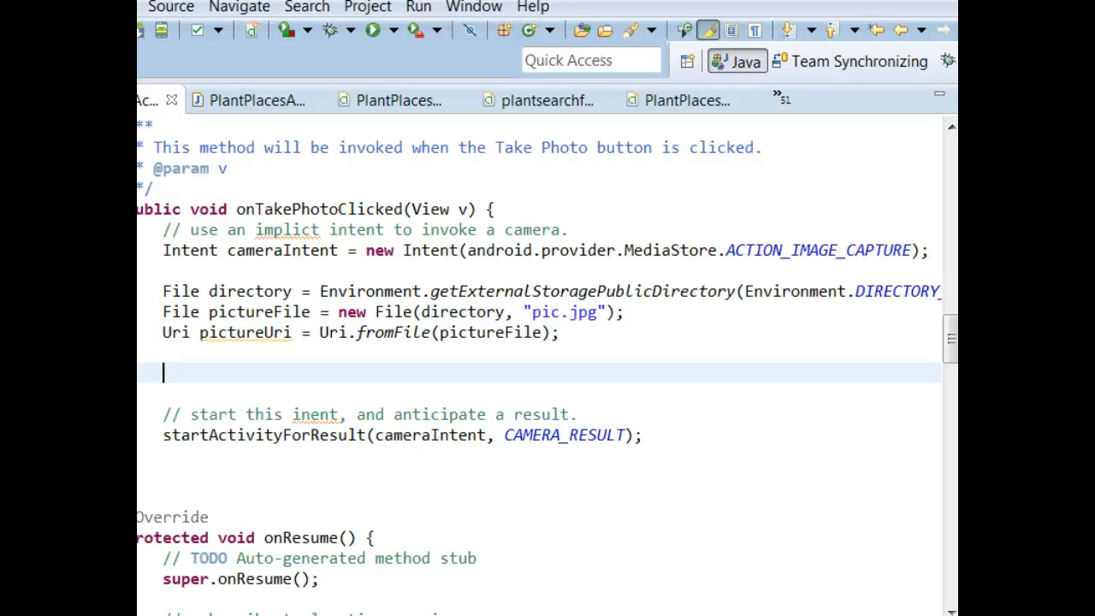
Add cameraIntent.putExtra(android.provider.MediaStore.EXTRA_OUTPUT, pictureUri) with content assist.
type("camrea")
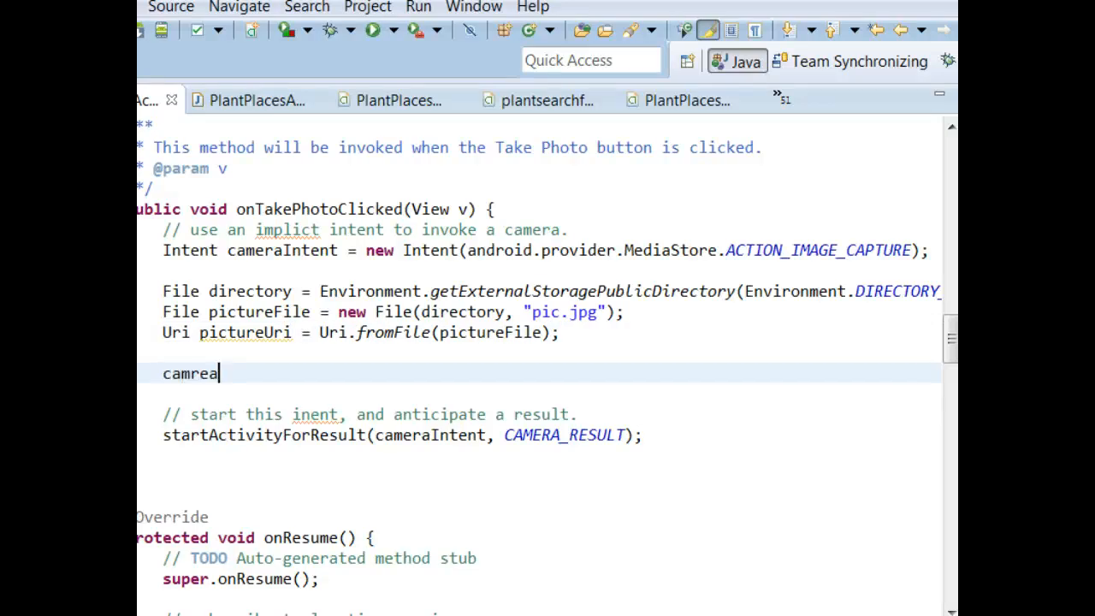
type("cameraIntent.")
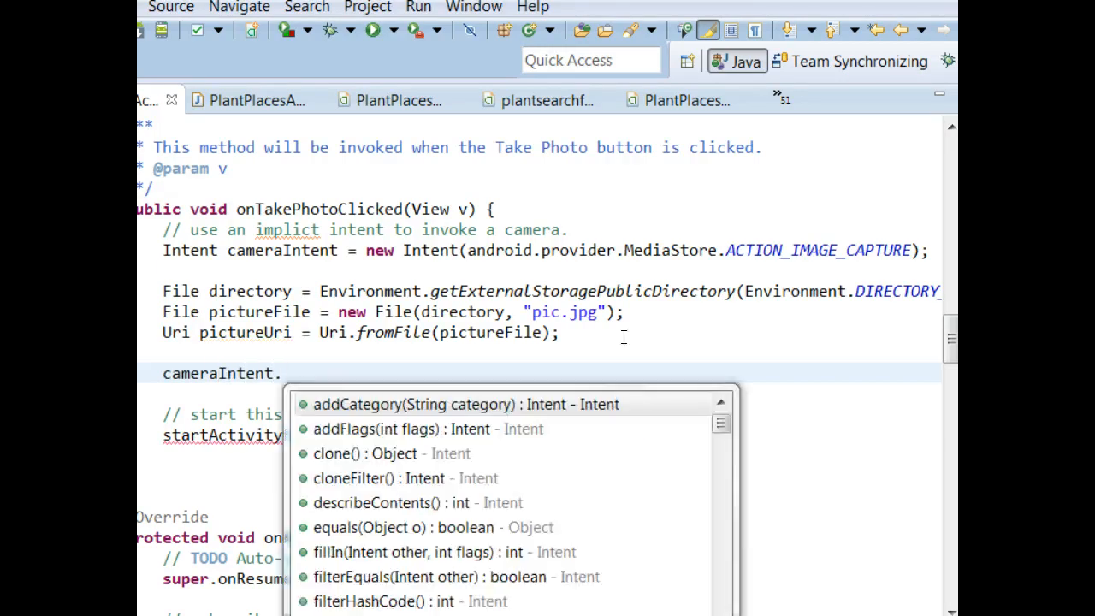
type("putExtra")
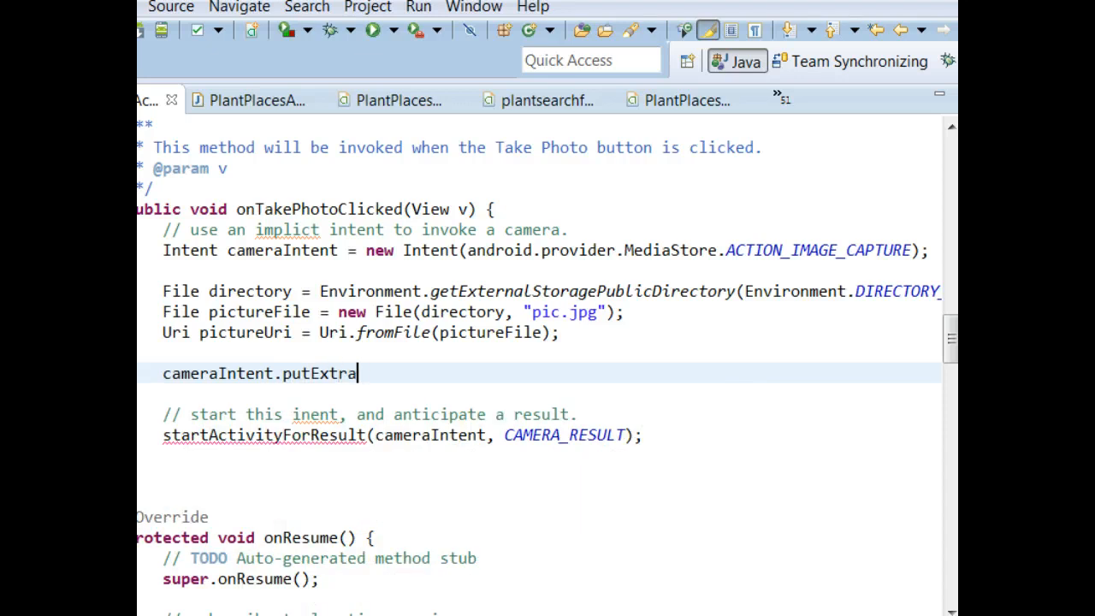
type("()")
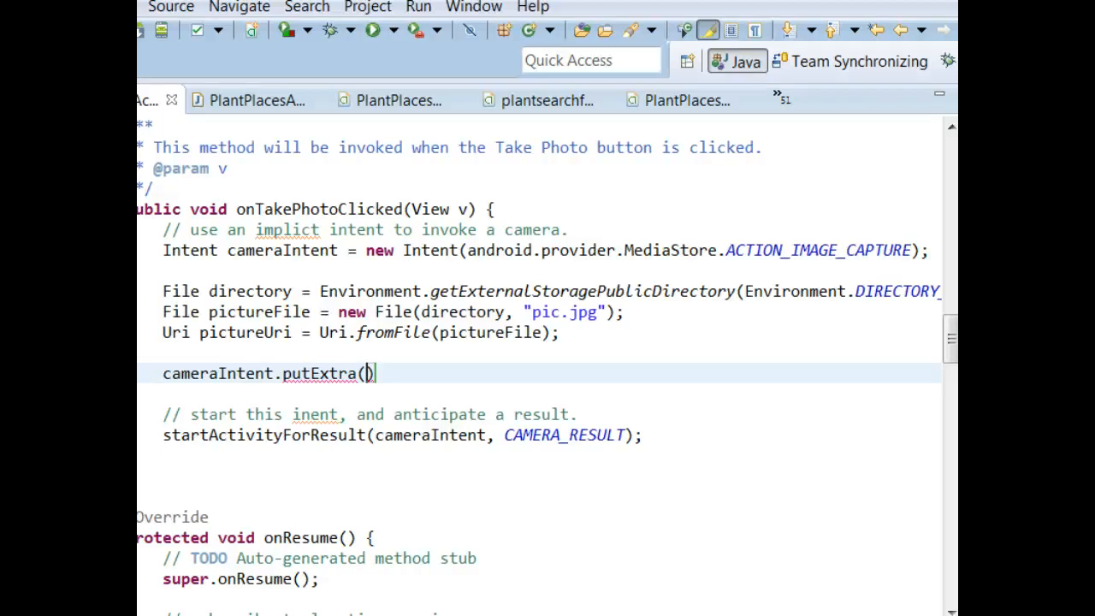
type("android.")
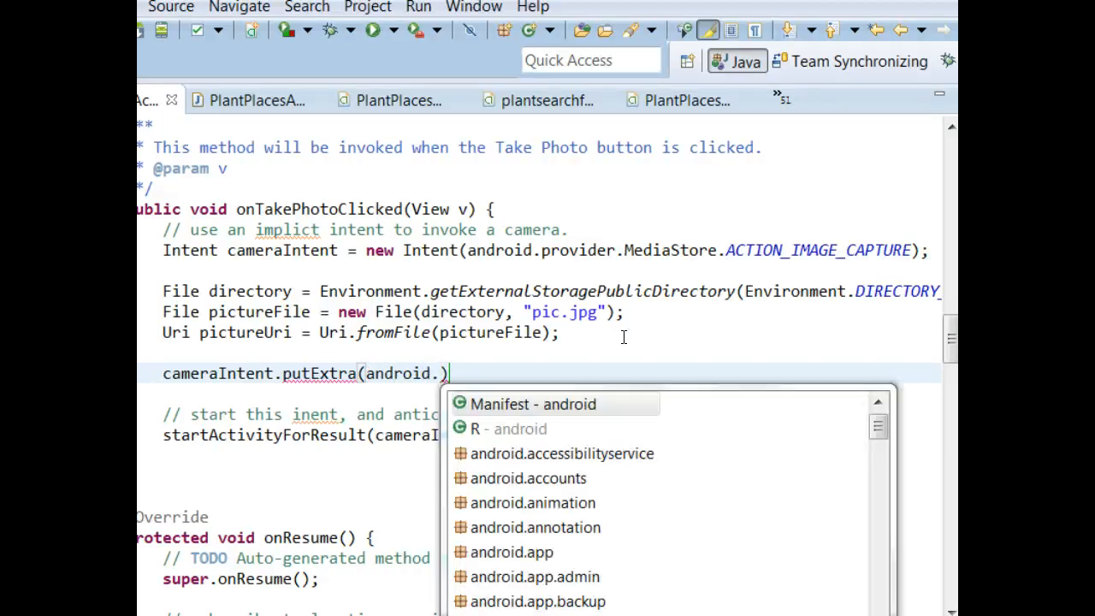
type("prof")
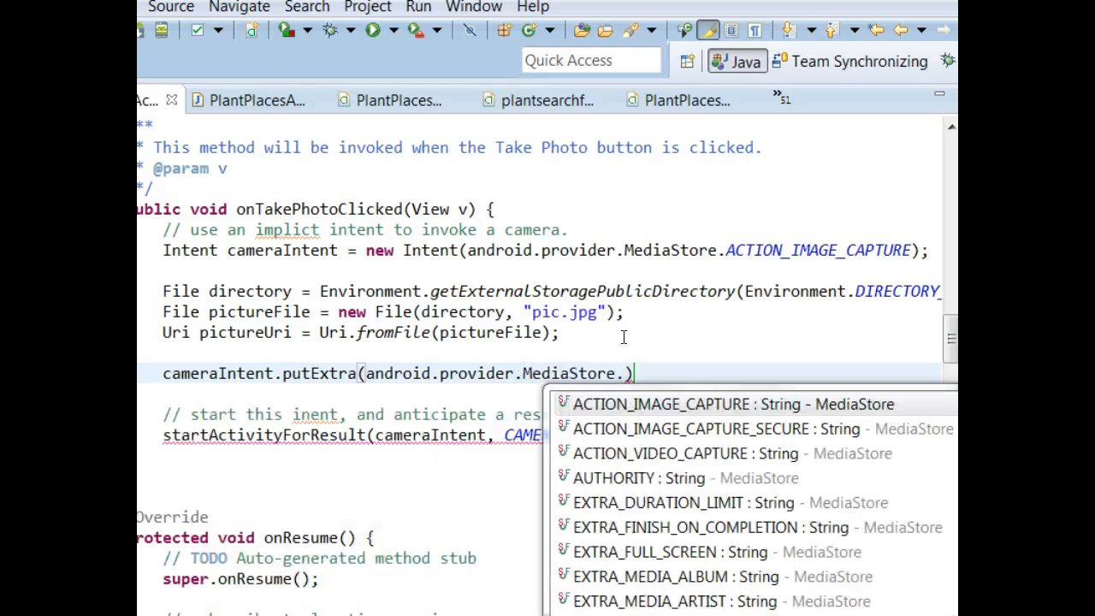
type("EXTRA_OUTPUT, pictureUri")
type("//")
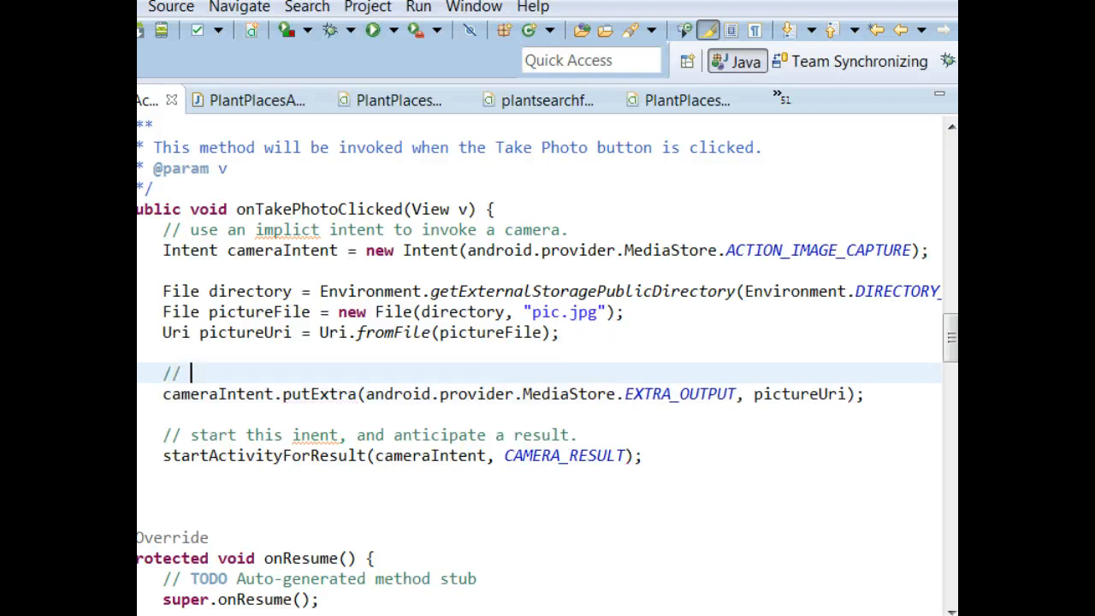
Comment that the camera intent saves the image, and 'make a directory where we wish to save our image.'.
type("we are telling the c")
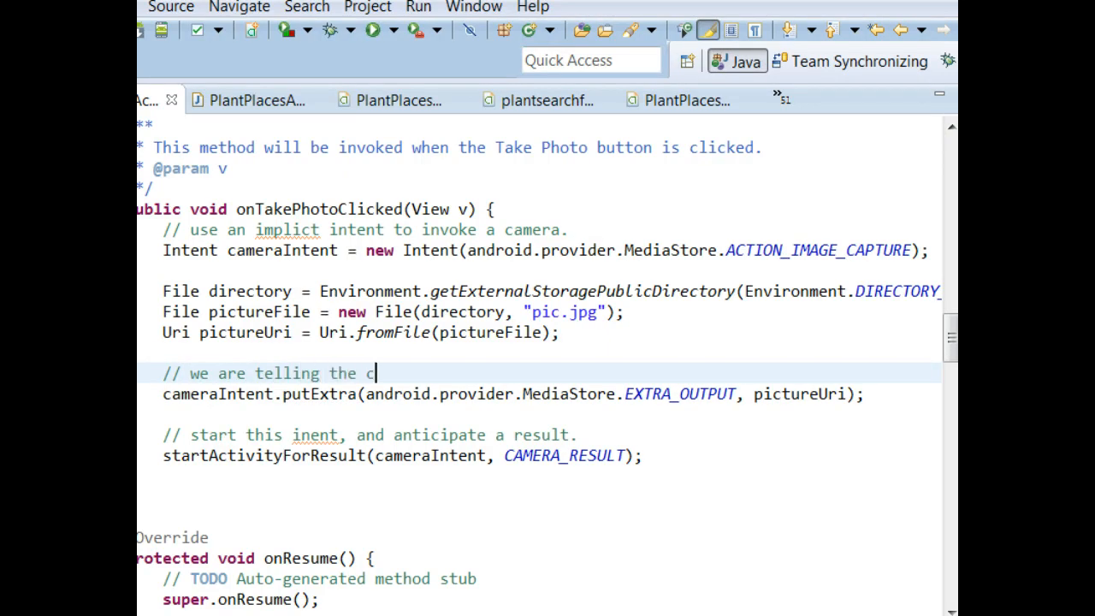
type("amera intent that we wish to")
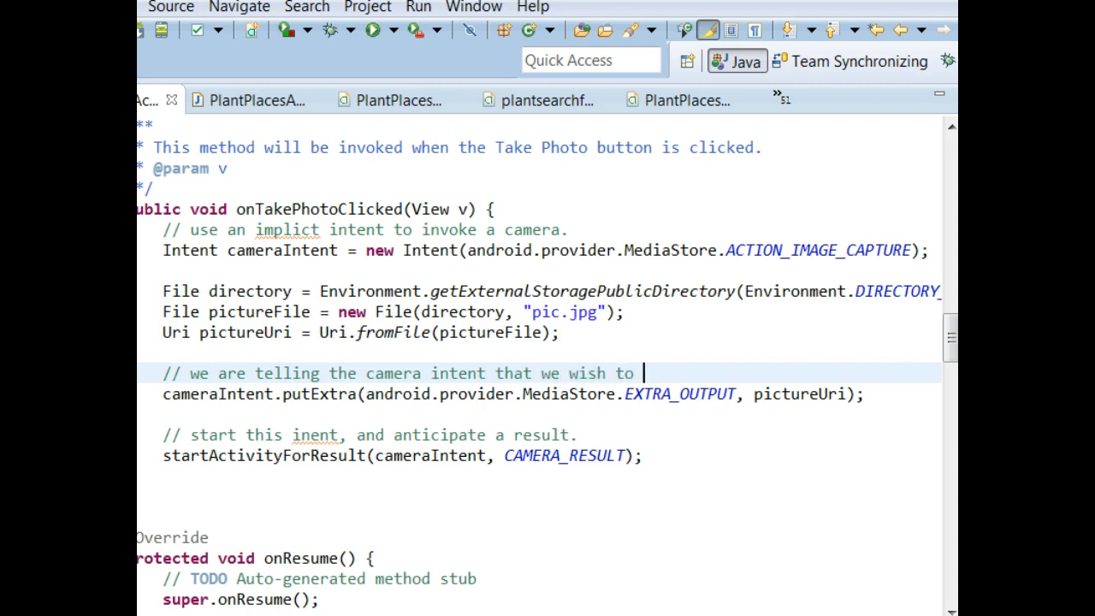
type("save the image.")
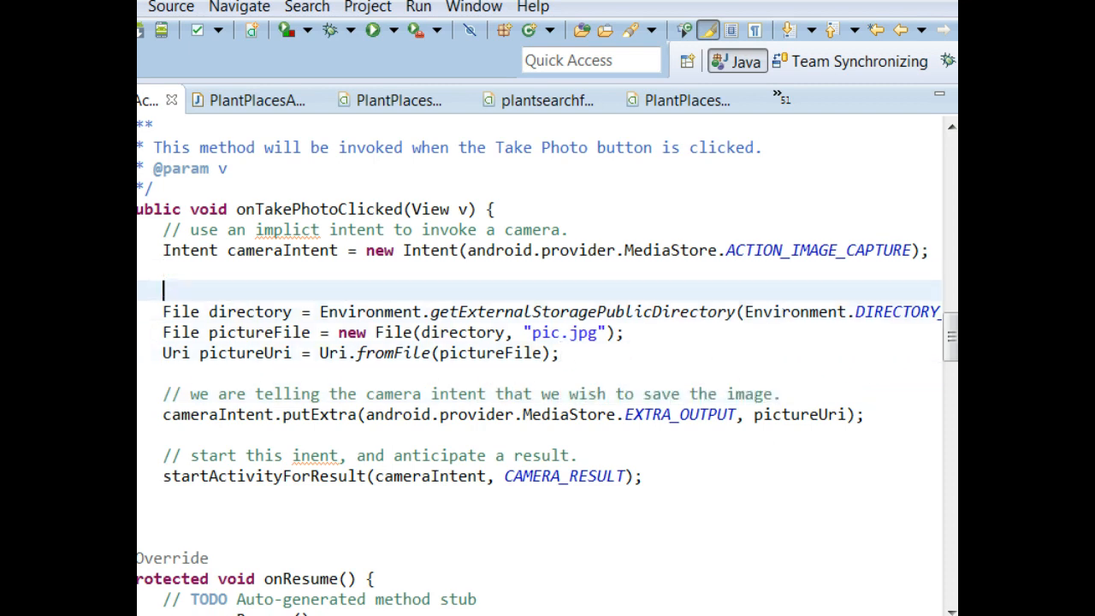
type("//")
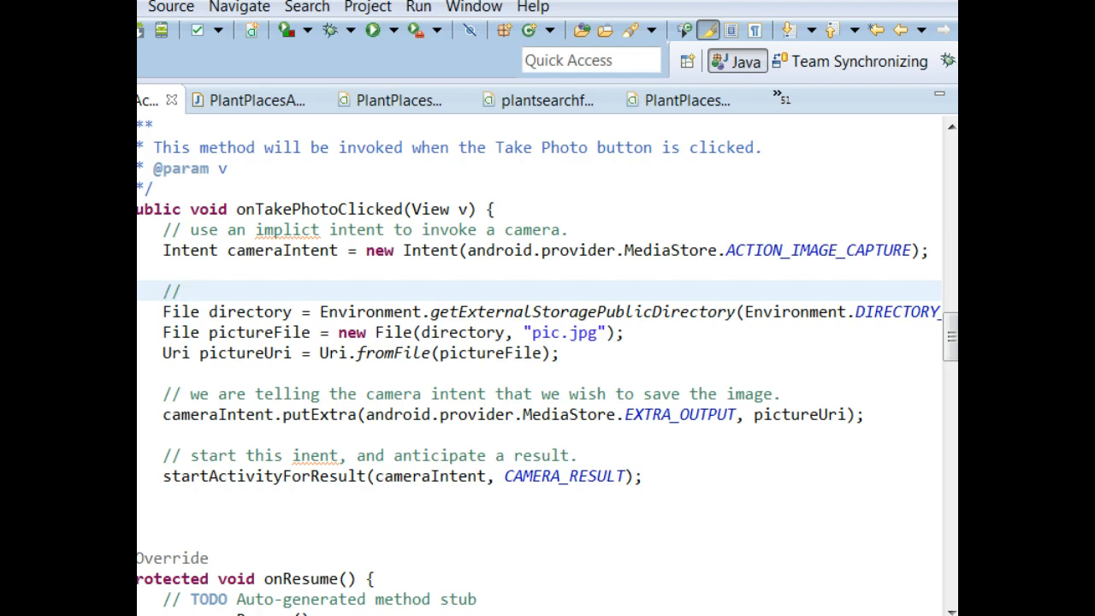
type("make a directory whe")
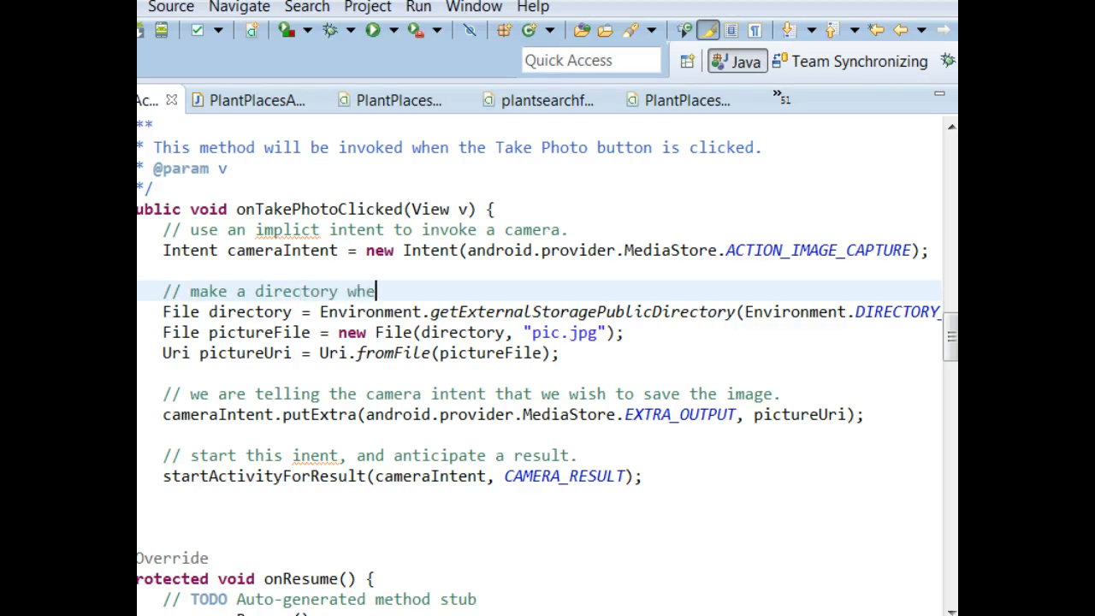
type("re we wish t")
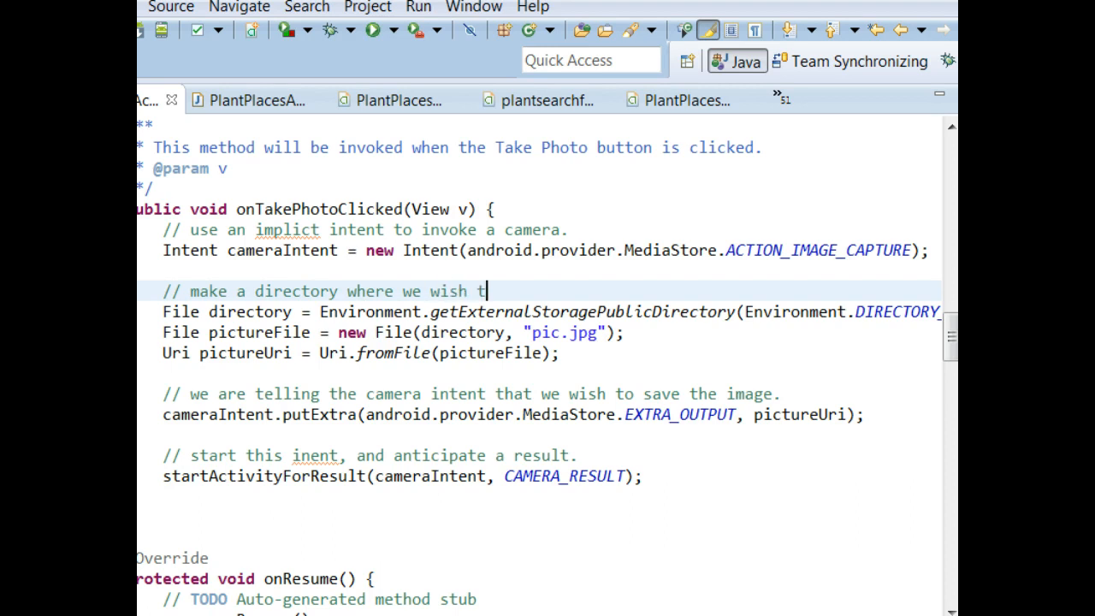
type("o save our image.")
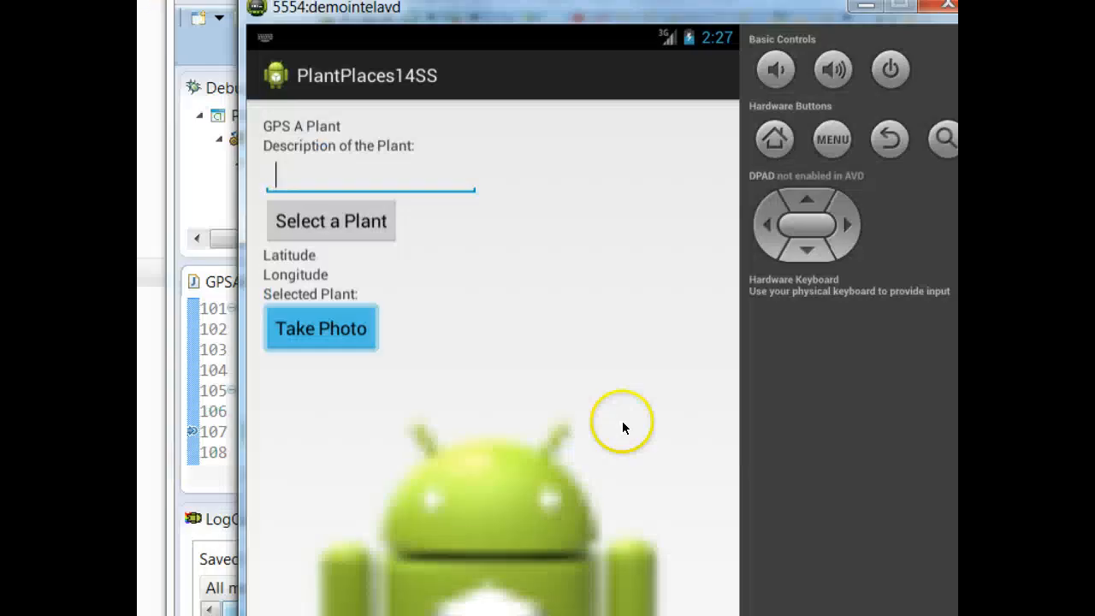
mouse_move(623, 62)
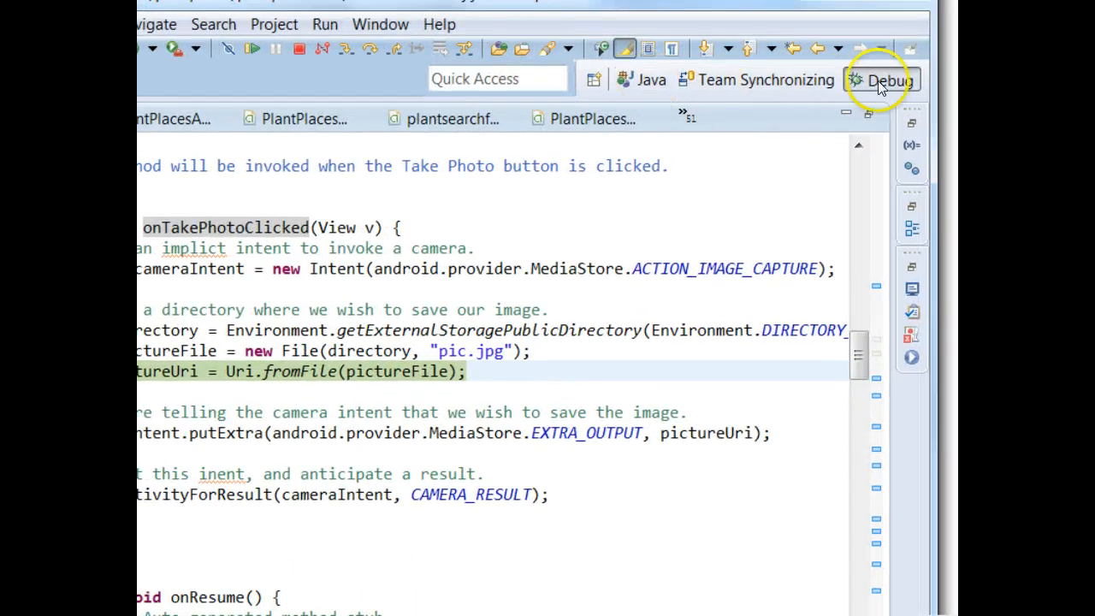
Change the Eclipse workspace from Debug to the DDMS perspective.
left_click(380, 24)
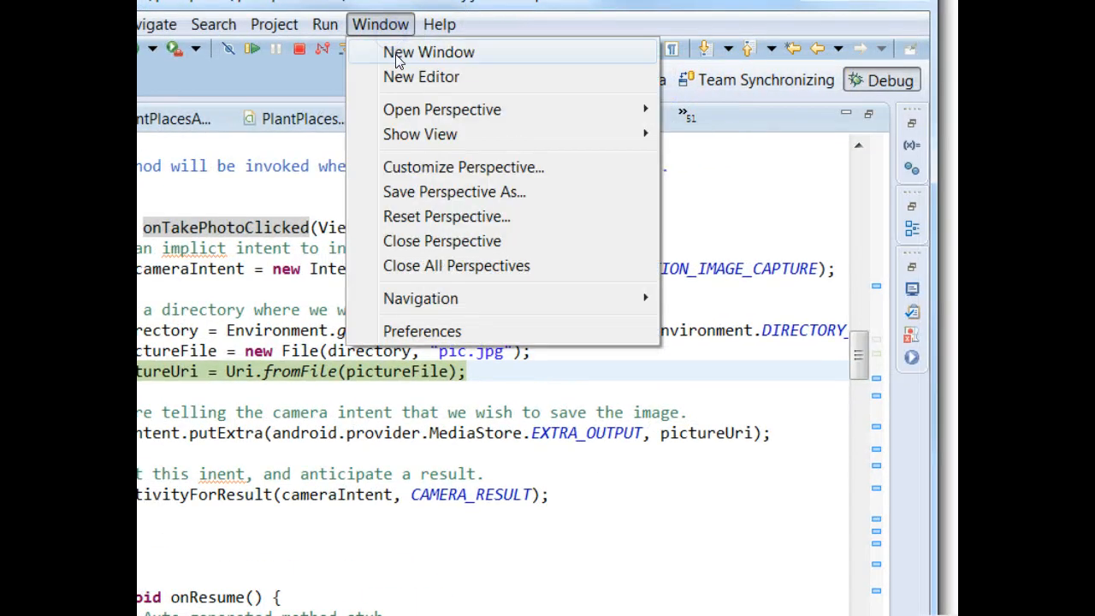
mouse_move(442, 109)
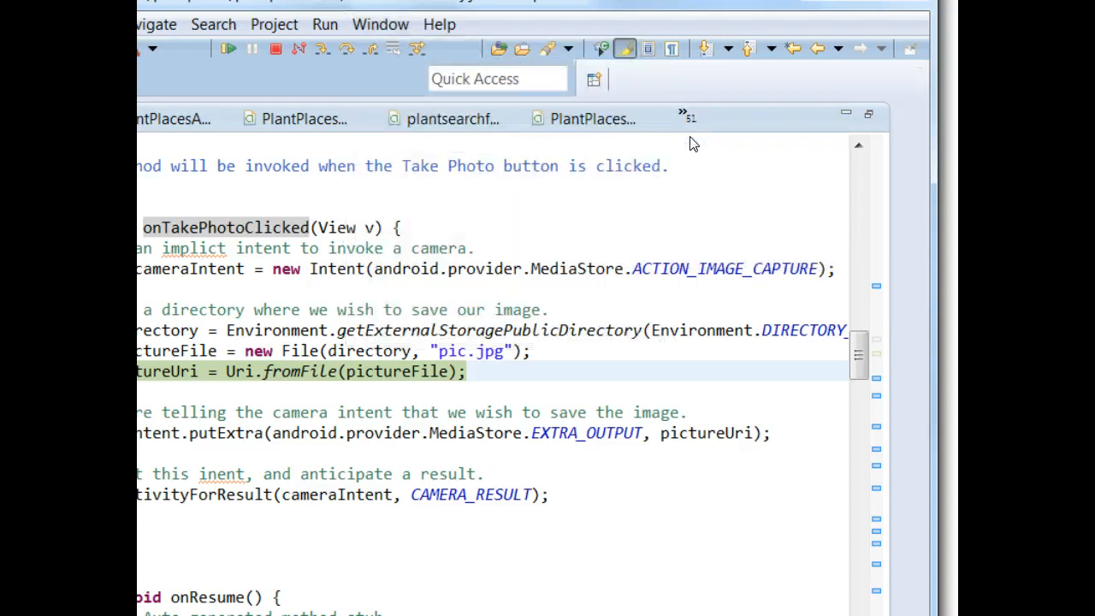
left_click(883, 79)
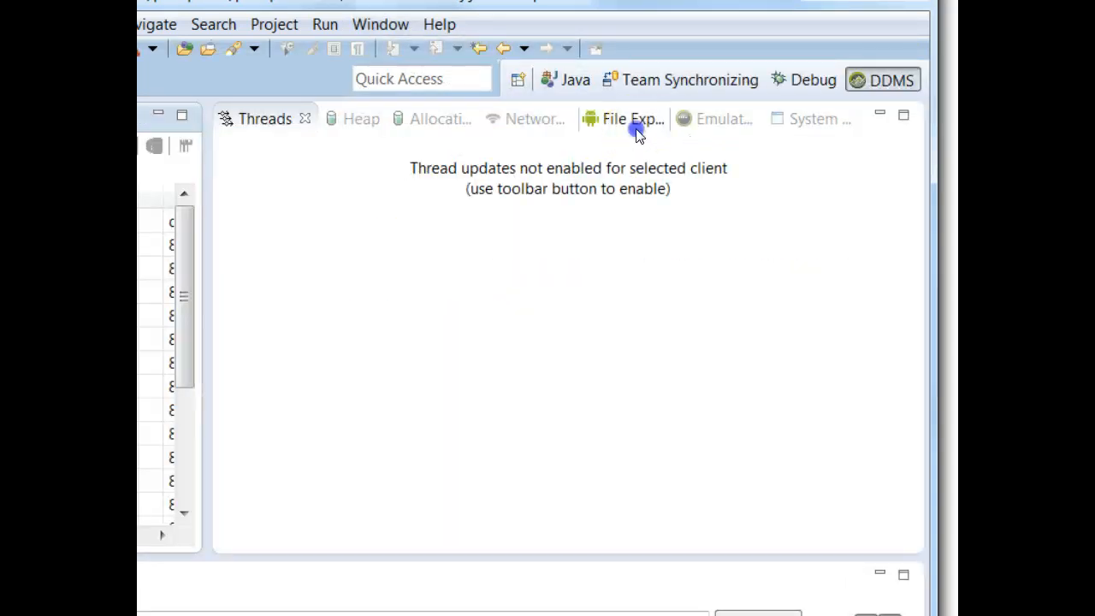
Browse DDMS File Explorer through mnt and sdcard to Pictures, then return to Java perspective.
left_click(624, 119)
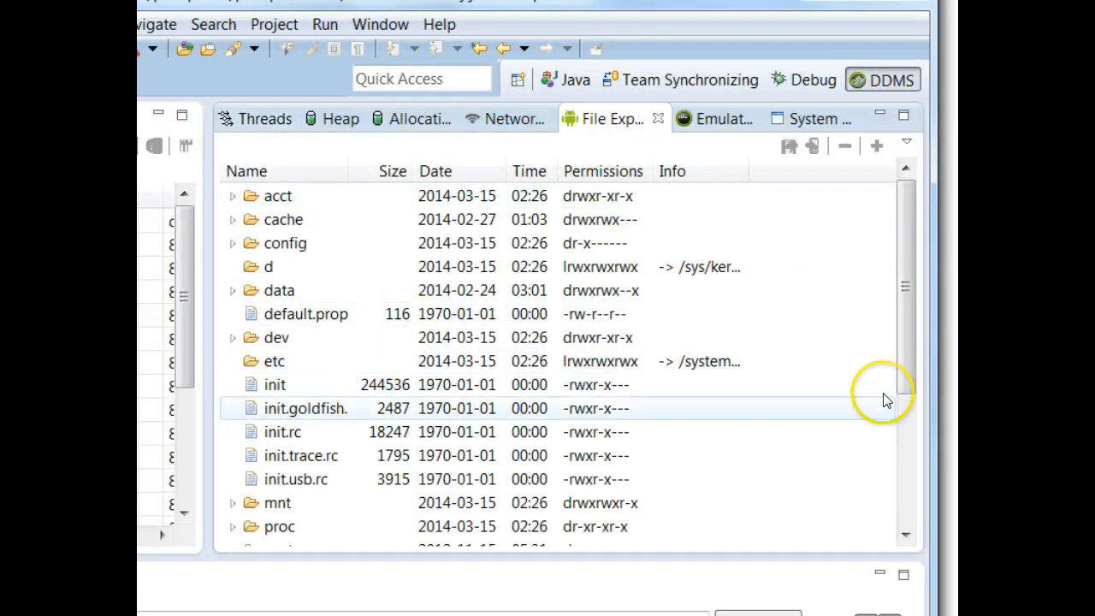
left_click(232, 502)
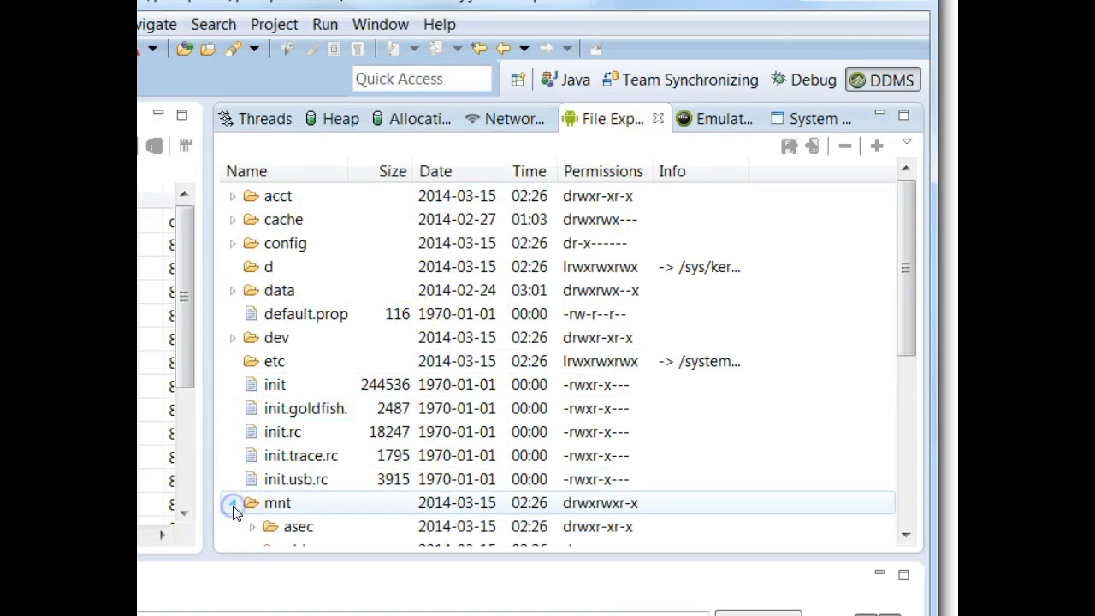
left_click(234, 503)
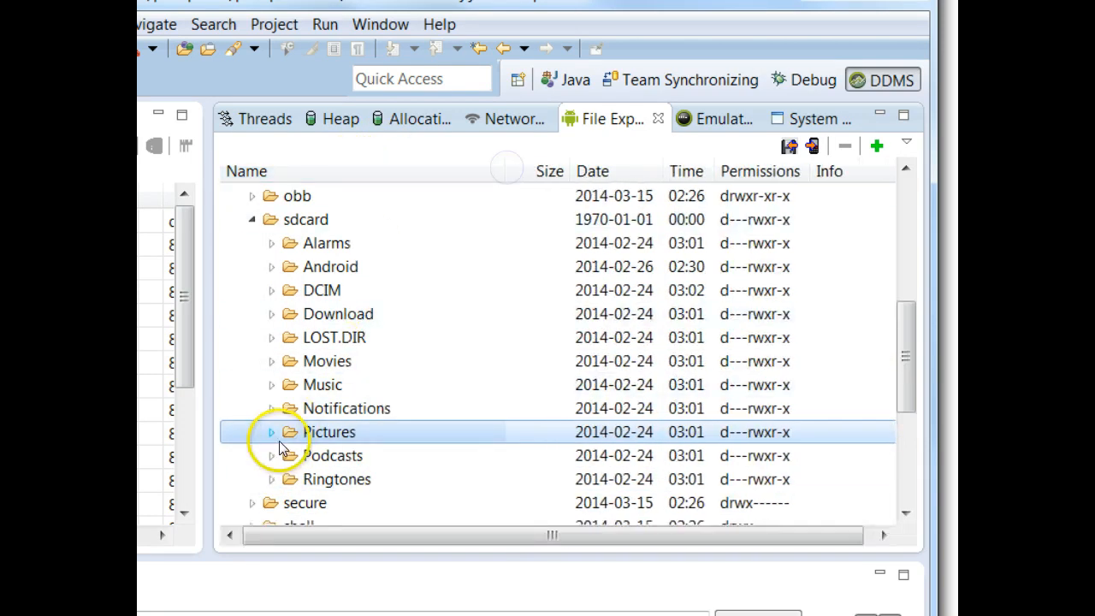
mouse_move(346, 443)
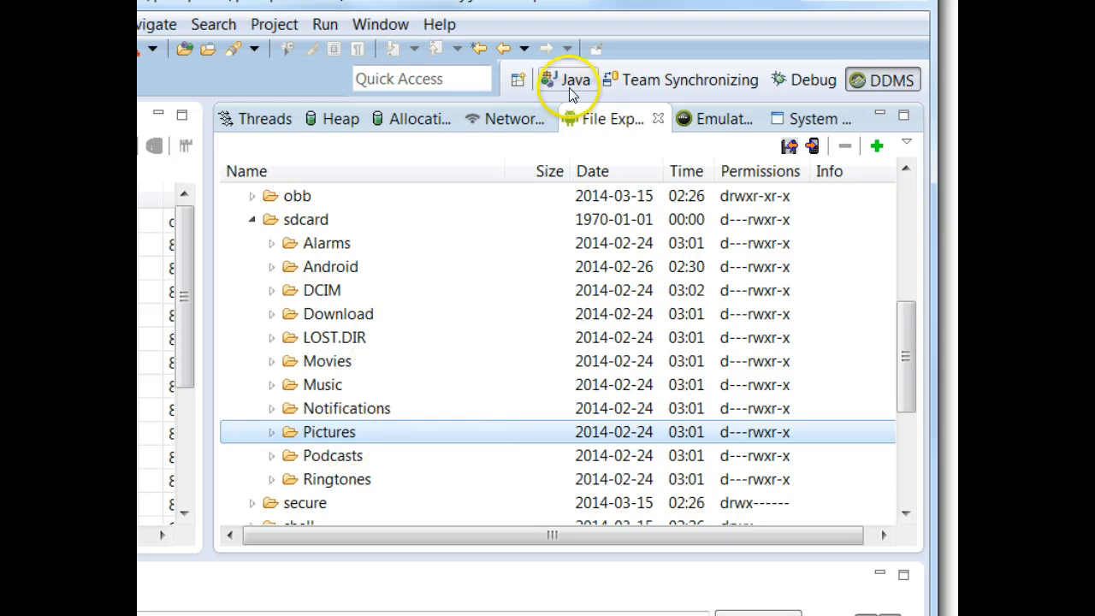
left_click(567, 80)
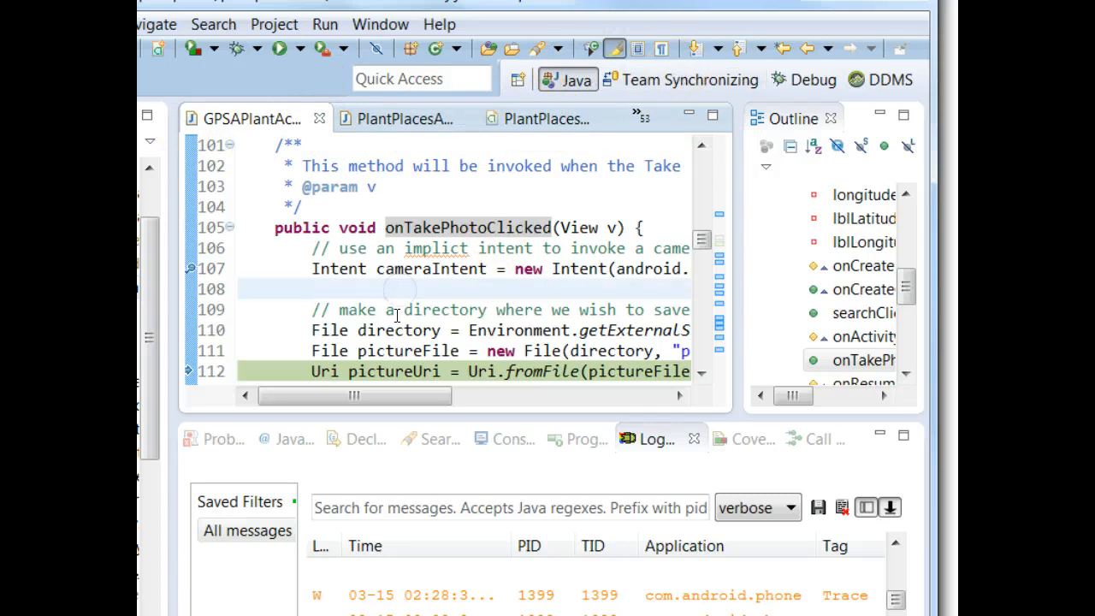
mouse_move(396, 322)
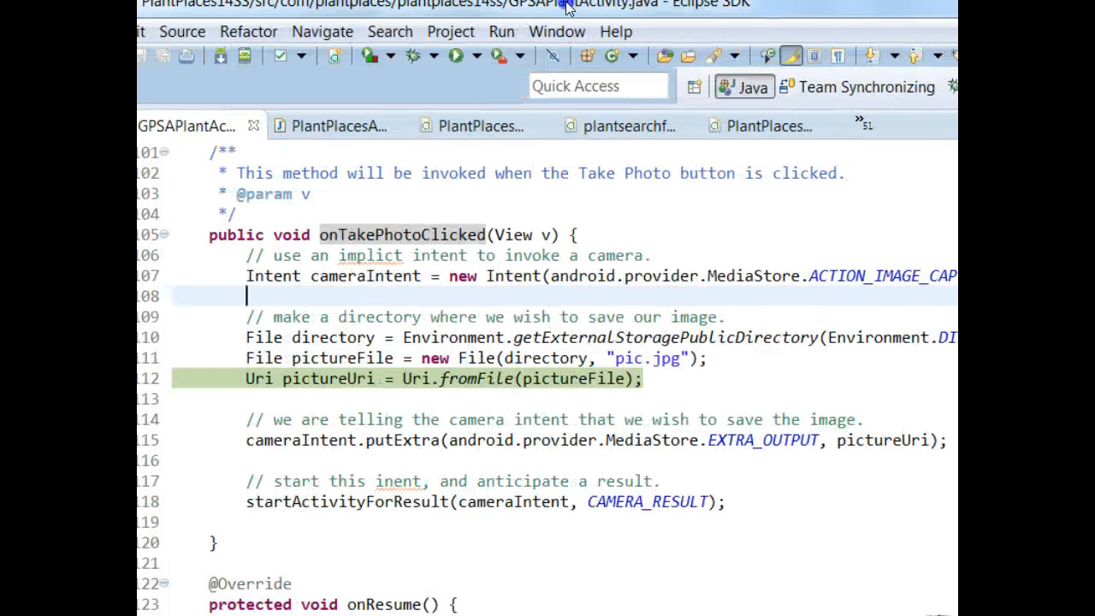
Maximize the editor, step over startActivityForResult, and resume the app.
double_click(341, 358)
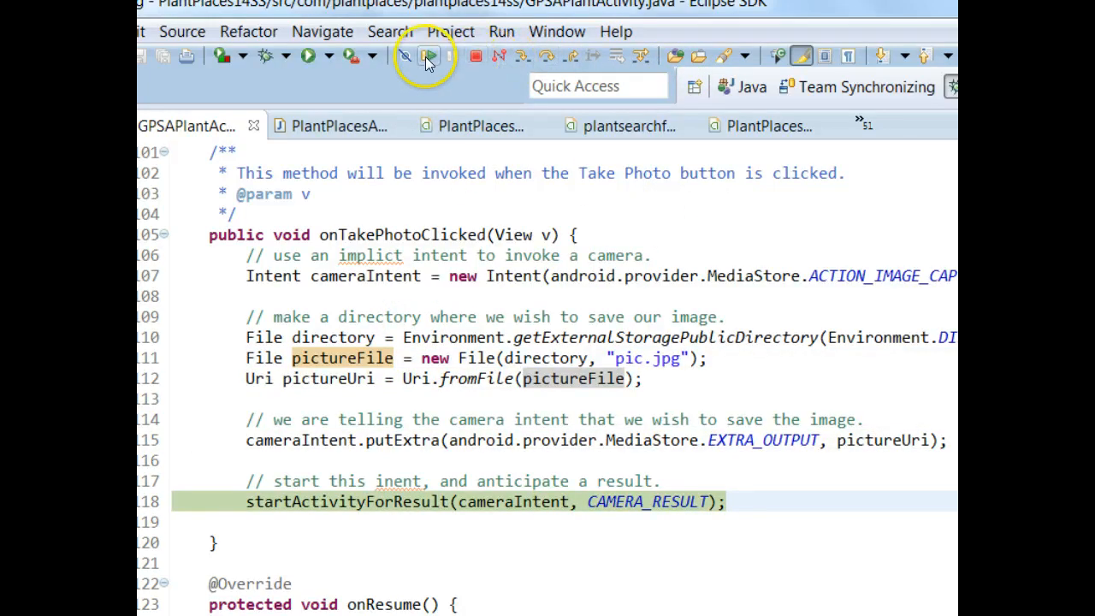
left_click(427, 56)
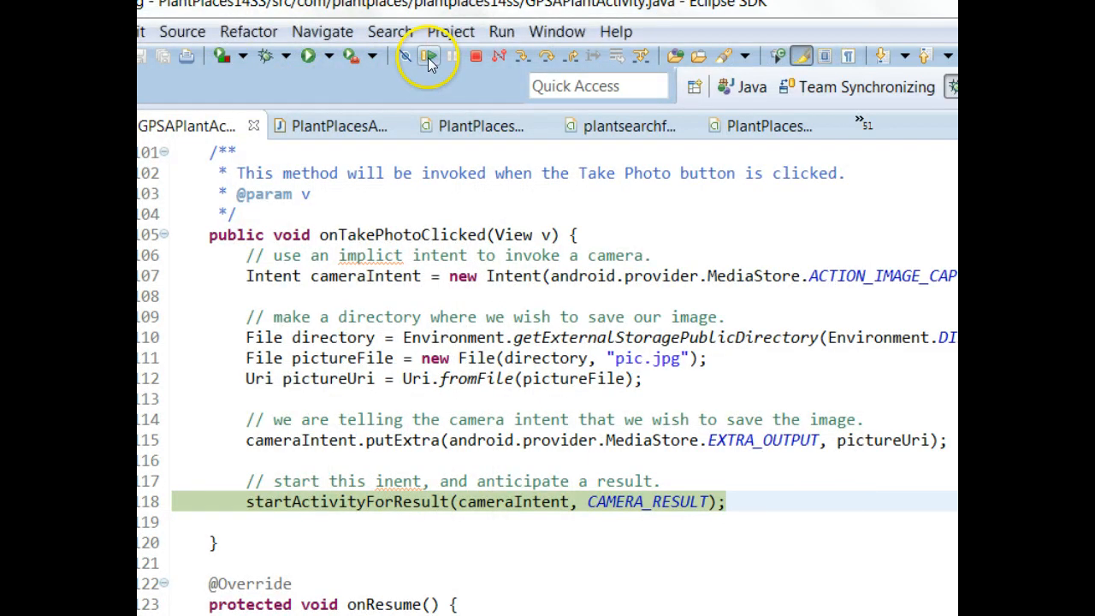
left_click(428, 56)
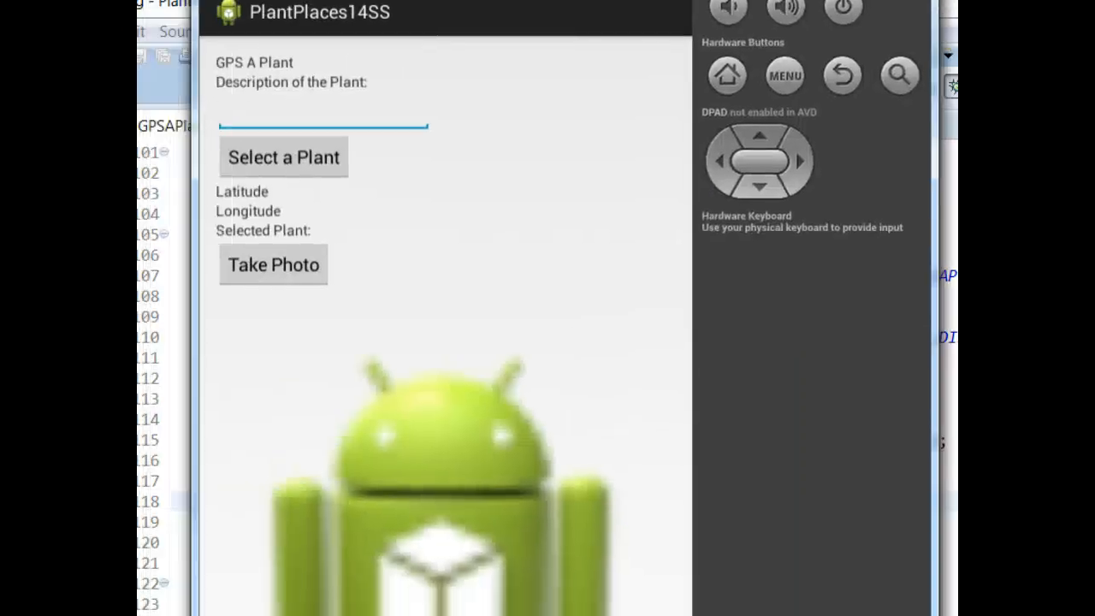
Press the emulator camera's shutter button to take a picture.
scroll("down", 3)
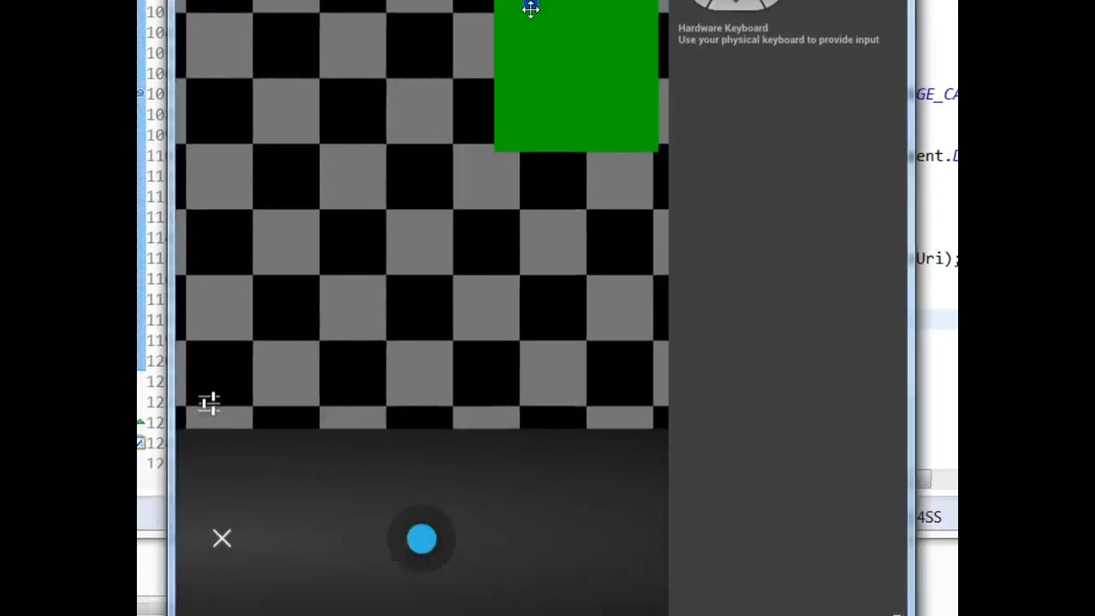
left_click(420, 538)
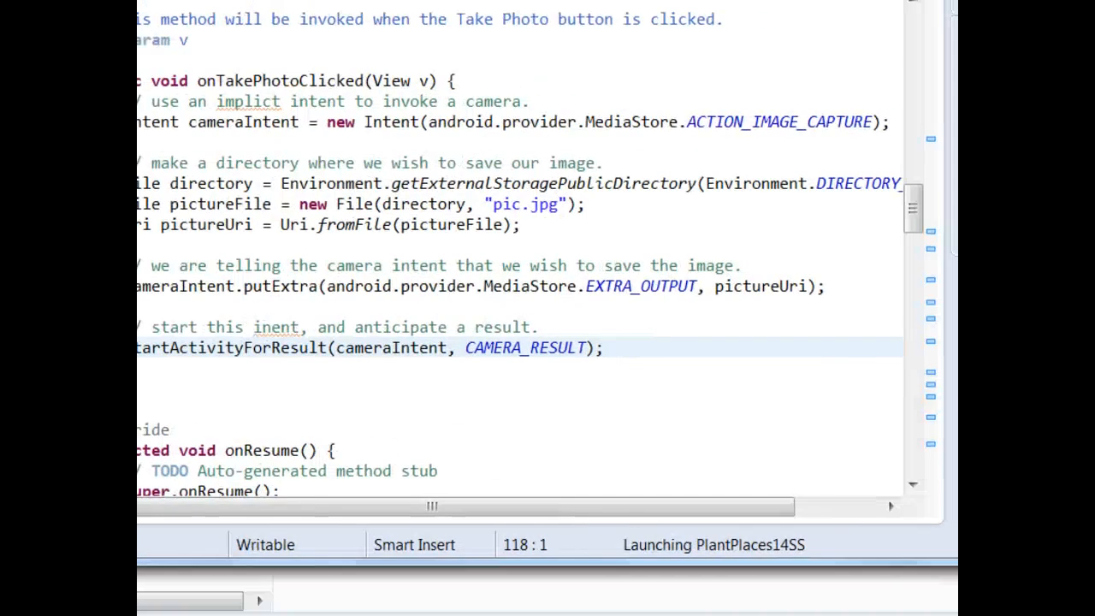
Expand sdcard/Pictures, pull pic.jpg to the Desktop, and open a file window to check.
left_click(306, 73)
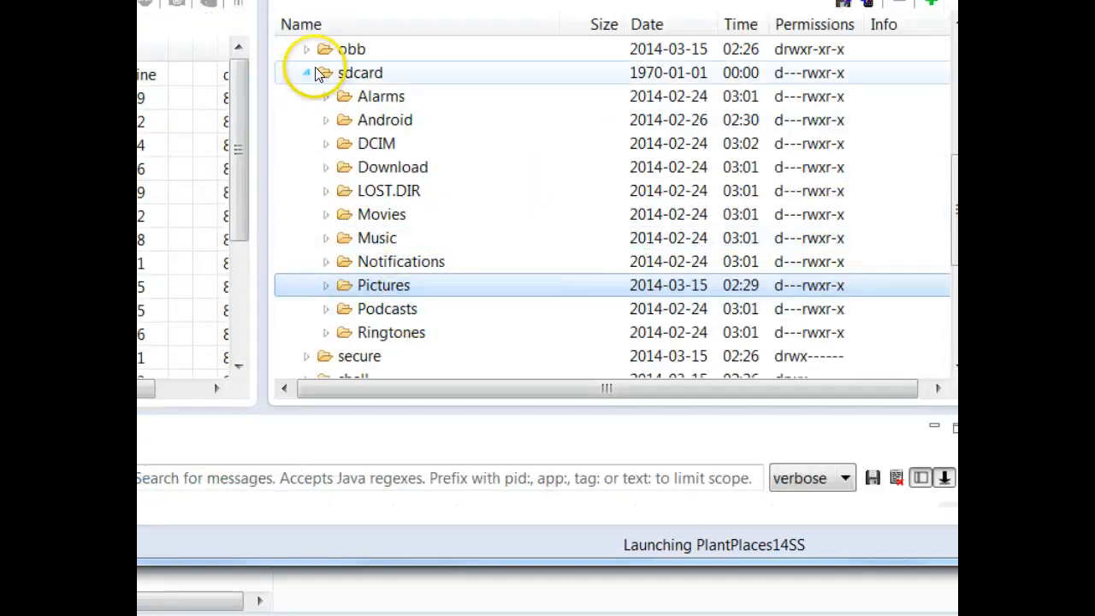
scroll("down", 3)
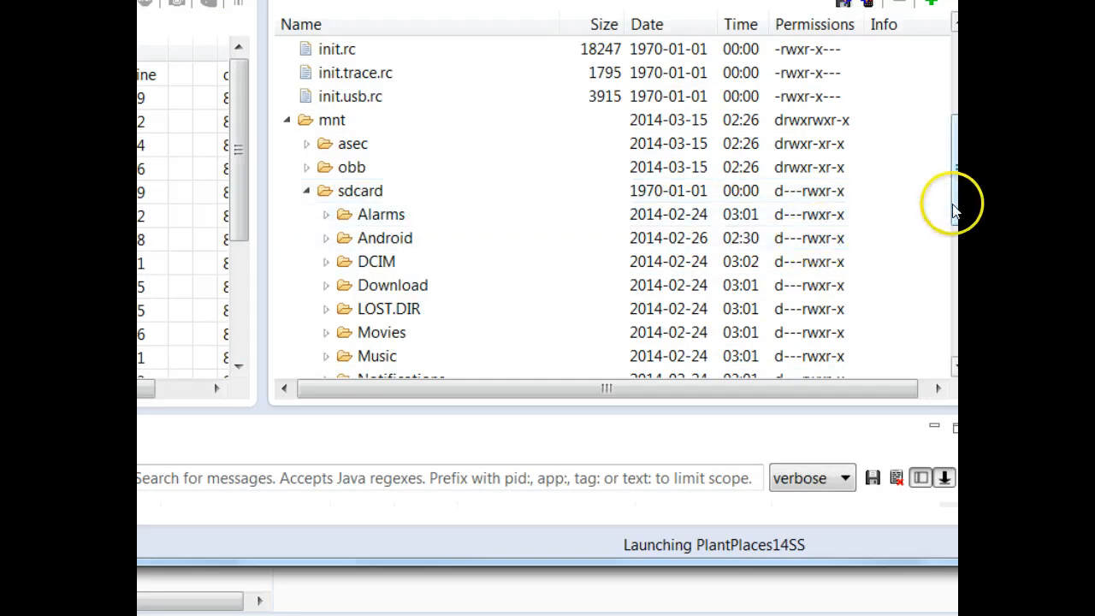
left_click(384, 237)
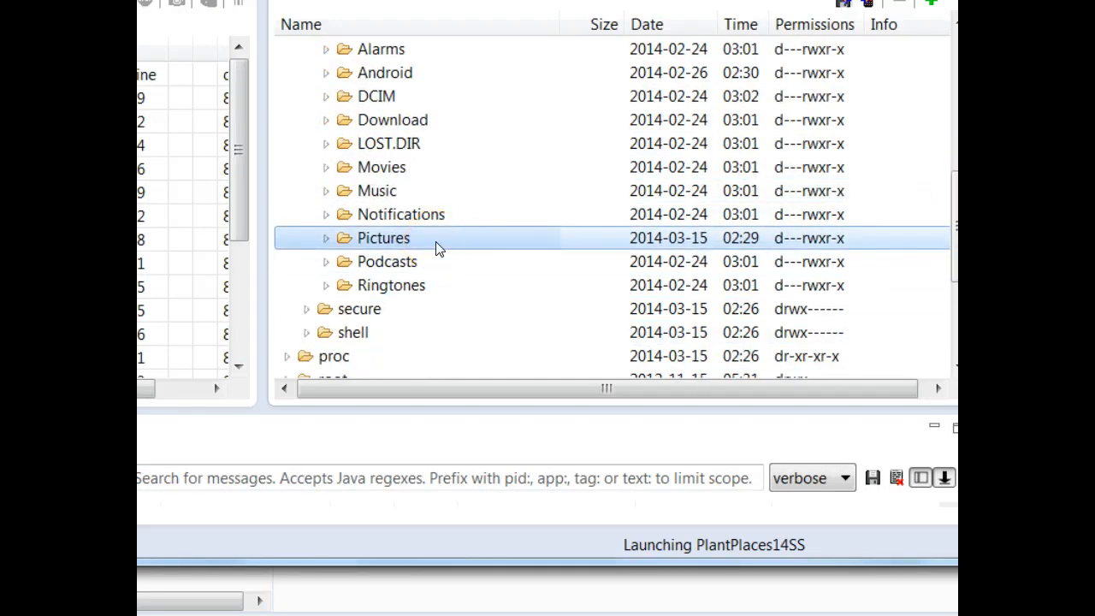
left_click(326, 238)
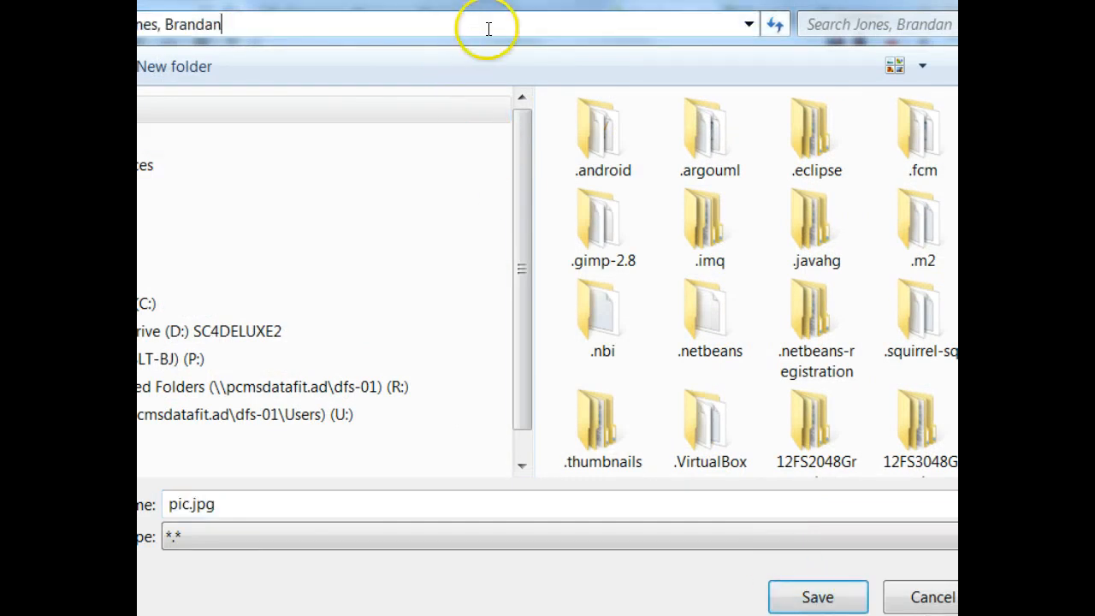
mouse_move(333, 257)
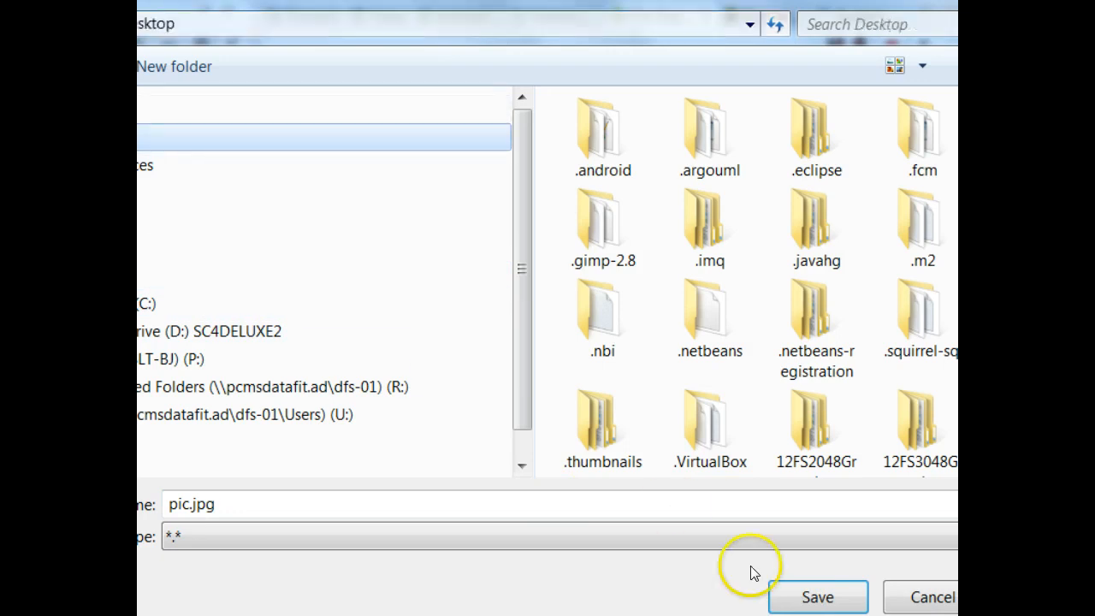
left_click(817, 597)
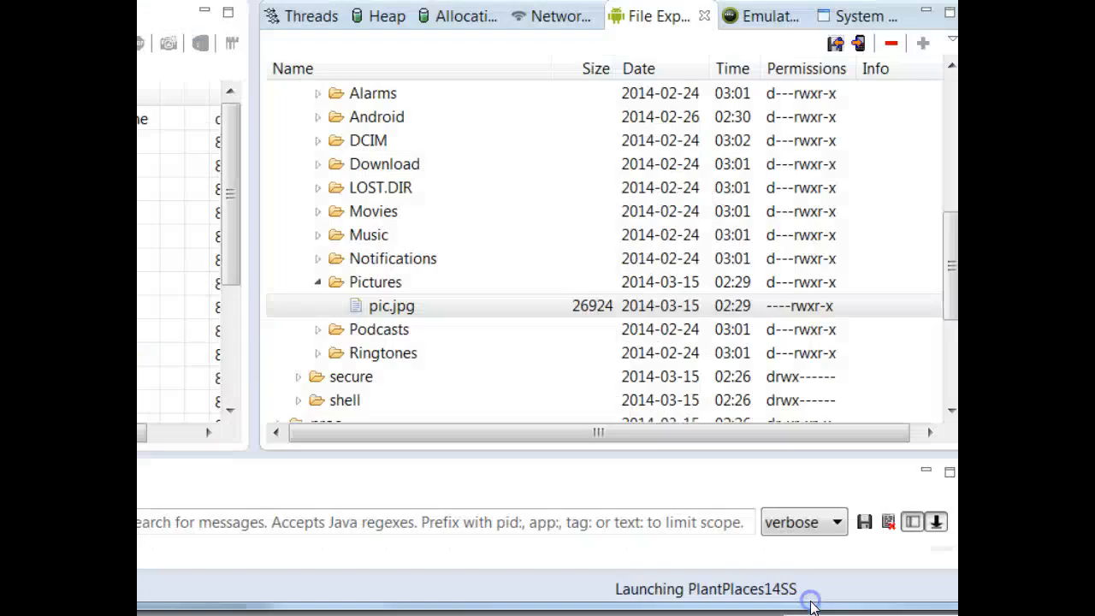
left_click(391, 306)
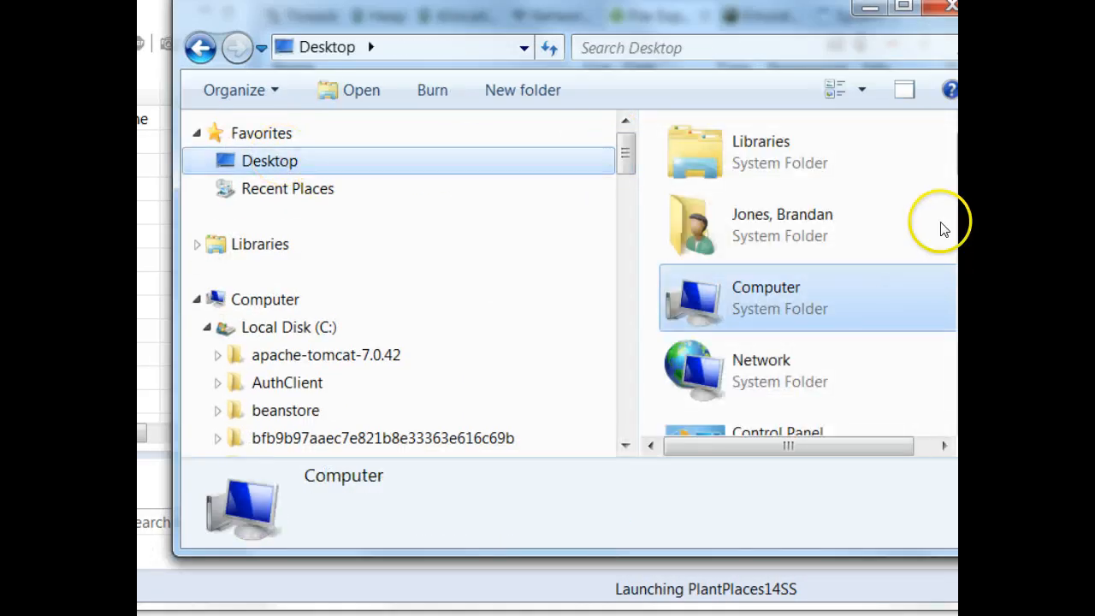
scroll("down", 3)
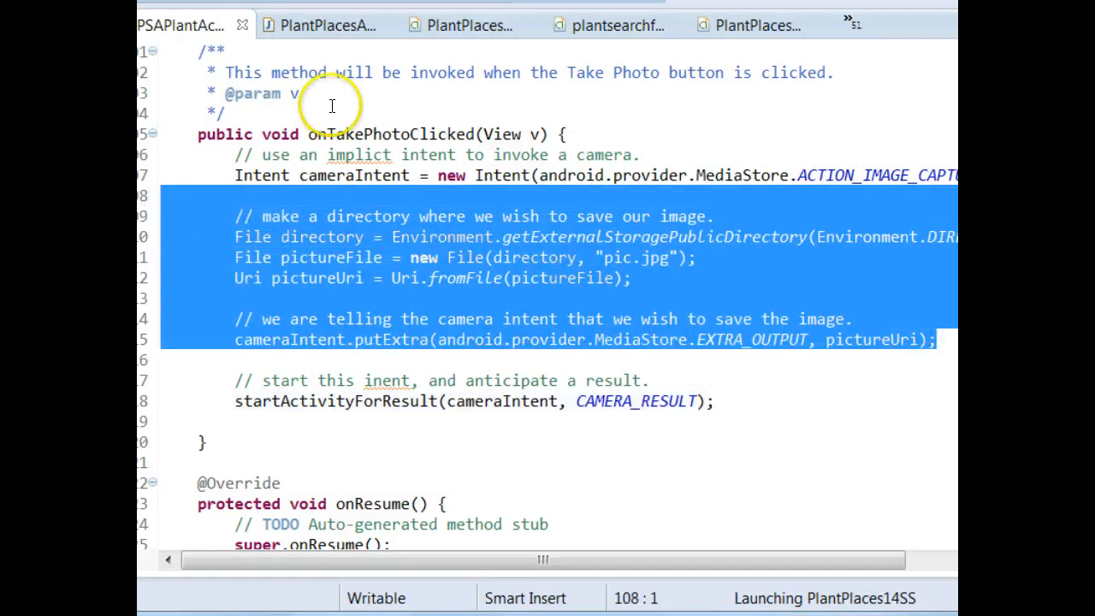
Filter the quick outline with 'on' to reach onActivityResult's CAMERA_RESULT branch.
scroll("down", 3)
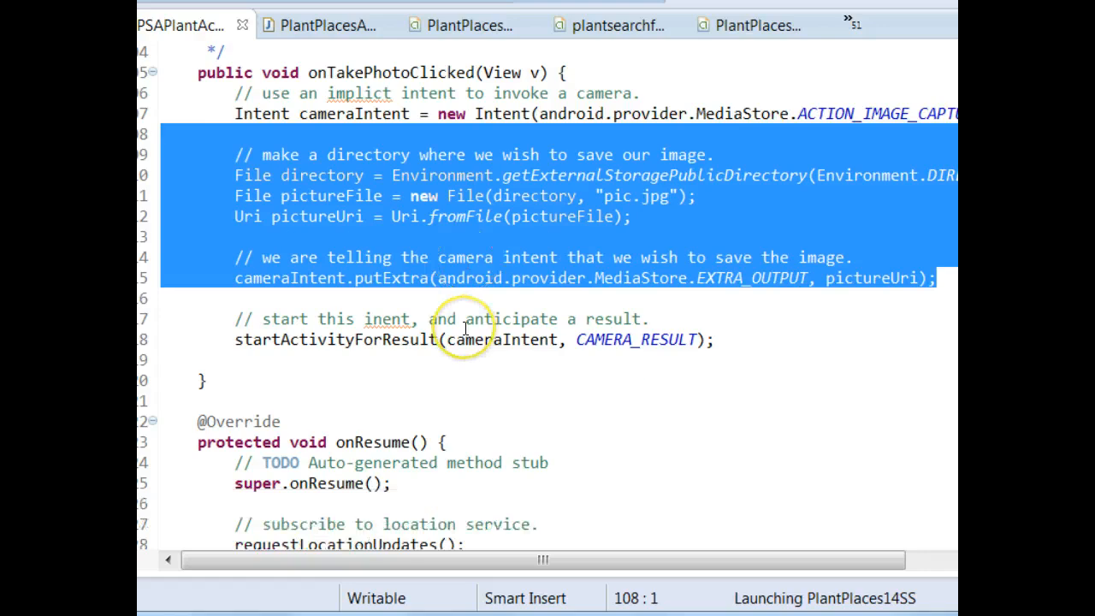
scroll("down", 3)
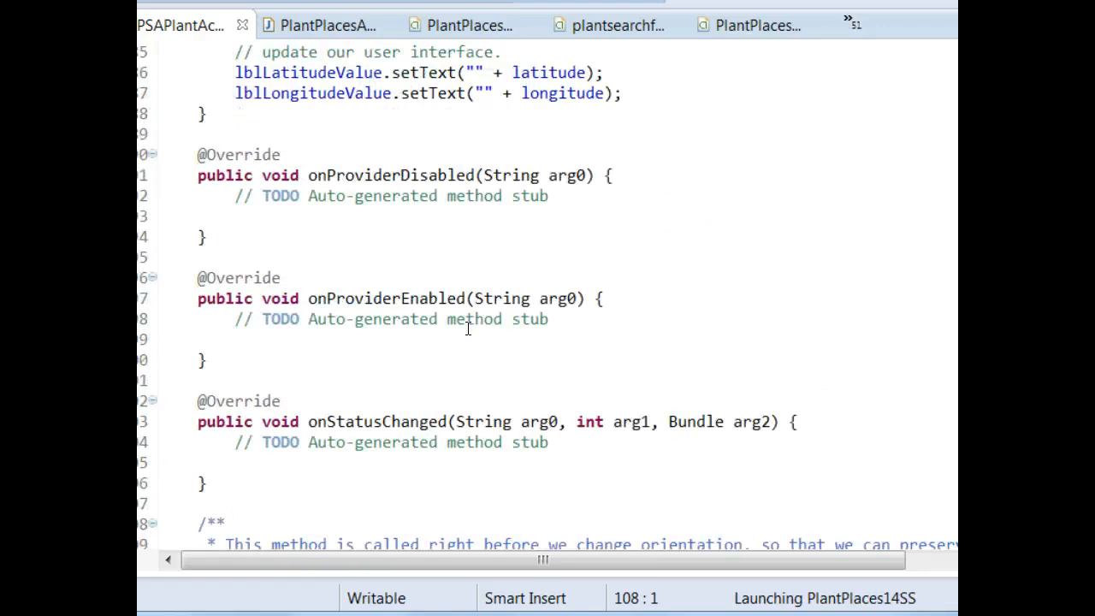
type("on")
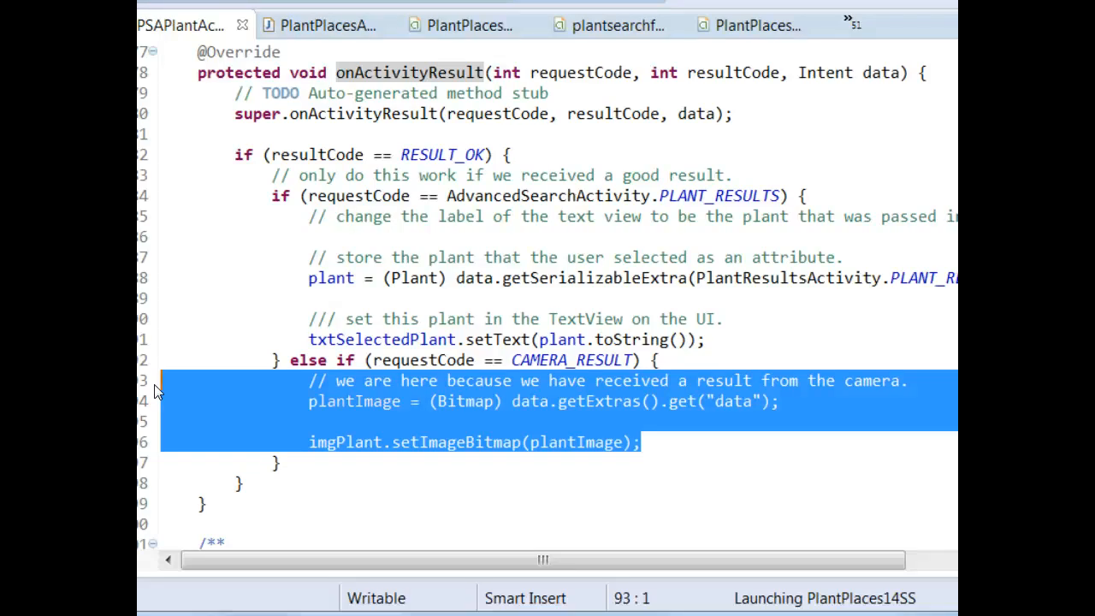
Comment out the bitmap lines and add Toast.makeText(this, "Image Saved", Toast.LENGTH_LONG).show();.
key("ctrl+/")
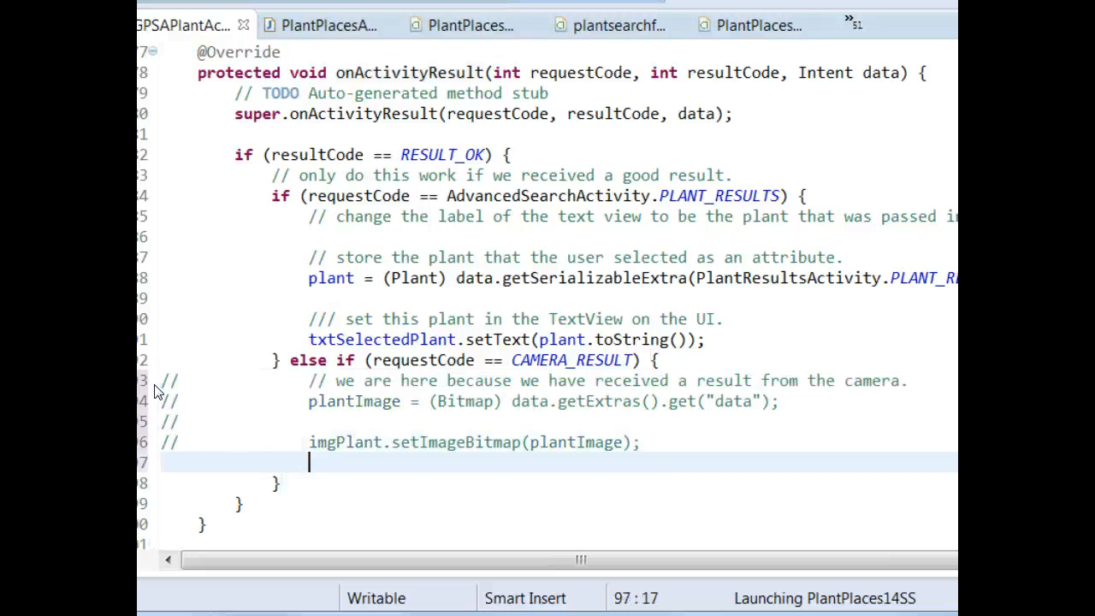
type("Toast.makeText(this, \"Image Saved\", T")
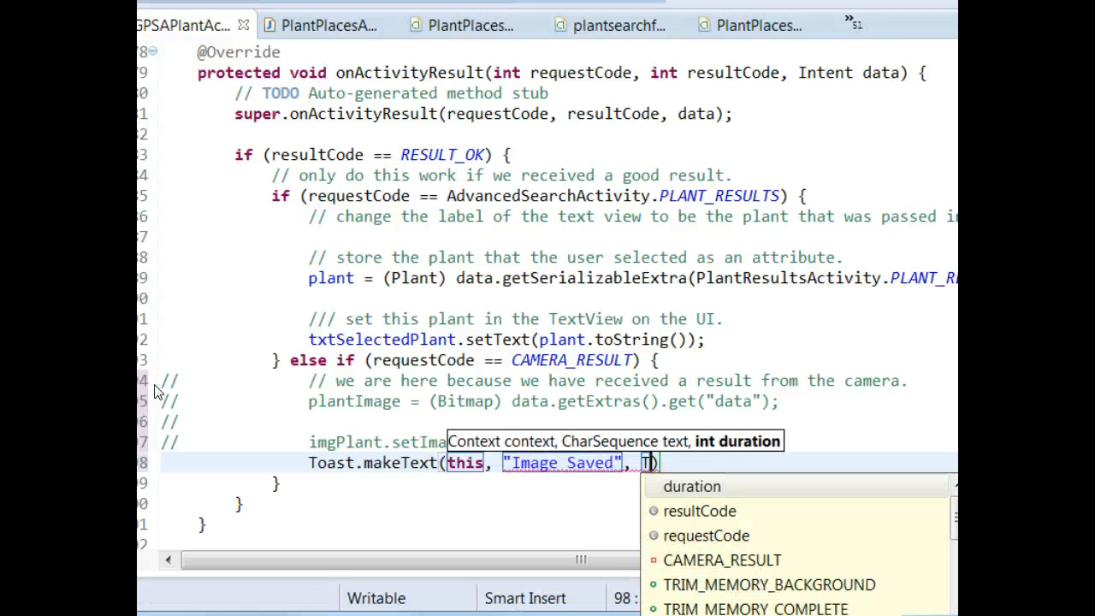
type("oast.")
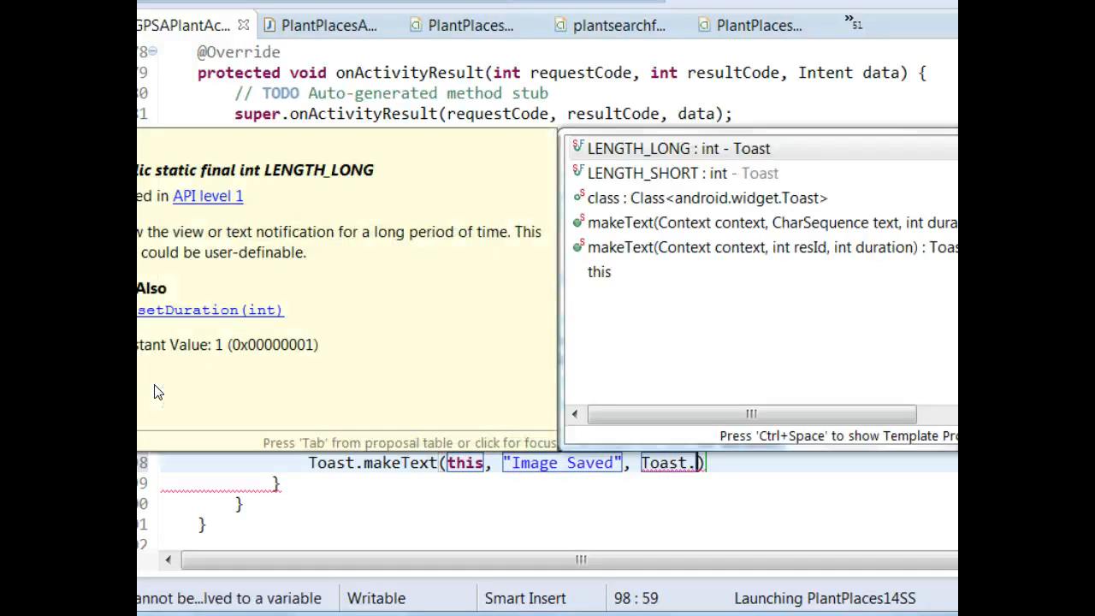
type(").show")
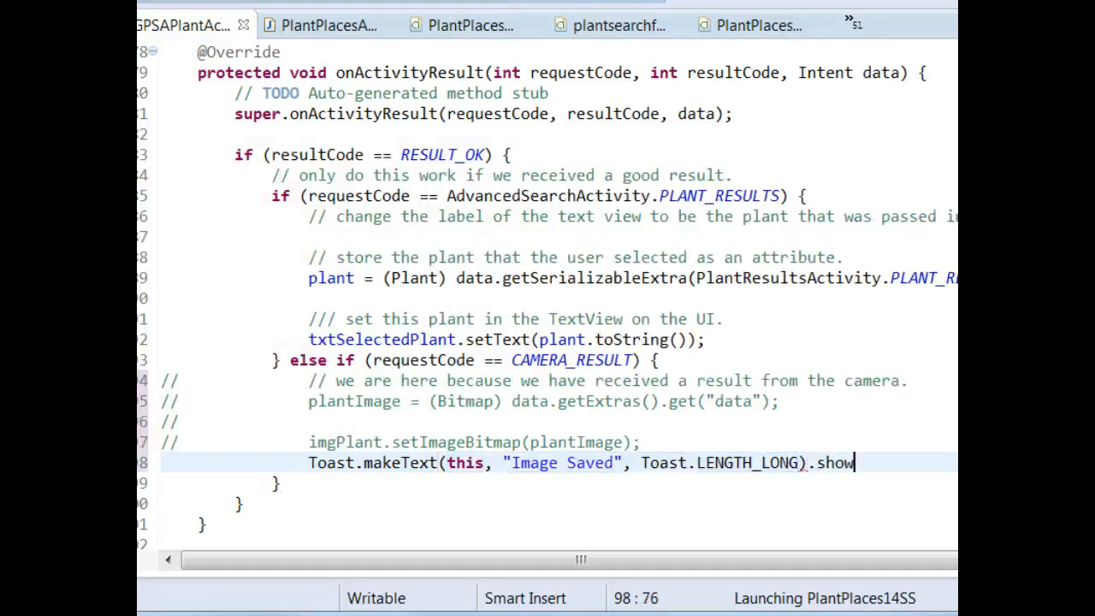
type("();")
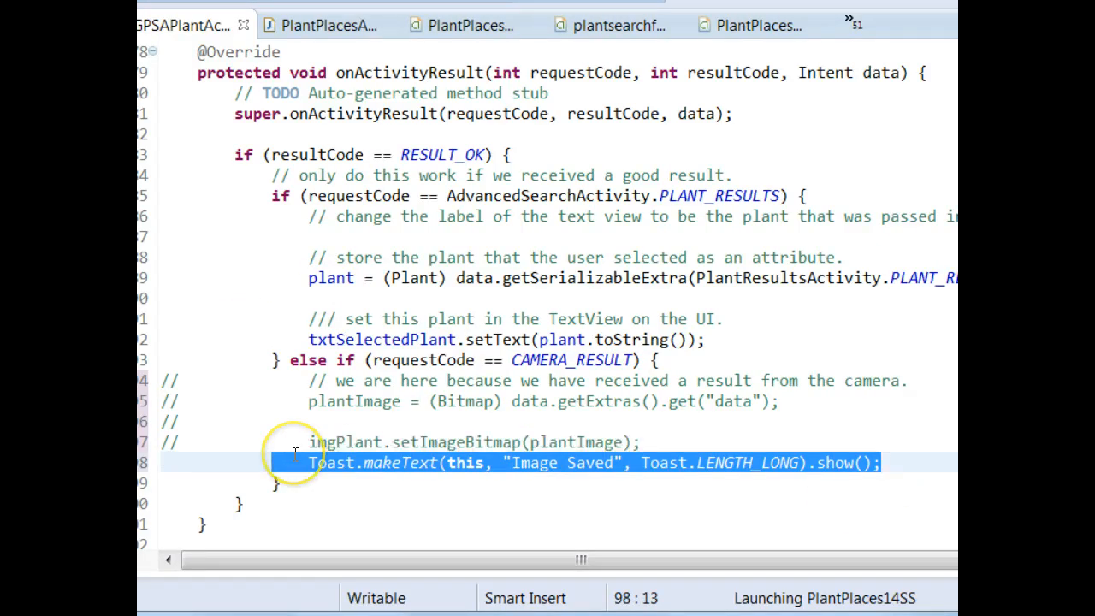
Scroll to onTakePhotoClicked and review its directory and pic.jpg path lines.
scroll("up", 3)
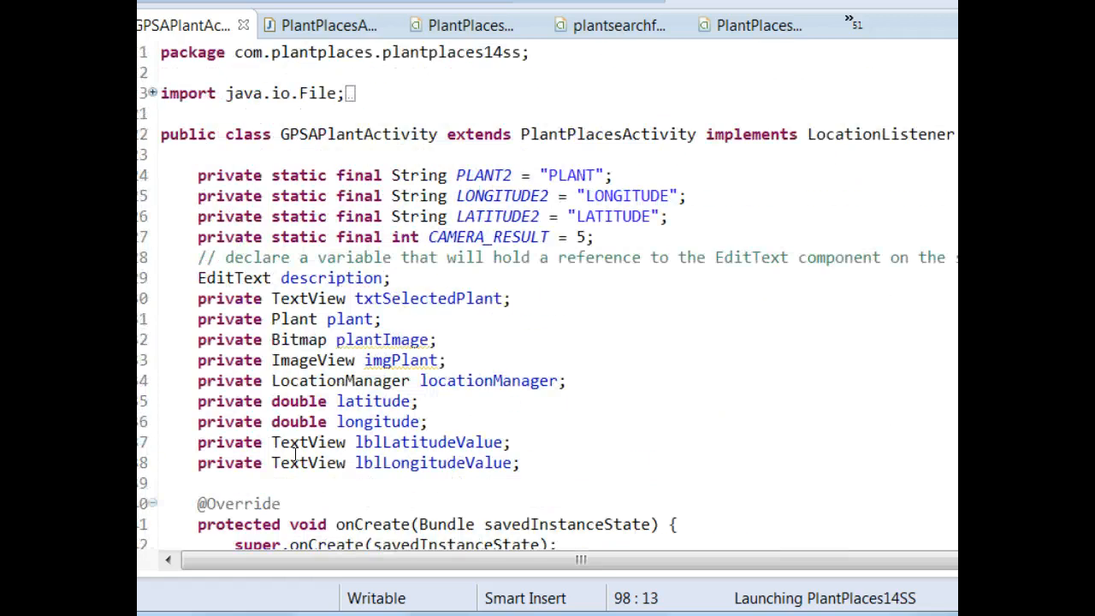
scroll("down", 3)
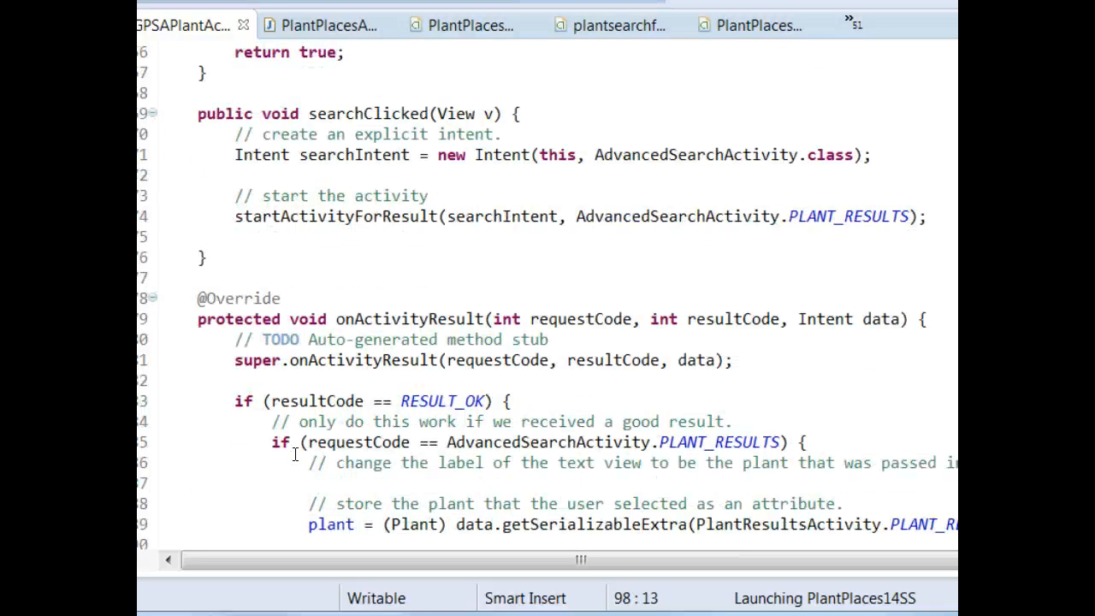
scroll("down", 3)
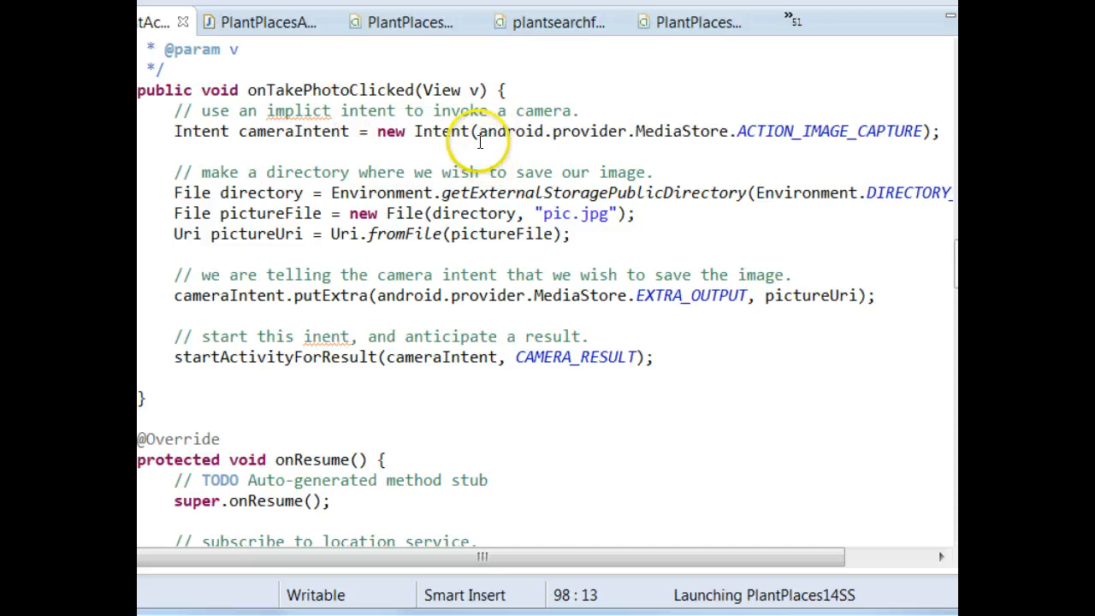
left_click_drag(481, 130, 916, 131)
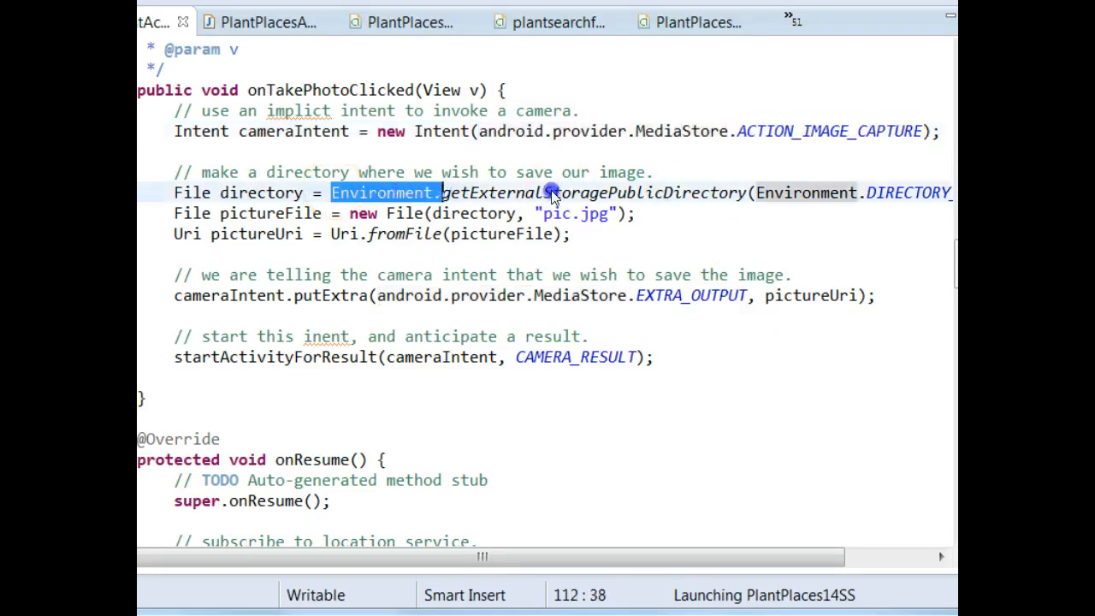
scroll("right", 3)
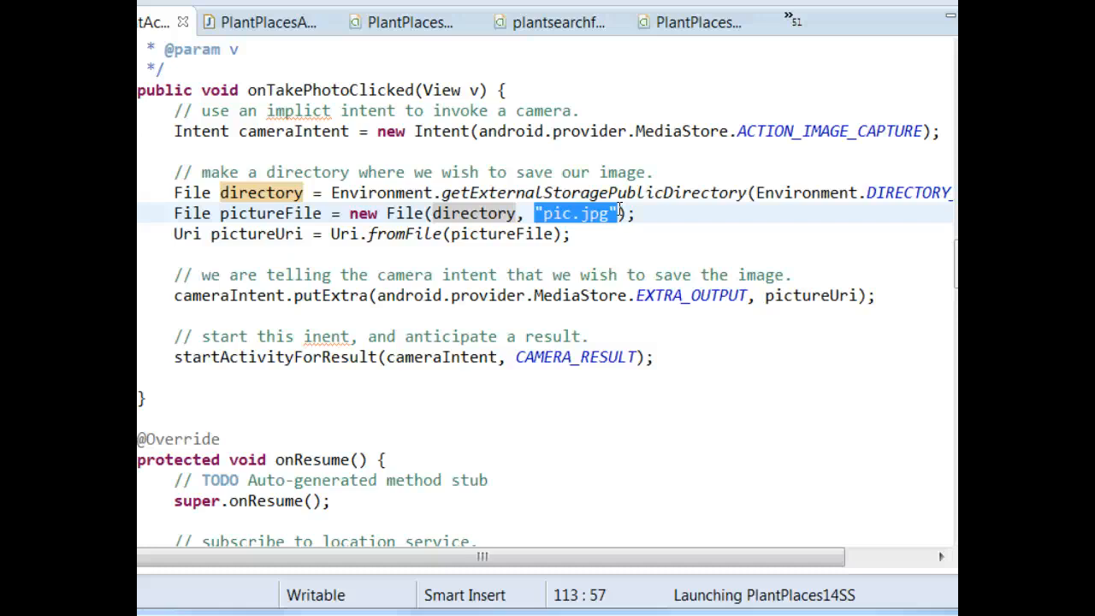
left_click(274, 192)
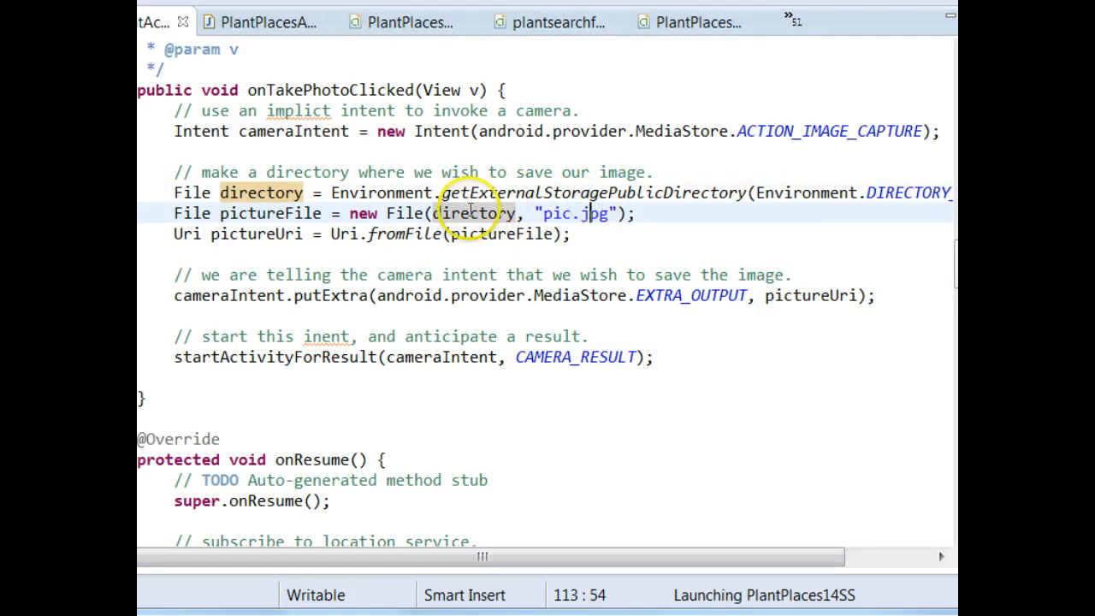
mouse_move(474, 213)
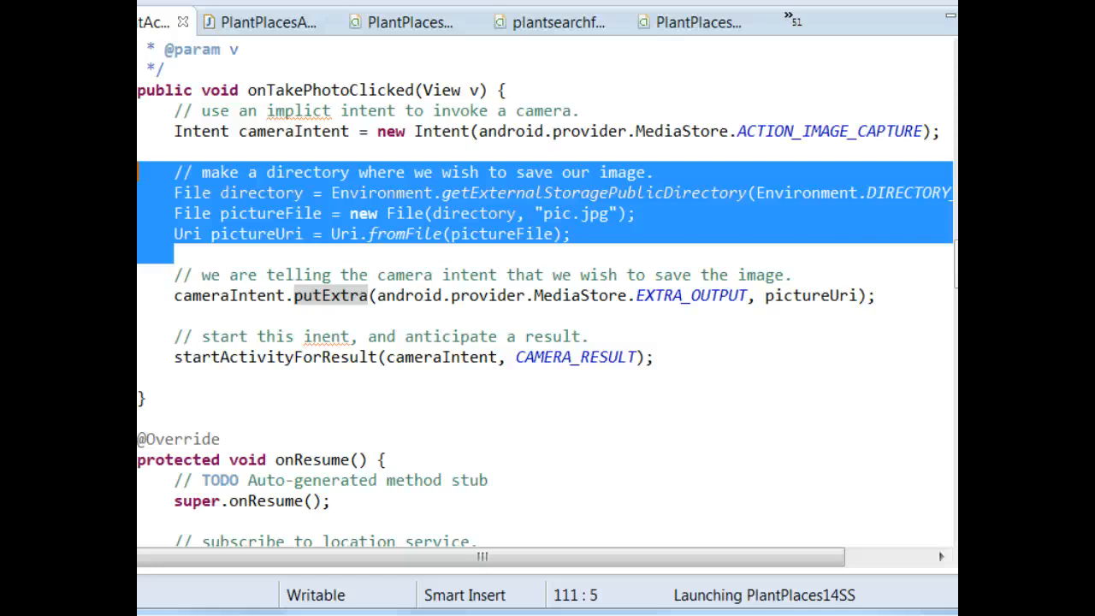
mouse_move(767, 115)
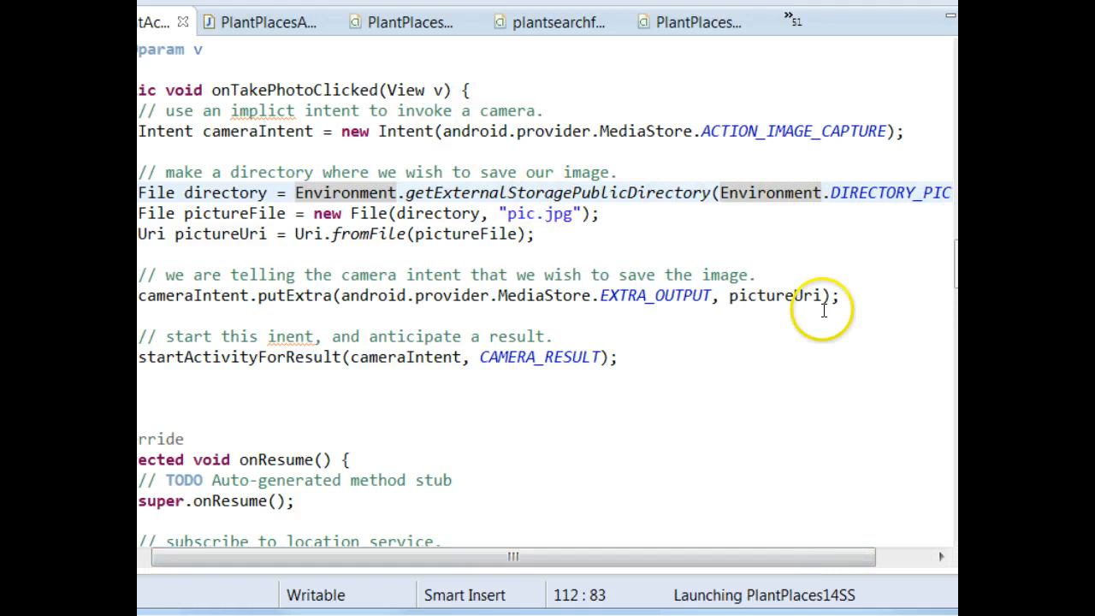
left_click_drag(513, 557, 846, 557)
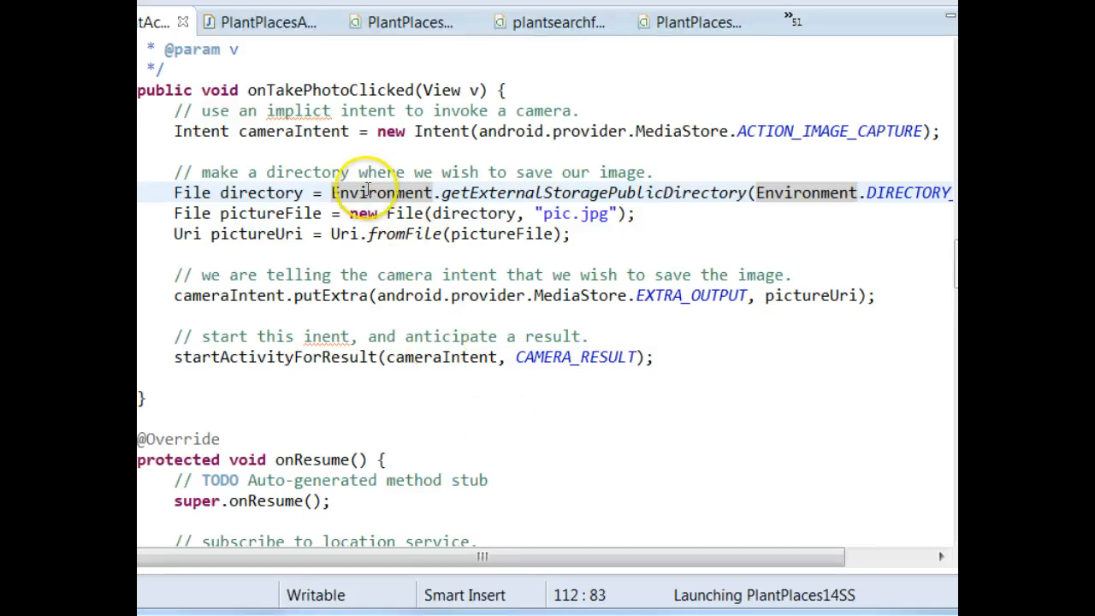
mouse_move(380, 192)
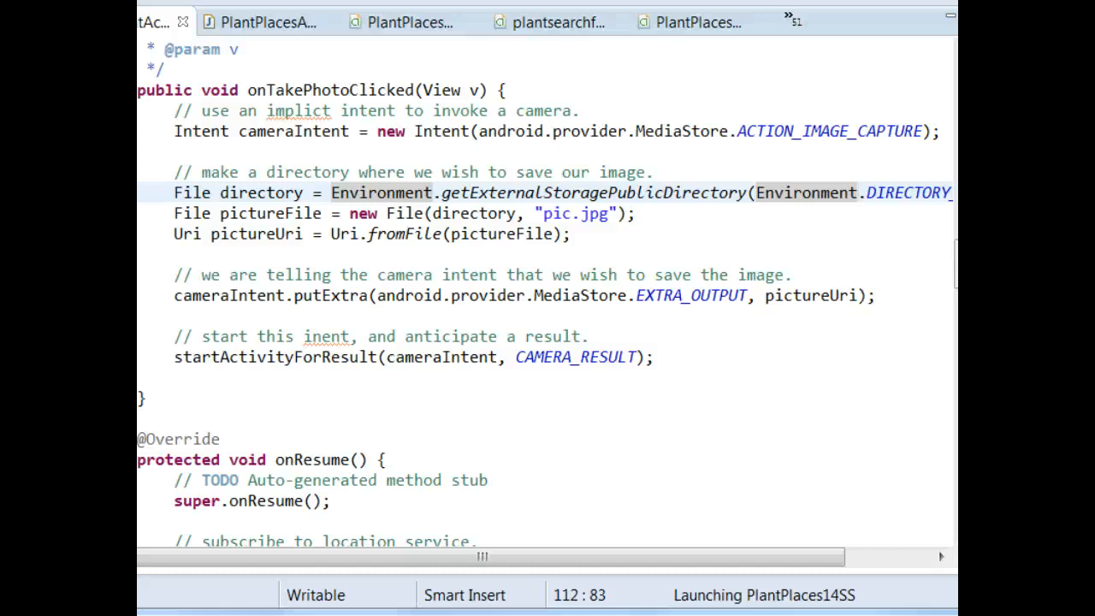
left_click(858, 193)
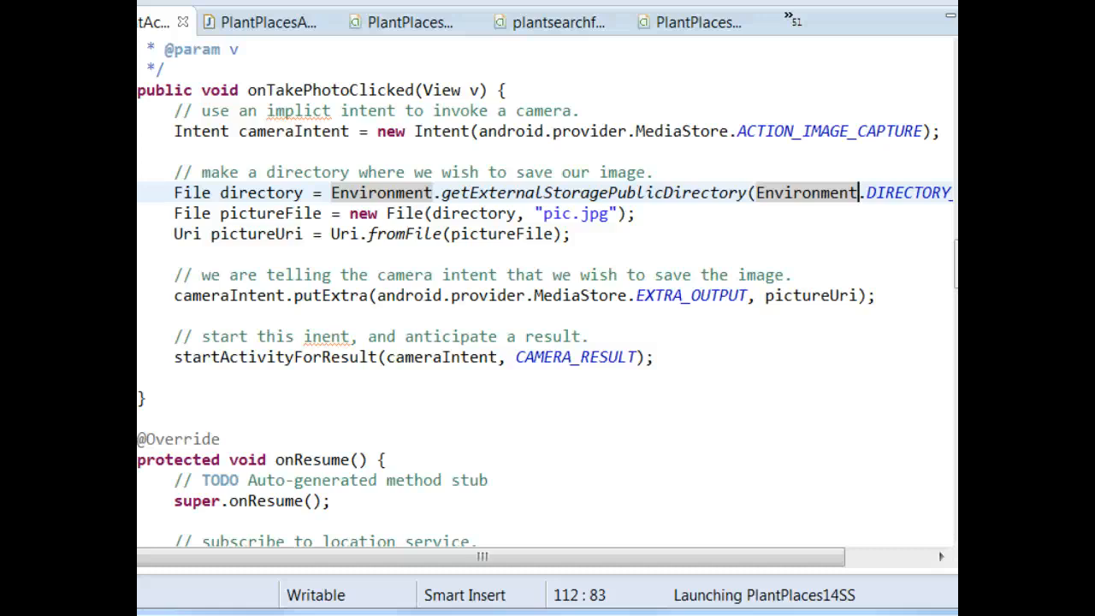